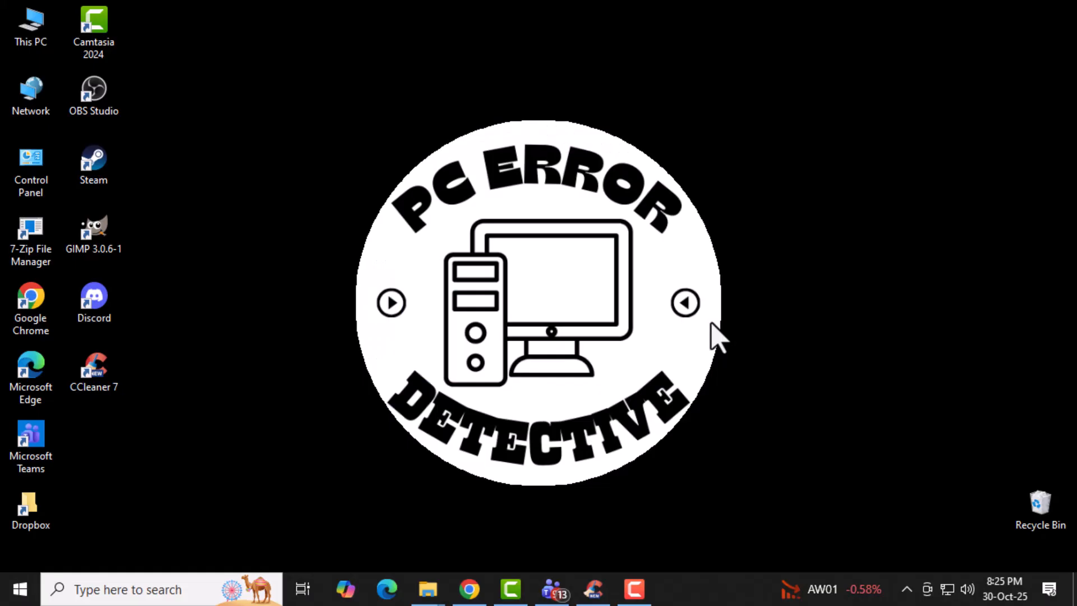
mouse_move(646, 361)
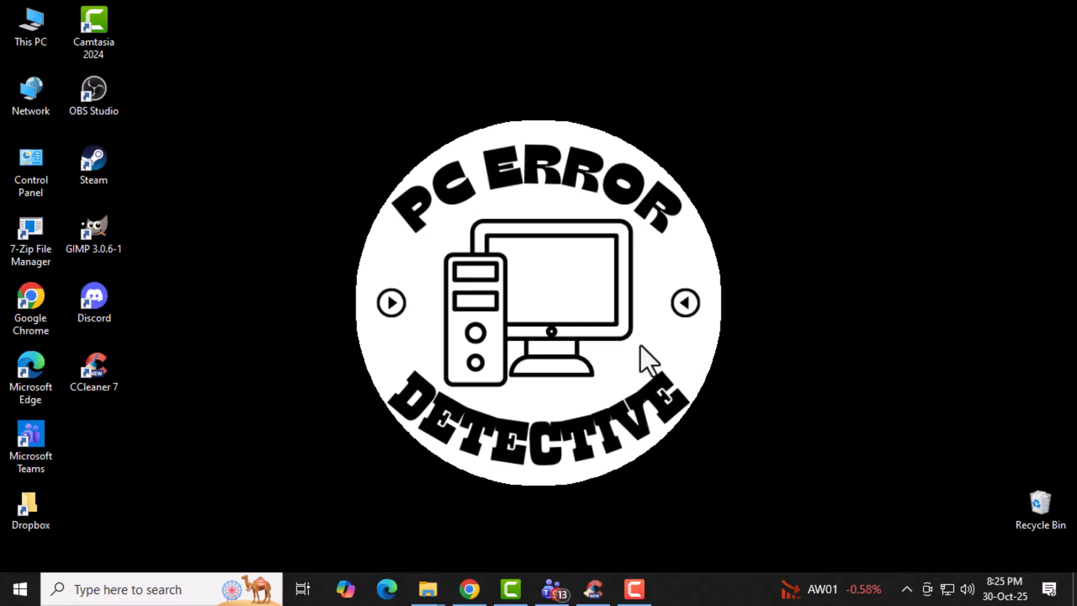
mouse_move(389, 182)
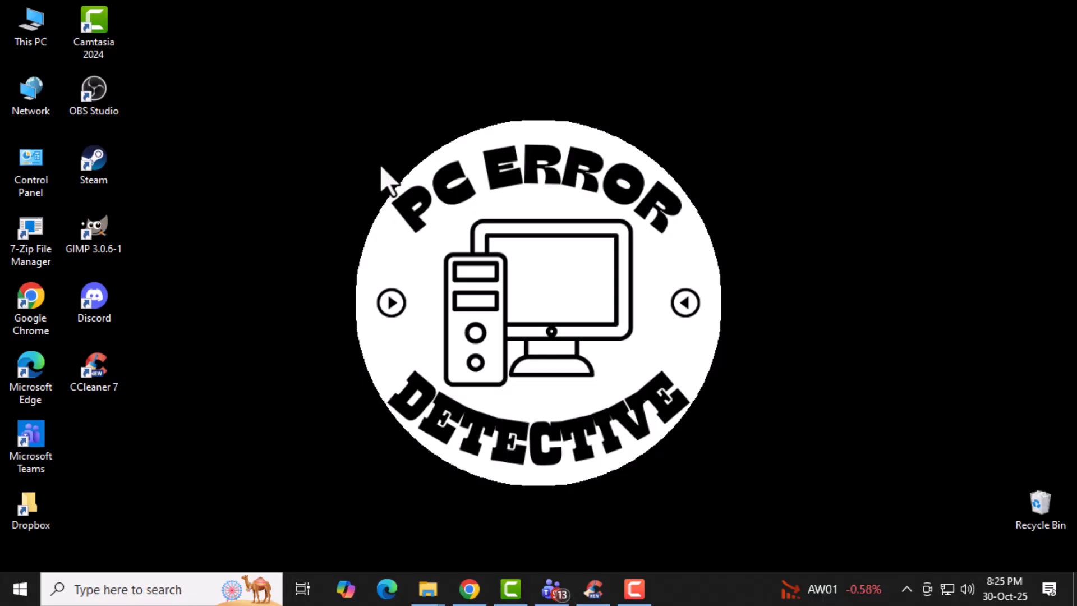
mouse_move(402, 146)
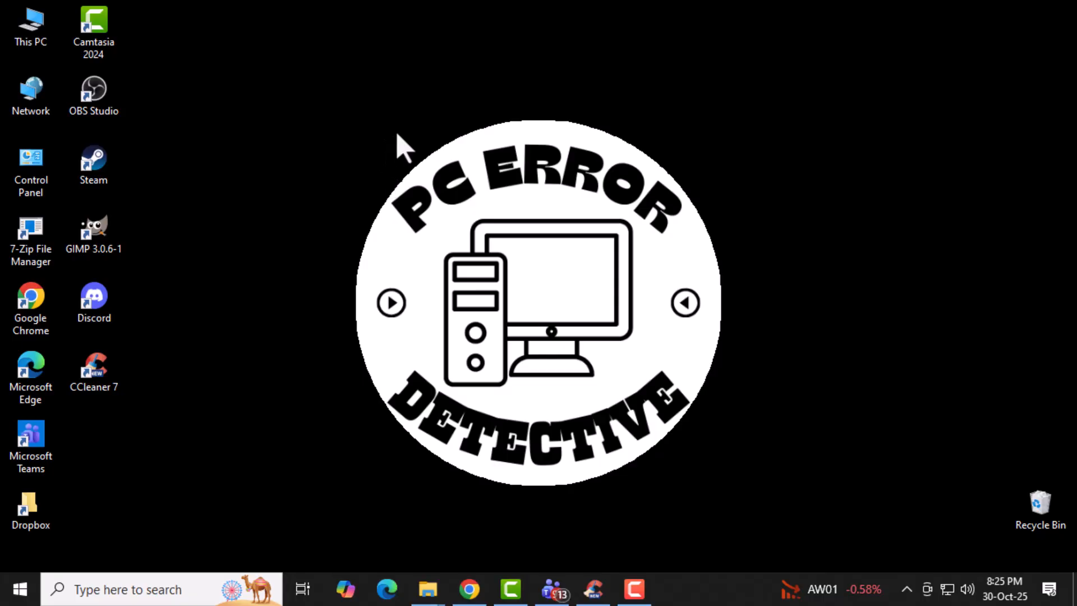
mouse_move(439, 131)
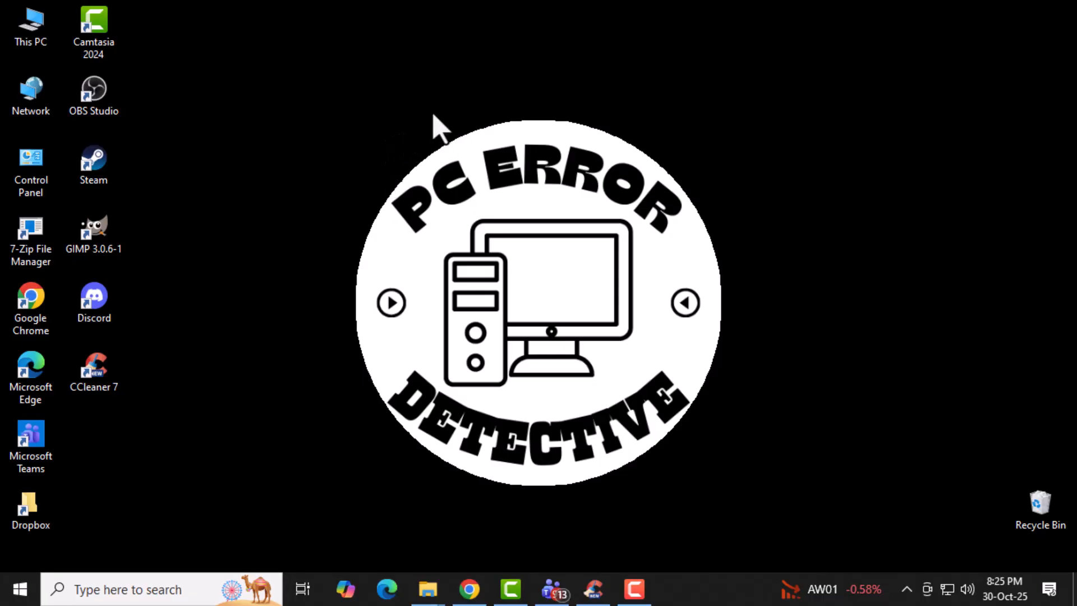
Step: Refresh the desktop, then launch Task Manager from the taskbar's right-click menu
right_click(440, 127)
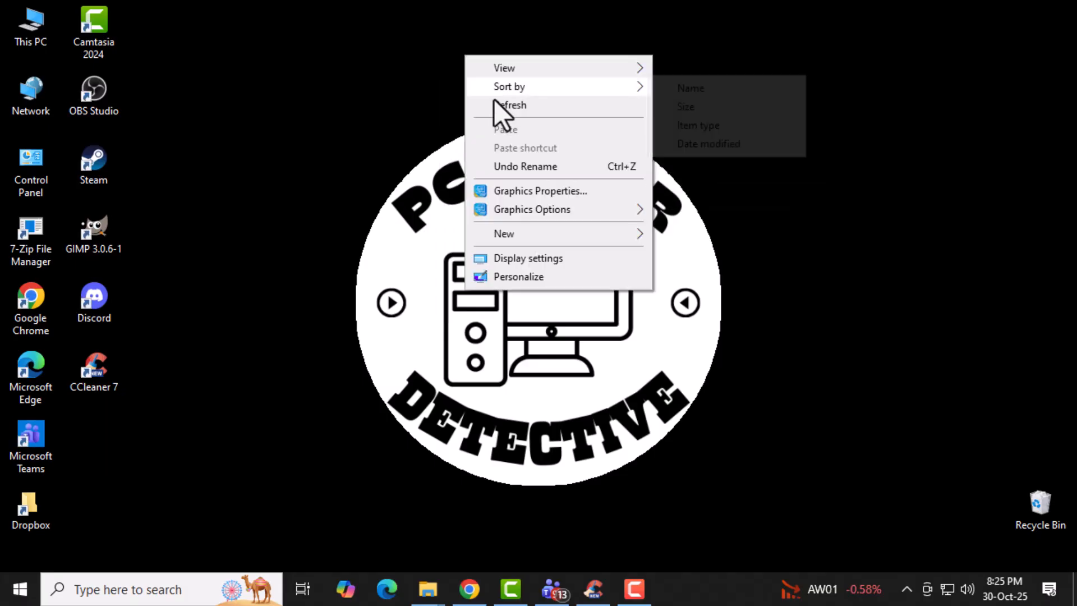
left_click(509, 117)
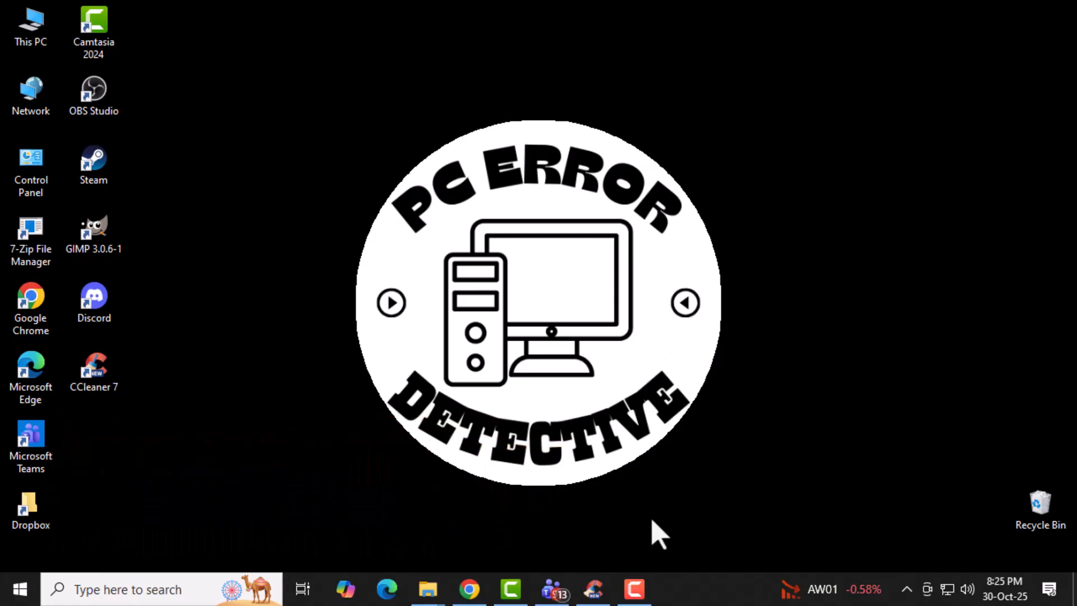
mouse_move(663, 512)
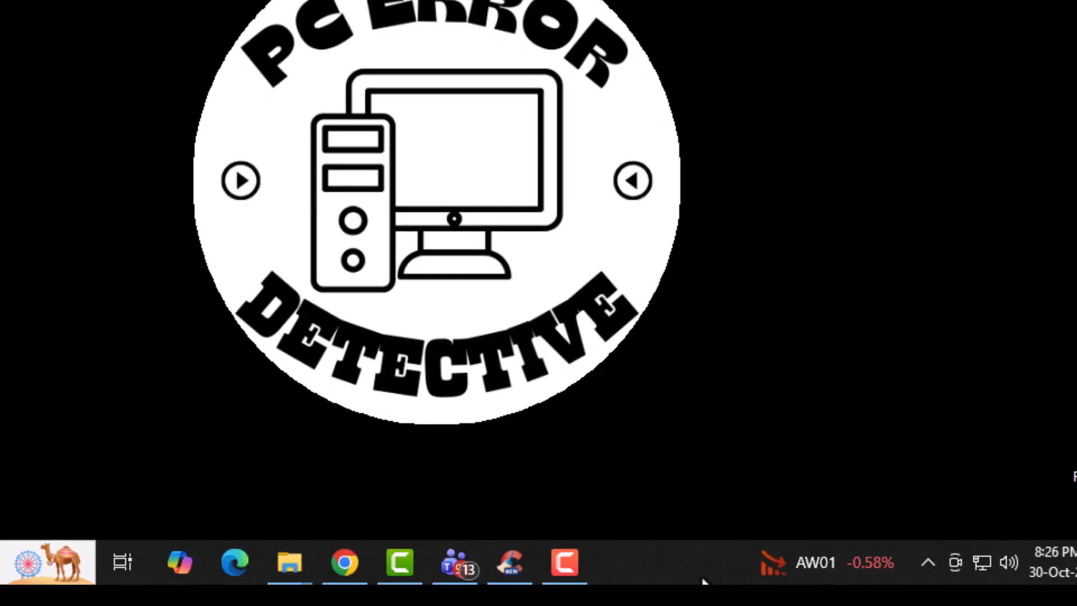
right_click(701, 570)
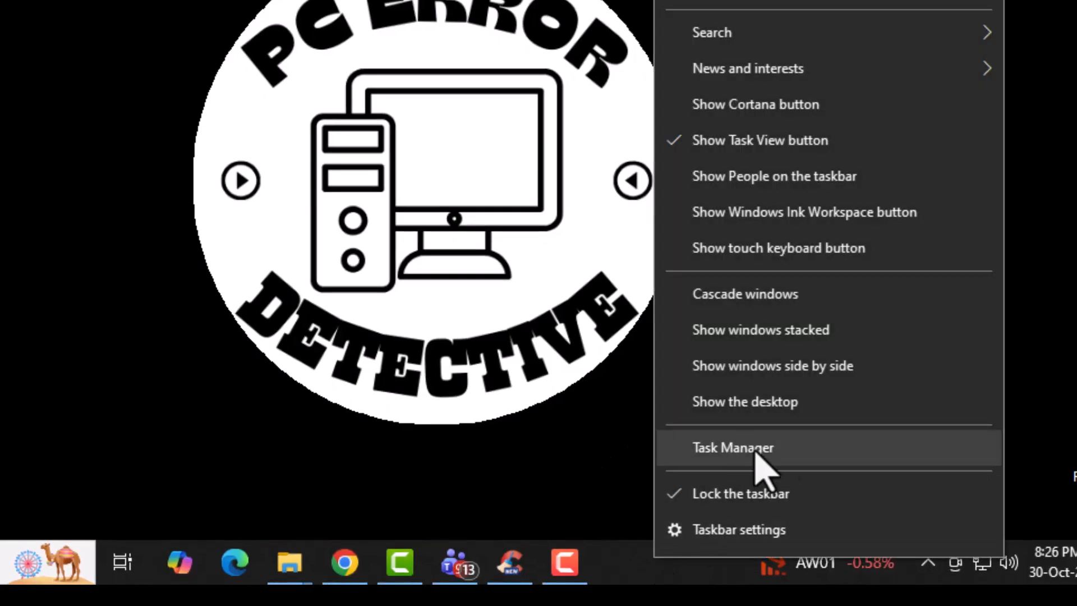
left_click(733, 447)
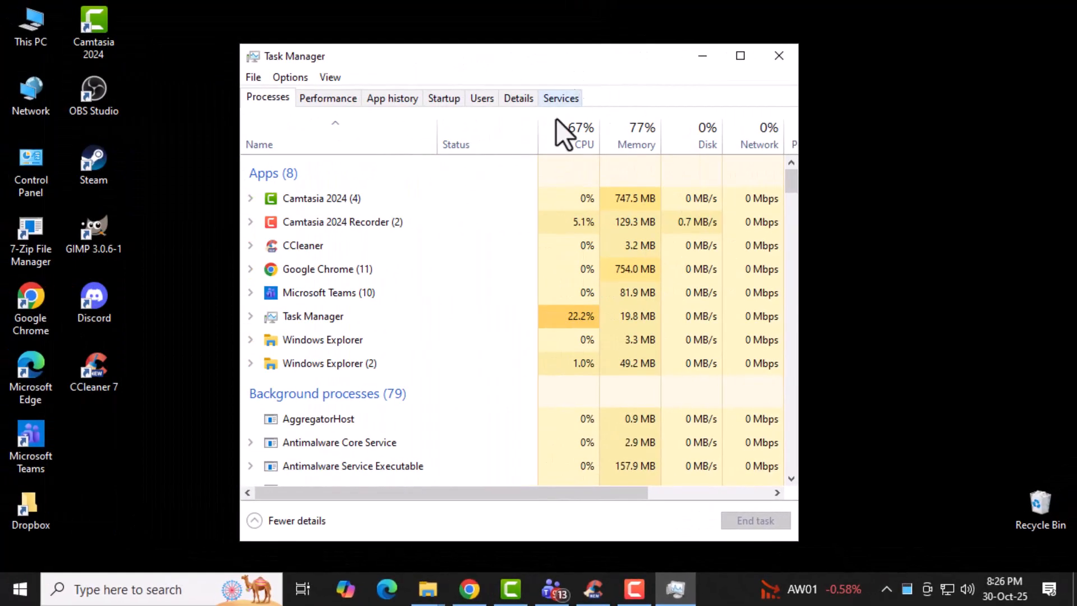
mouse_move(522, 364)
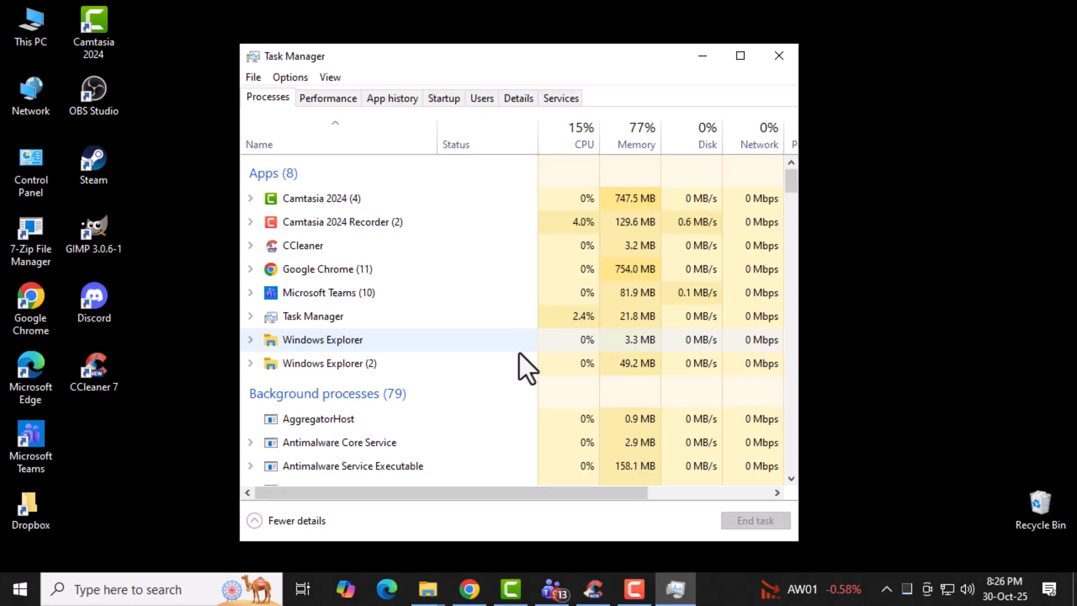
mouse_move(511, 230)
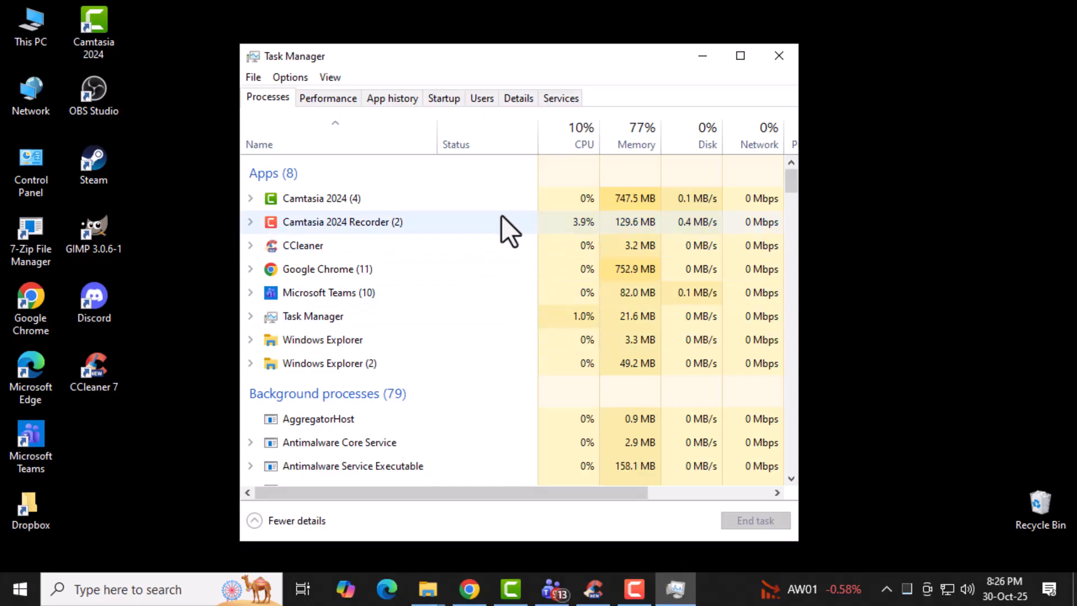
mouse_move(518, 113)
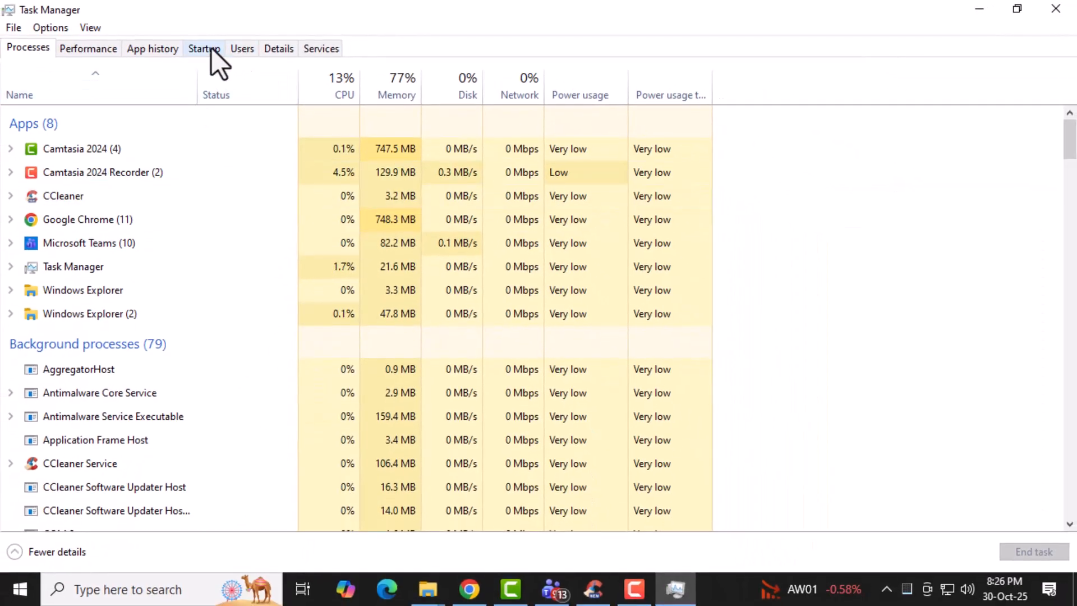
Step: Disable Steam on the Startup apps tab and bring up ms-teams' startup options
left_click(203, 48)
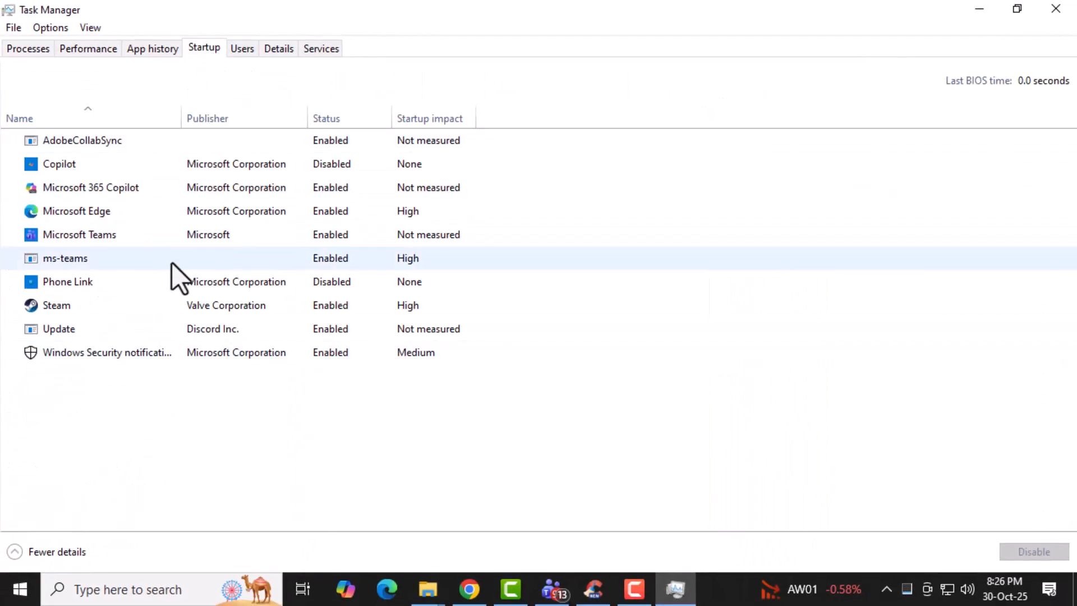
left_click(59, 163)
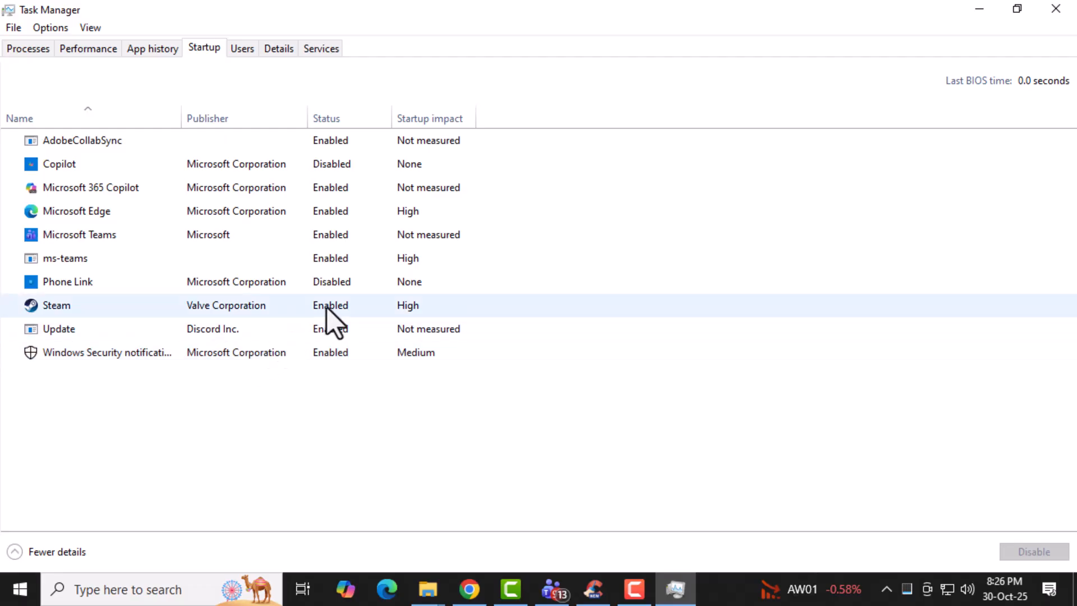
mouse_move(288, 324)
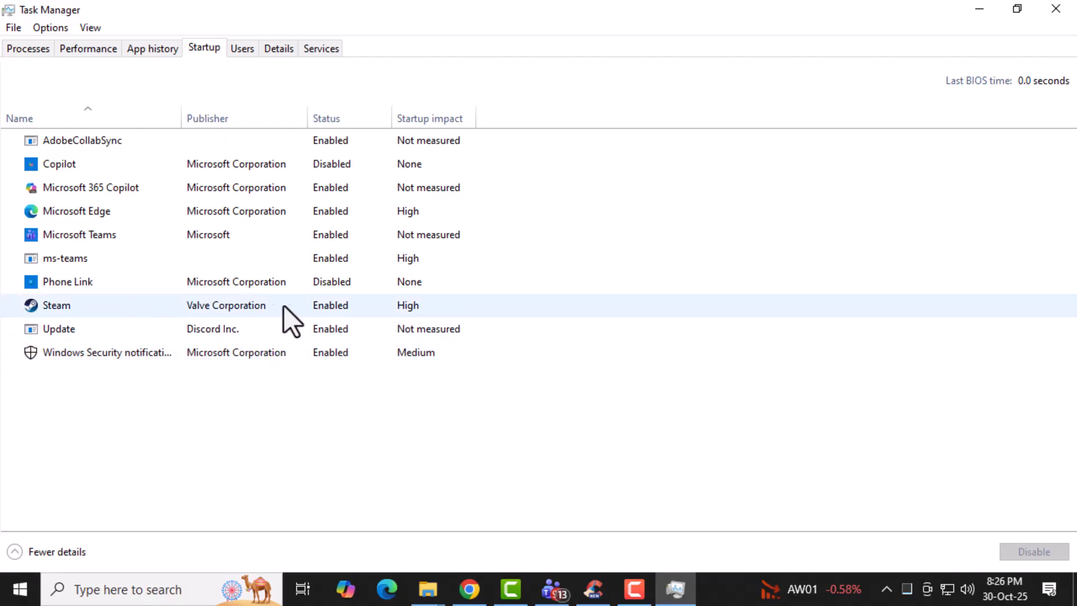
mouse_move(330, 320)
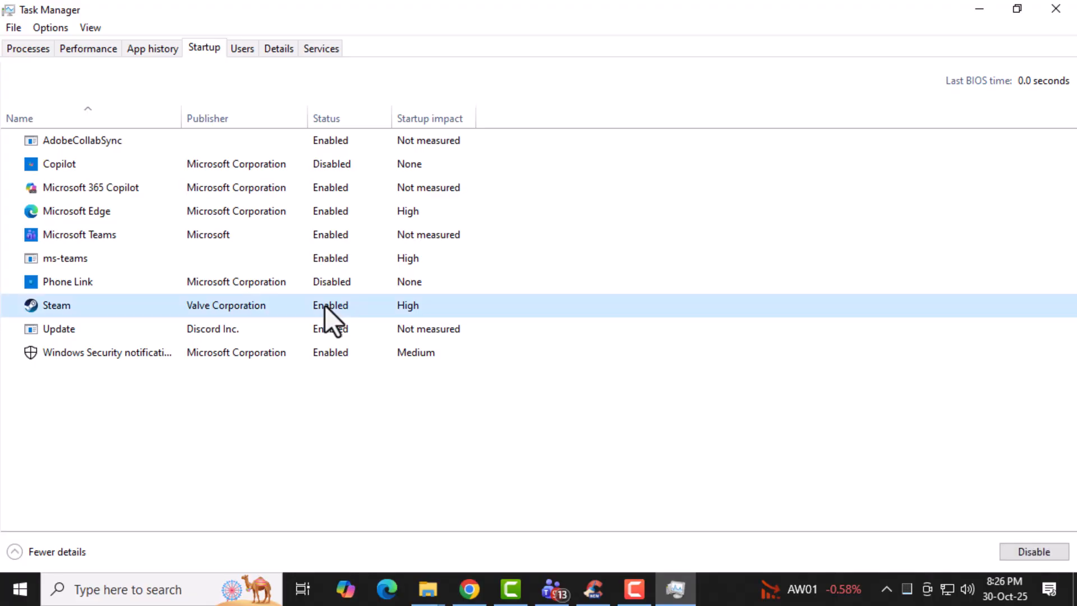
mouse_move(370, 331)
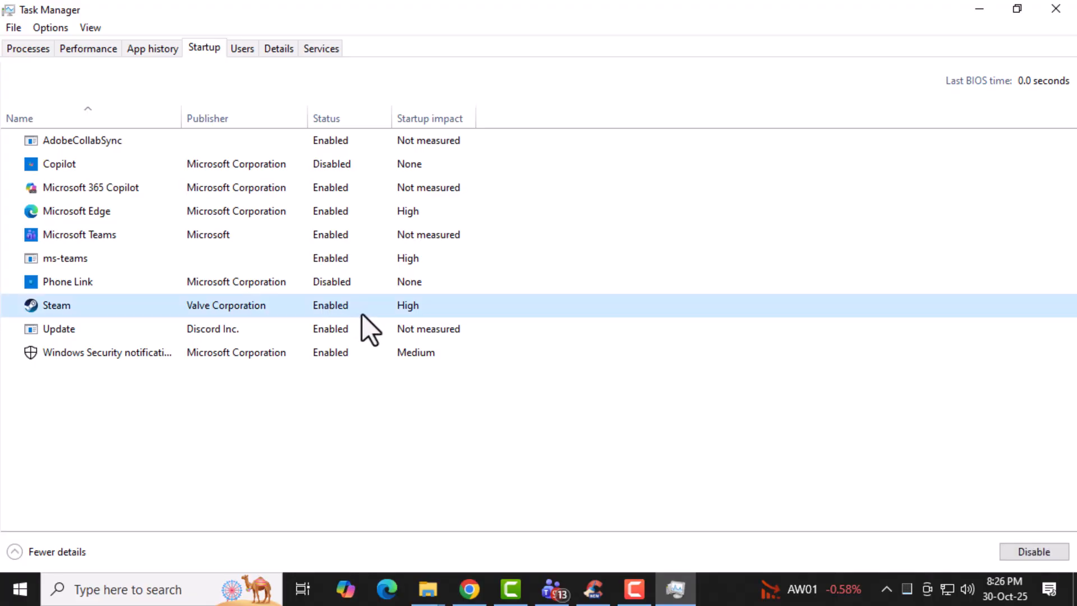
mouse_move(1034, 551)
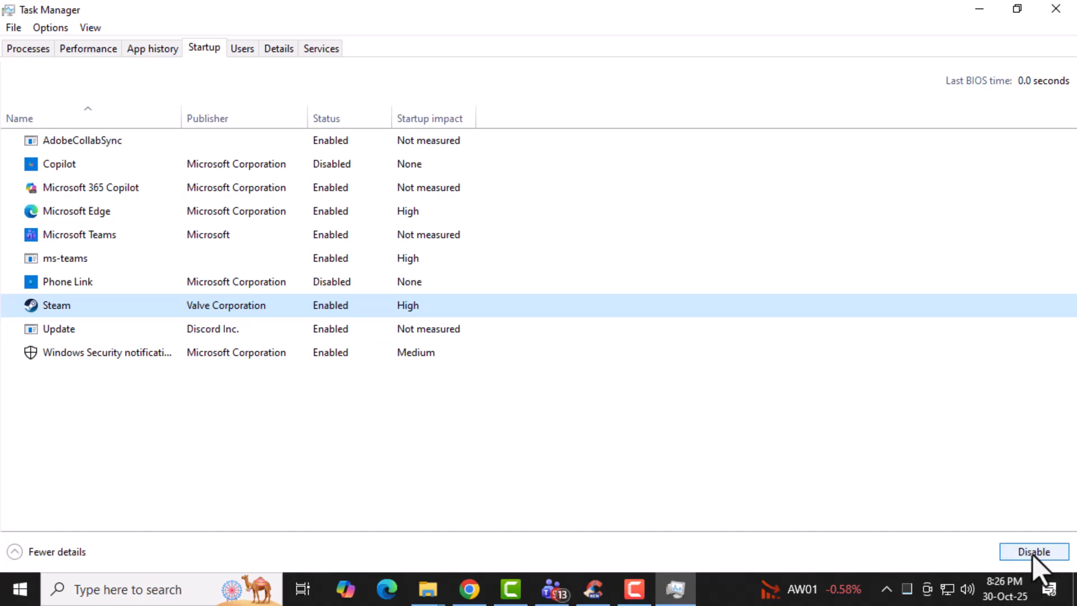
left_click(1034, 552)
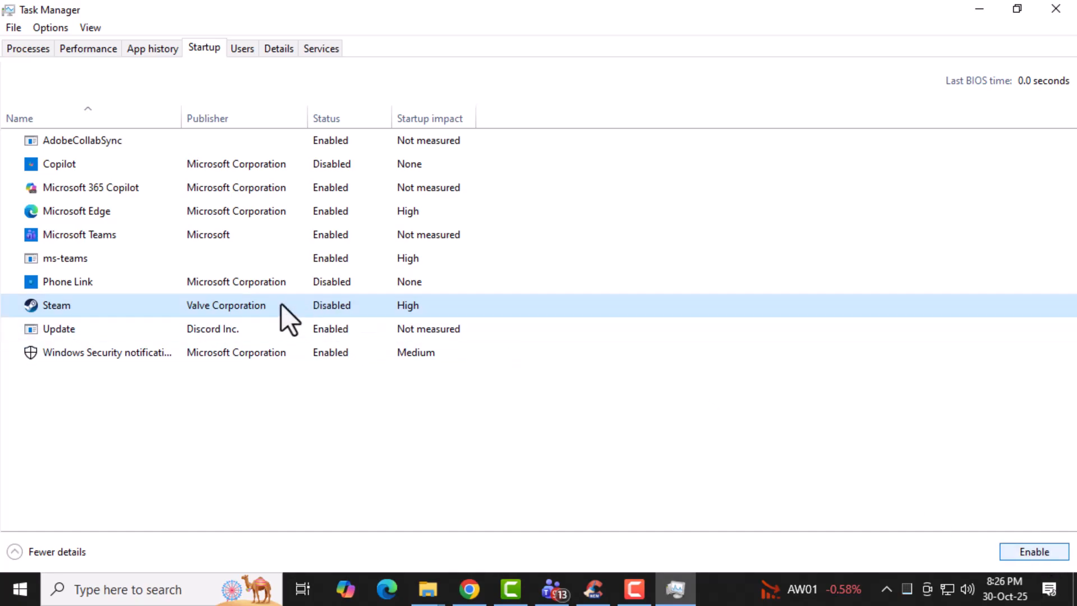
right_click(65, 257)
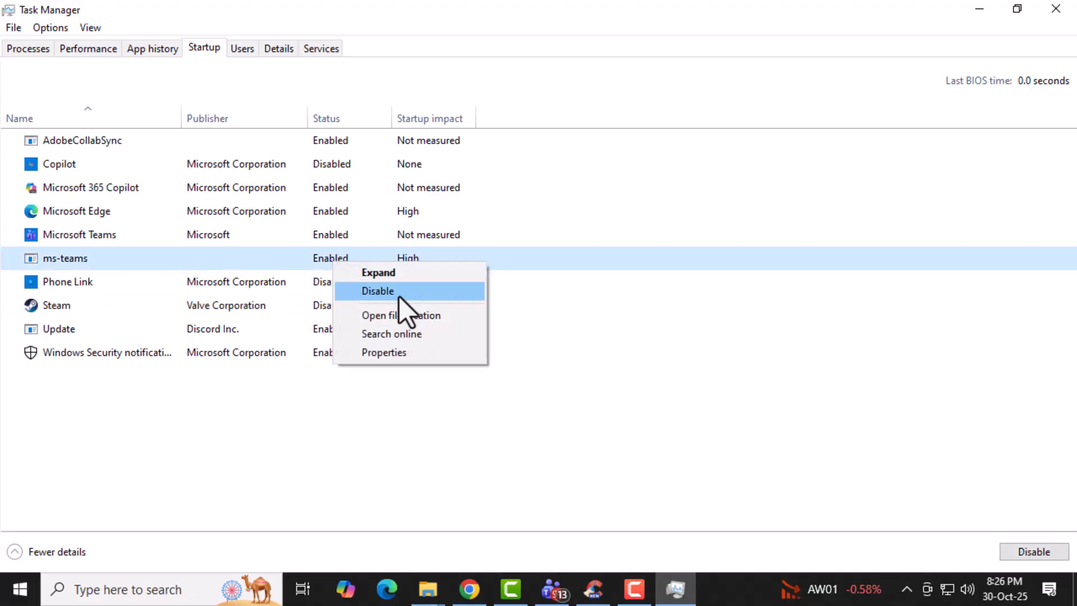
mouse_move(423, 315)
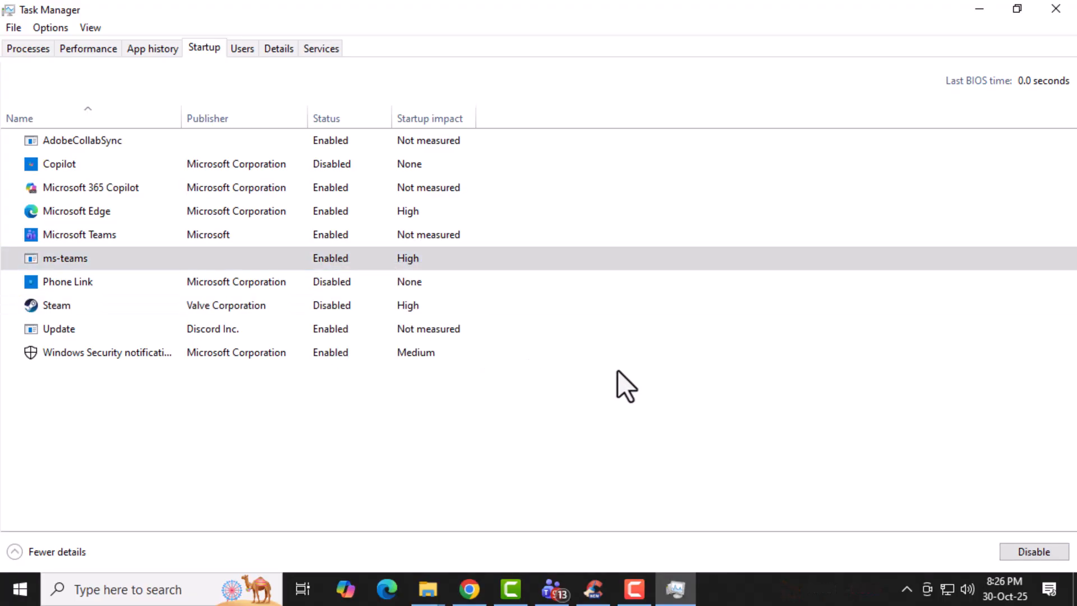
mouse_move(621, 381)
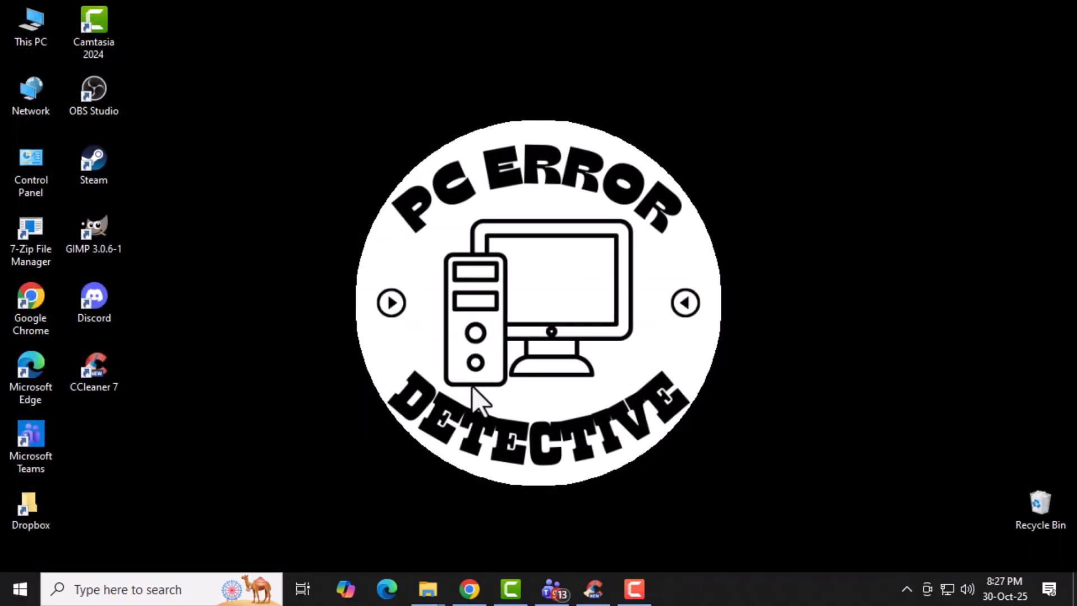
mouse_move(83, 589)
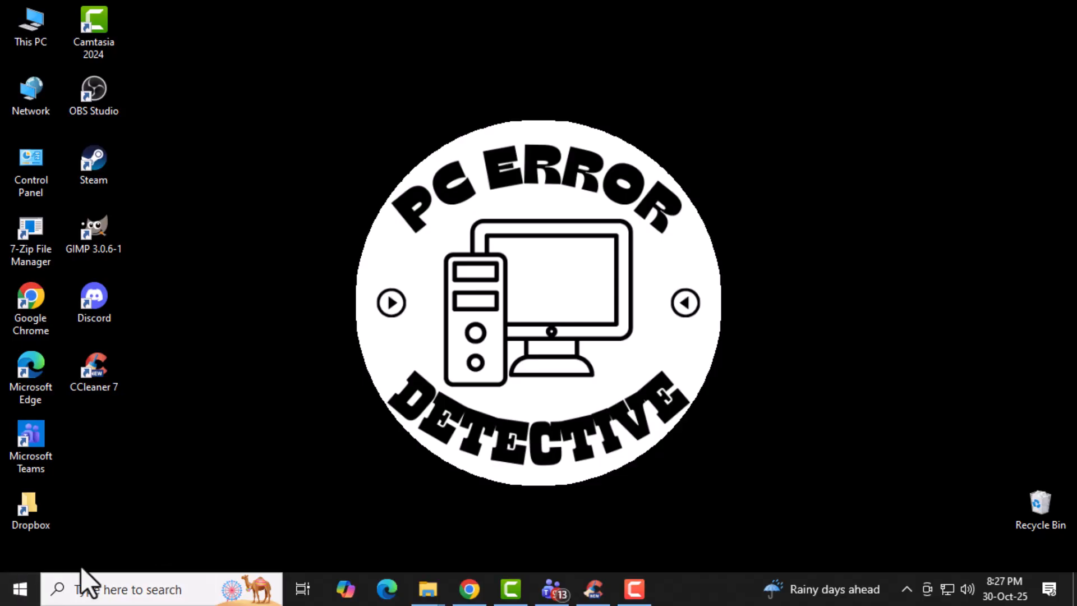
right_click(19, 589)
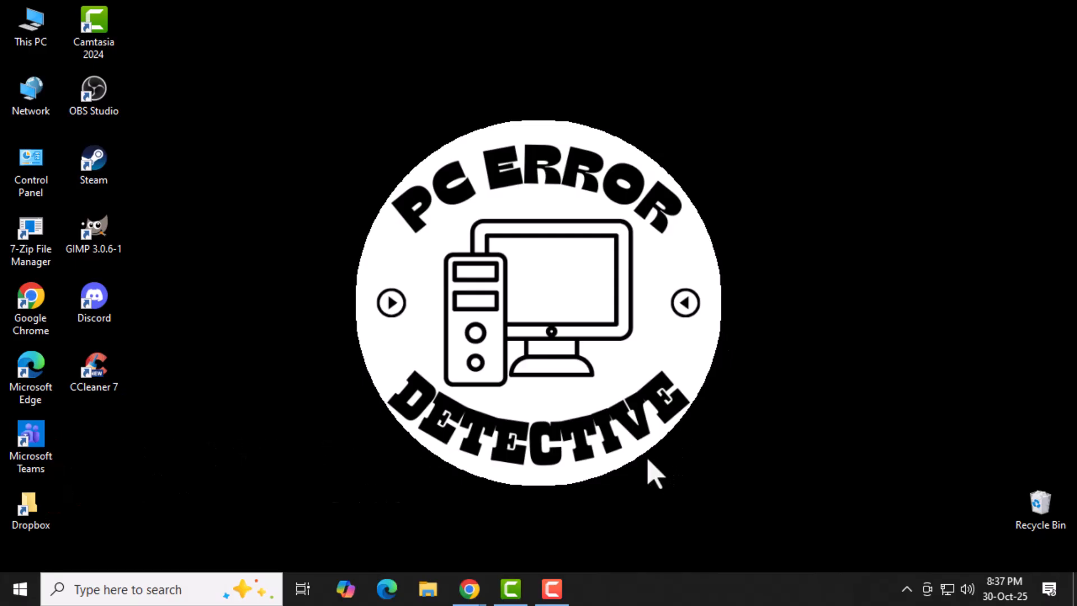
mouse_move(577, 502)
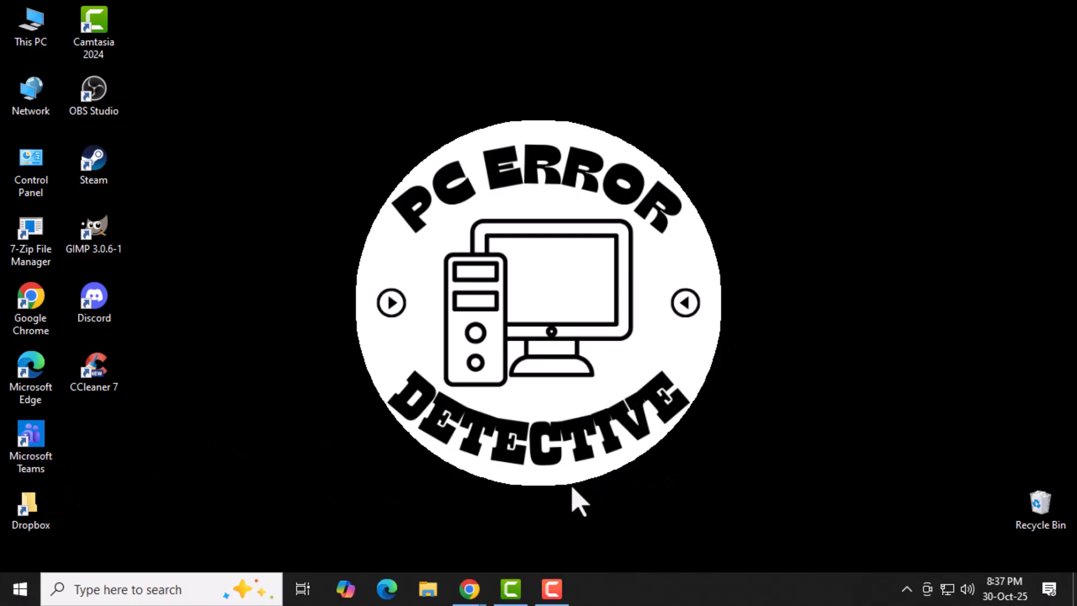
mouse_move(471, 590)
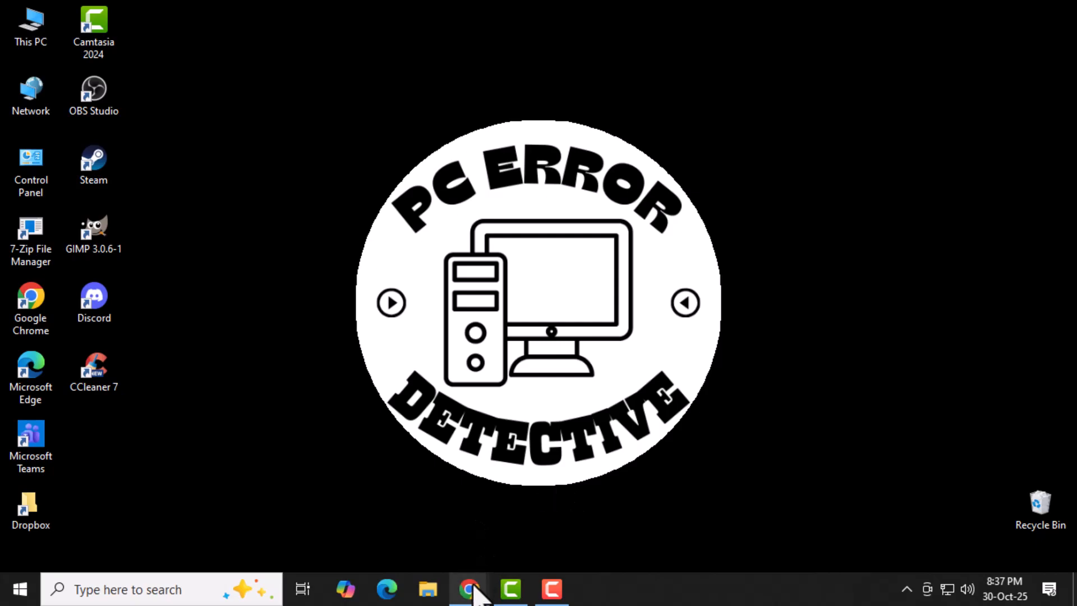
Step: Launch Google Chrome and load its Settings page from the three-dot menu
left_click(469, 590)
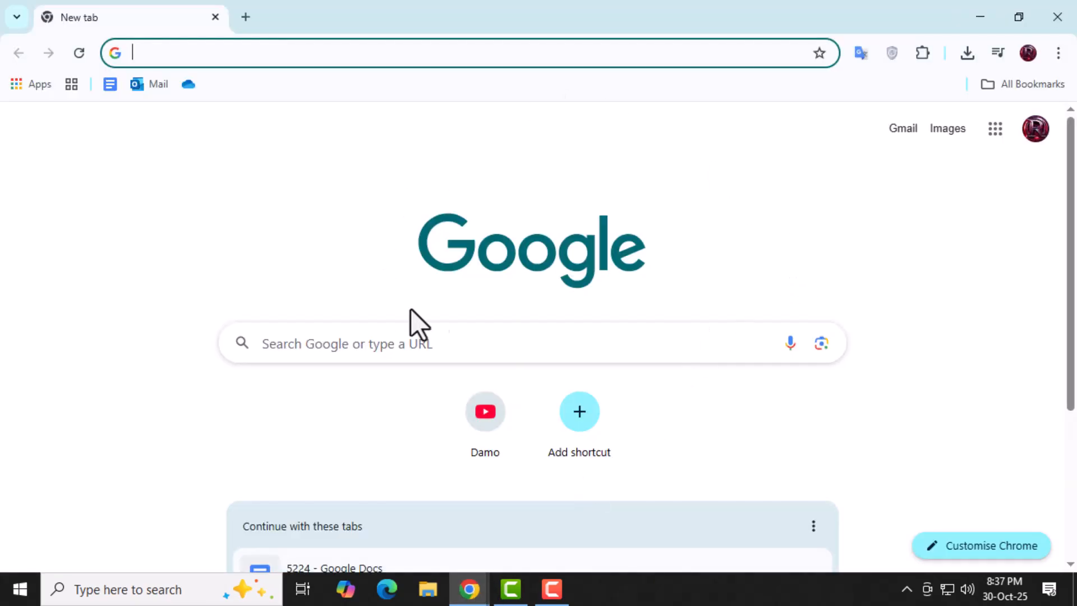
mouse_move(533, 282)
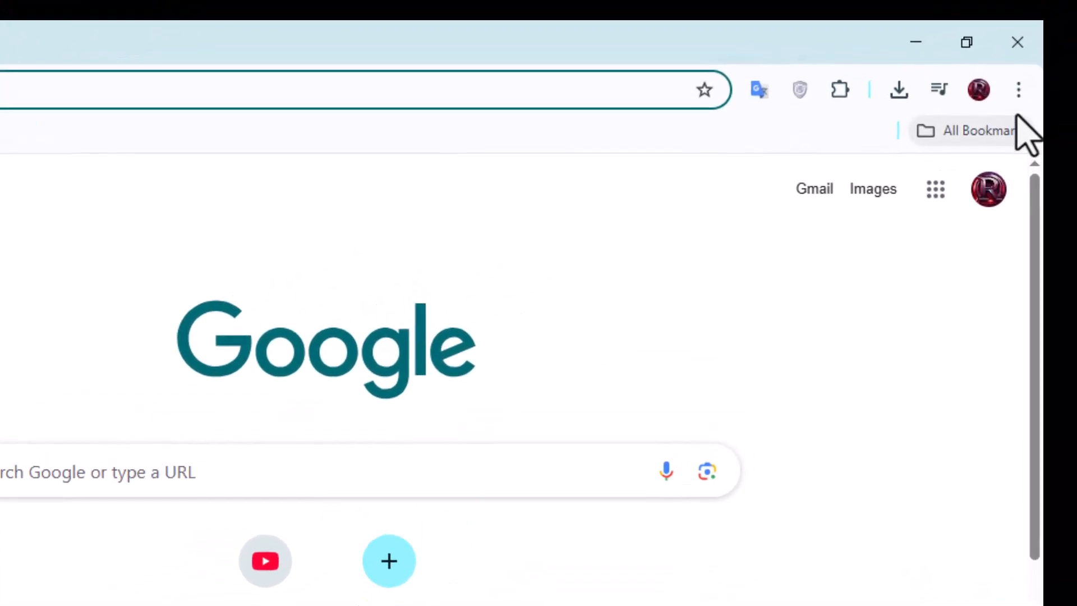
left_click(1019, 89)
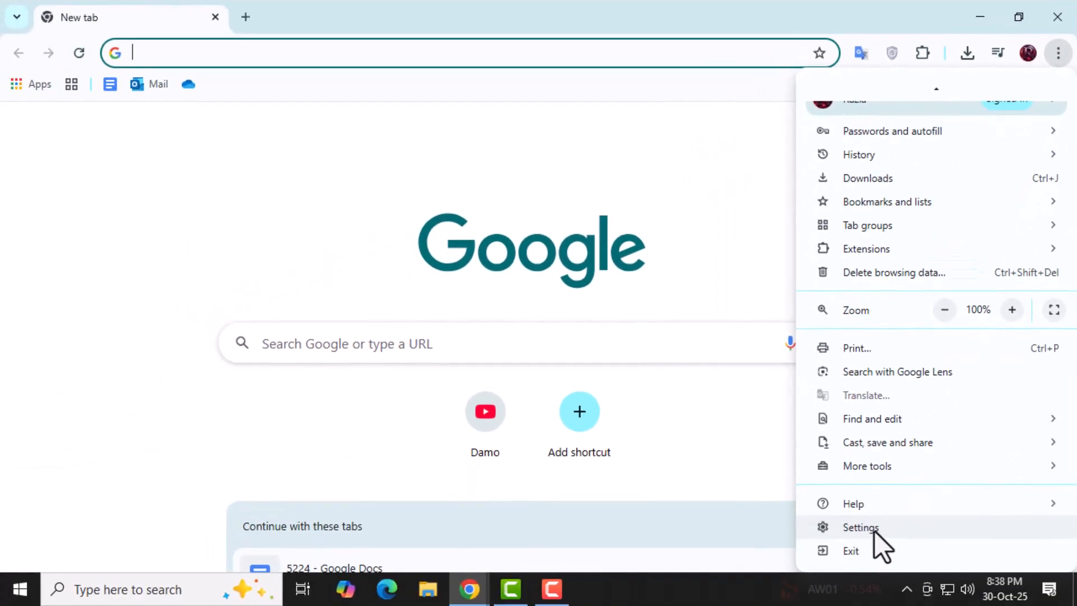
left_click(860, 527)
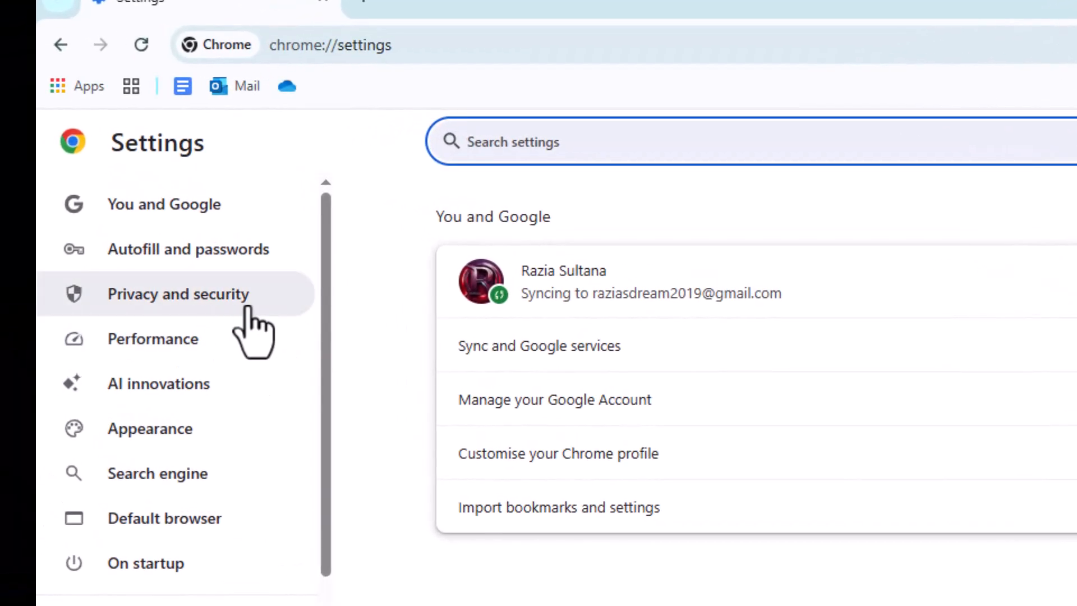
Step: Go to Privacy and security and scroll through the Site settings categories
left_click(178, 294)
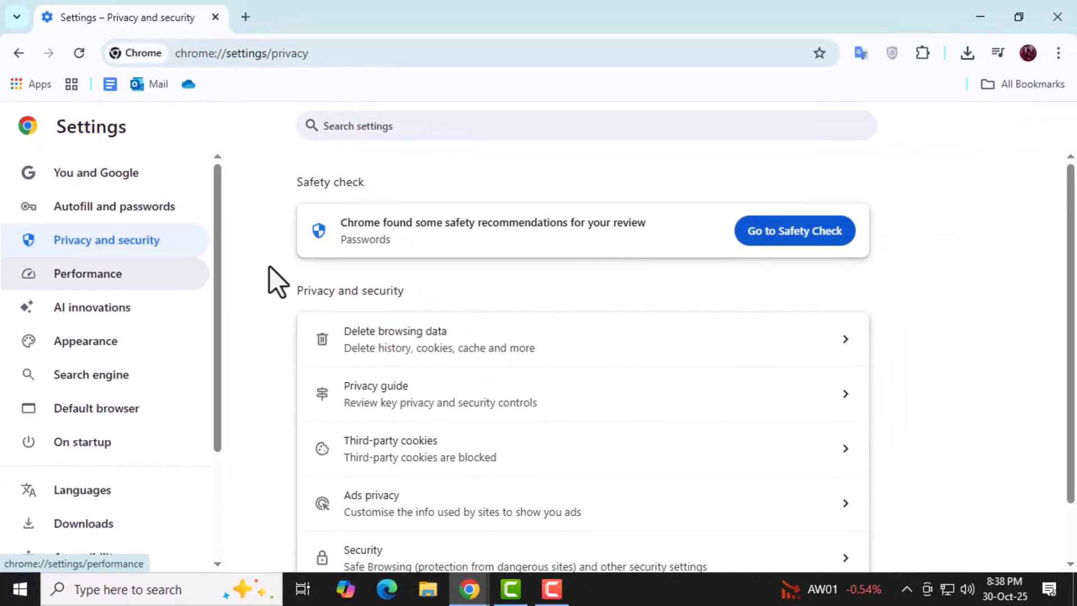
scroll("down", 3)
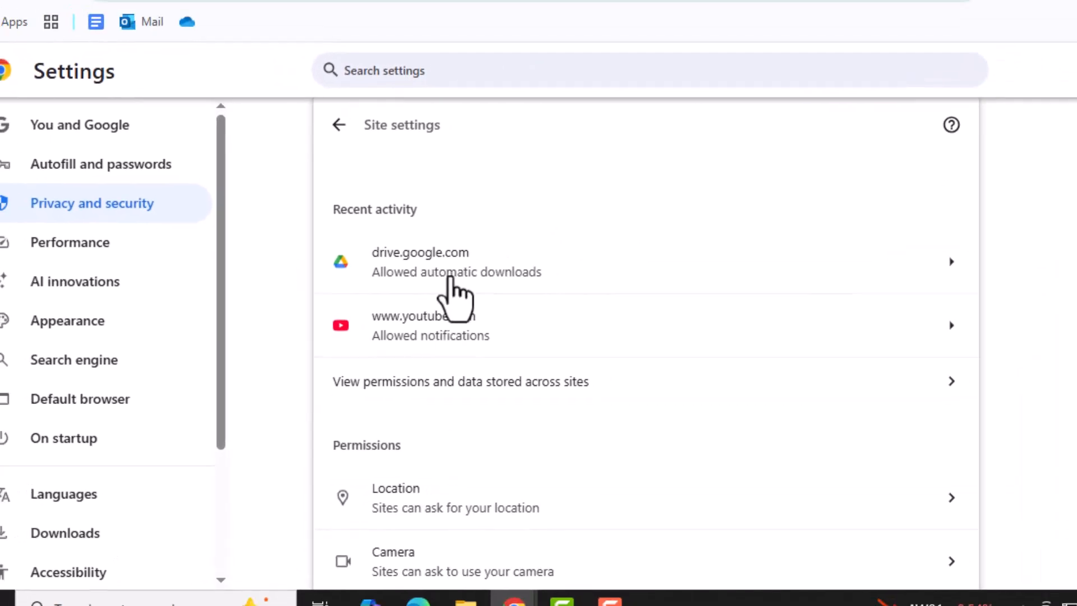
scroll("down", 3)
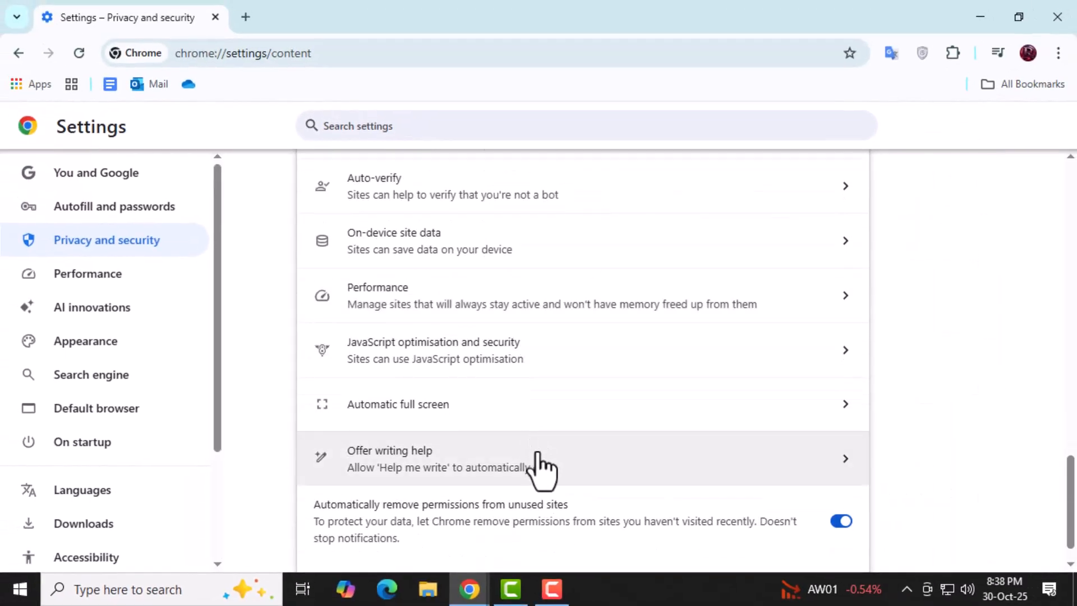
mouse_move(548, 260)
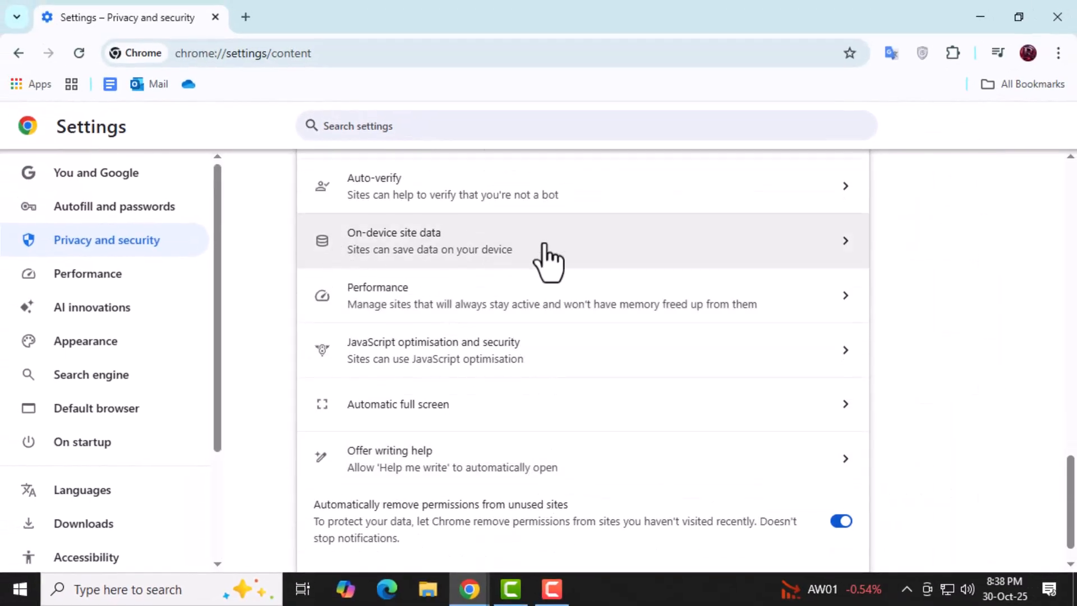
Step: Set On-device site data to delete saved site data when all windows close
left_click(429, 241)
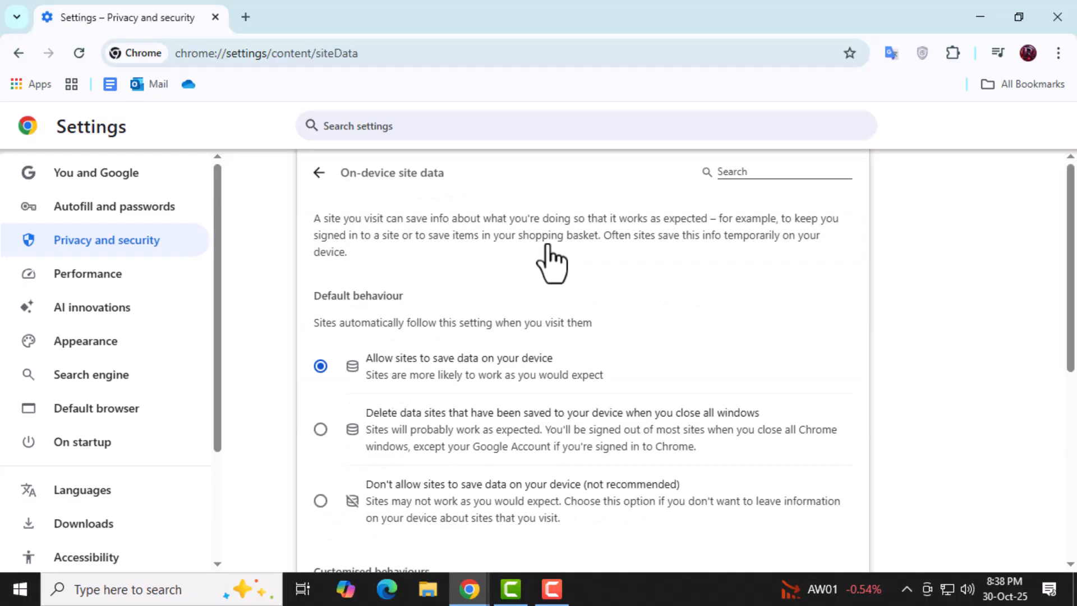
mouse_move(456, 381)
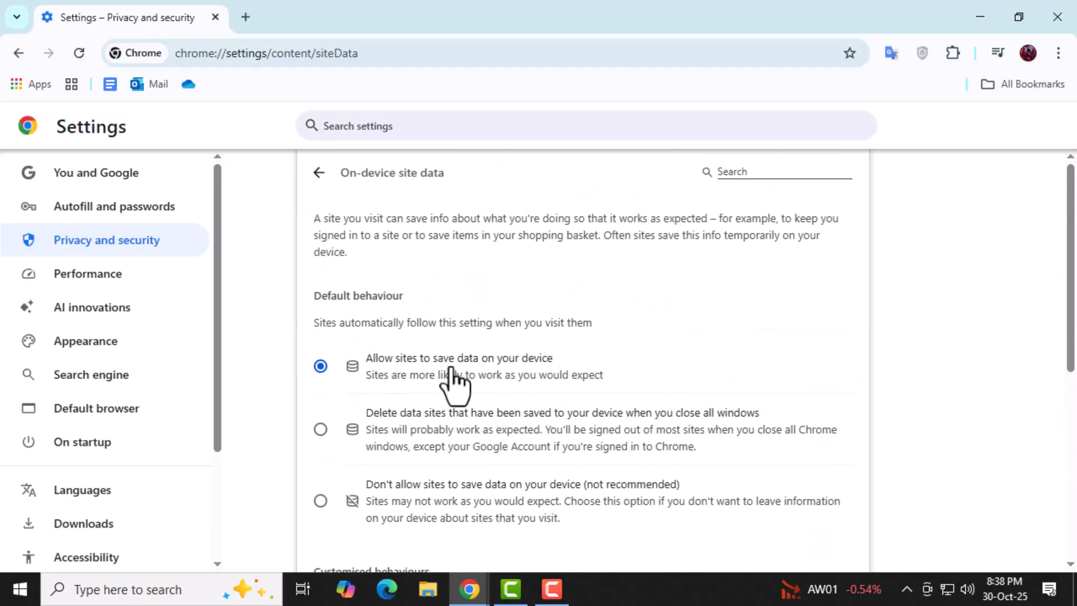
left_click(320, 429)
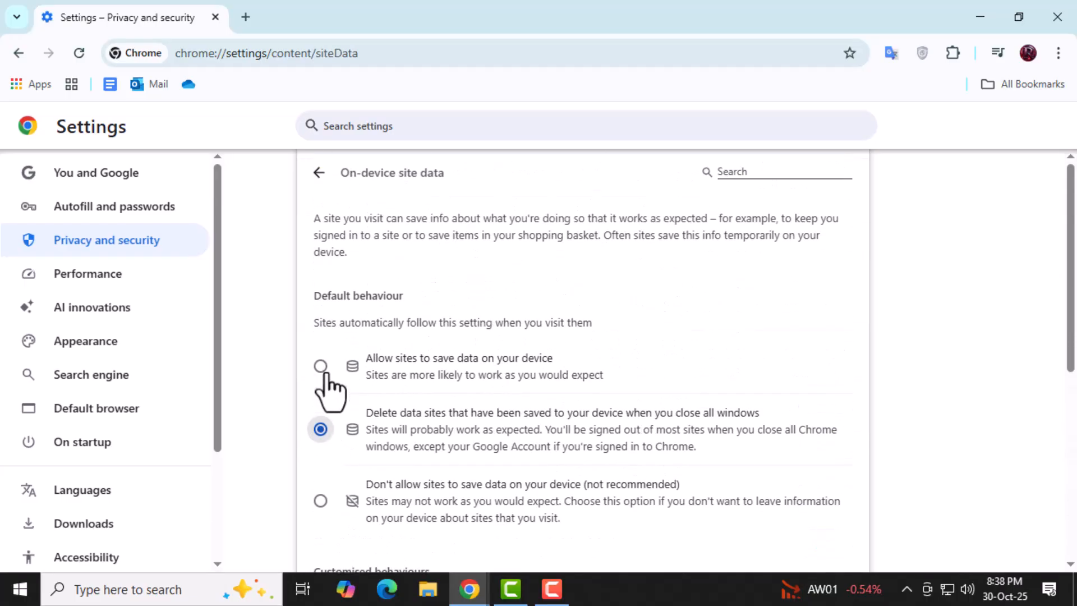
mouse_move(324, 395)
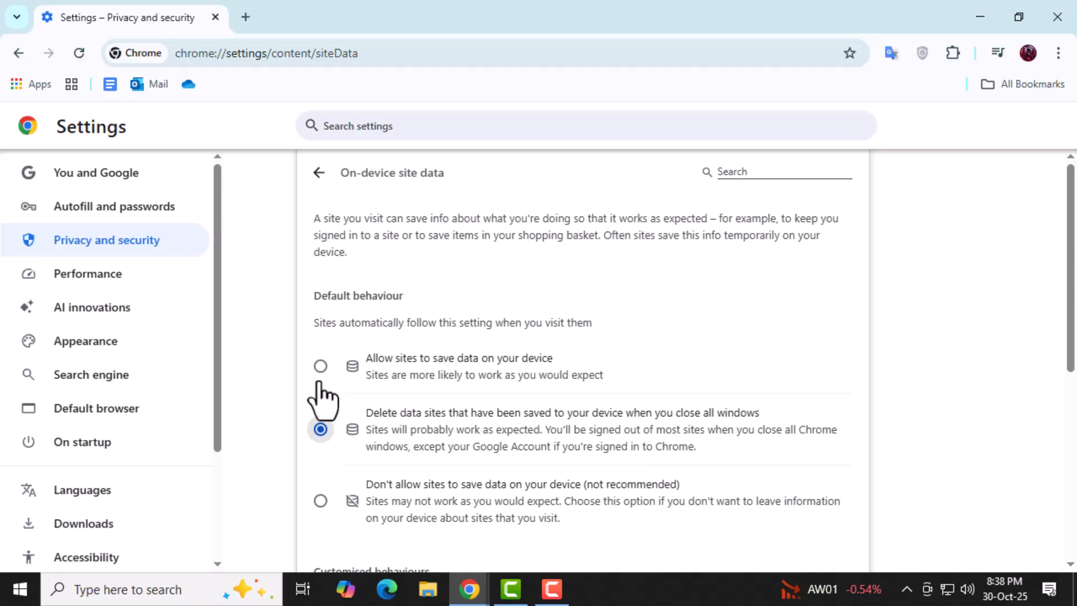
left_click(320, 366)
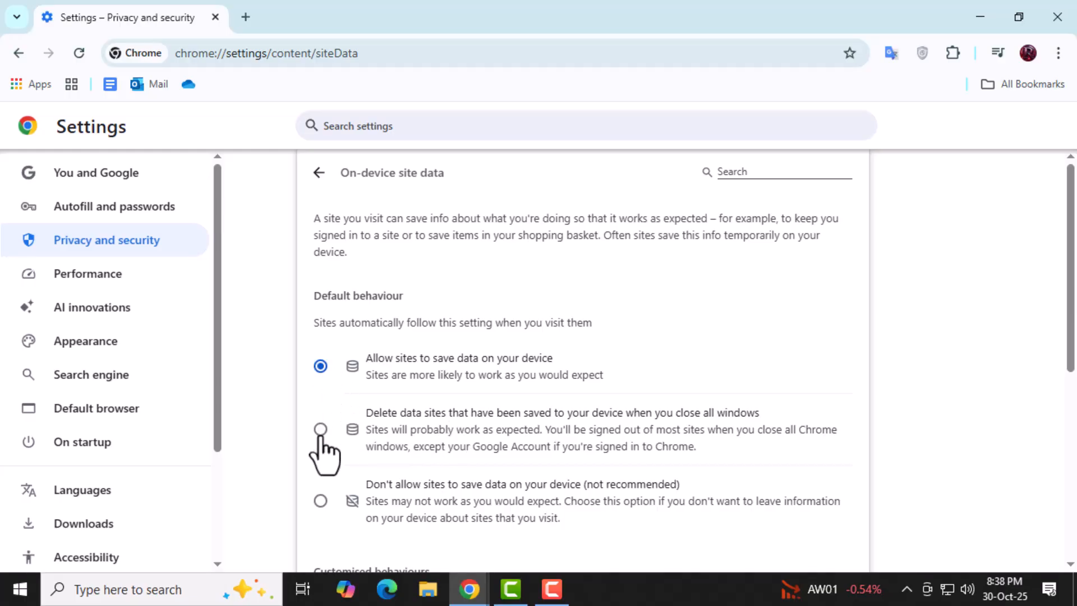
left_click(321, 430)
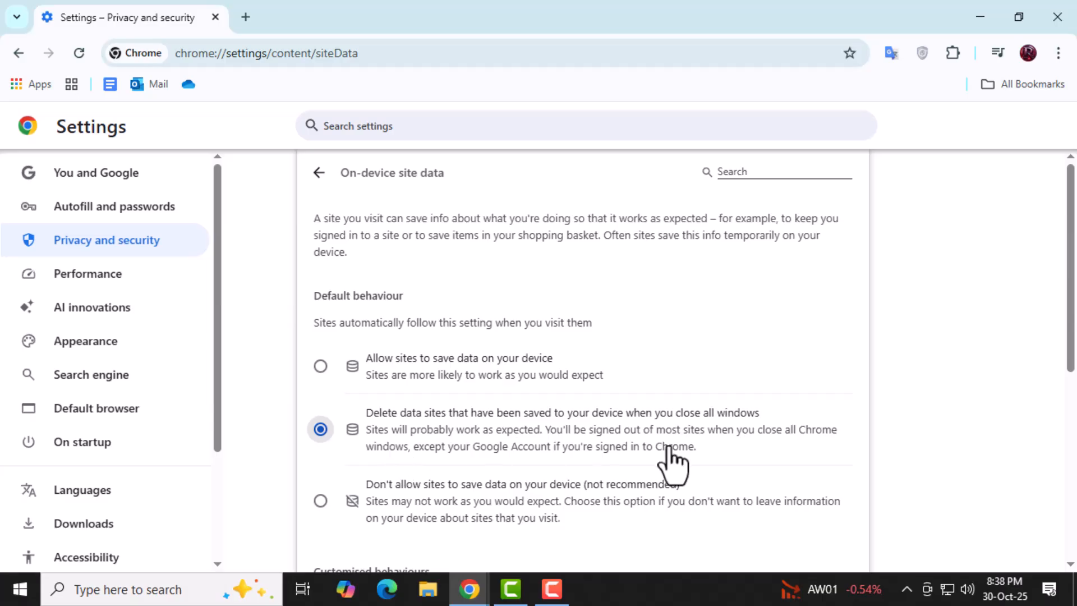
scroll("down", 3)
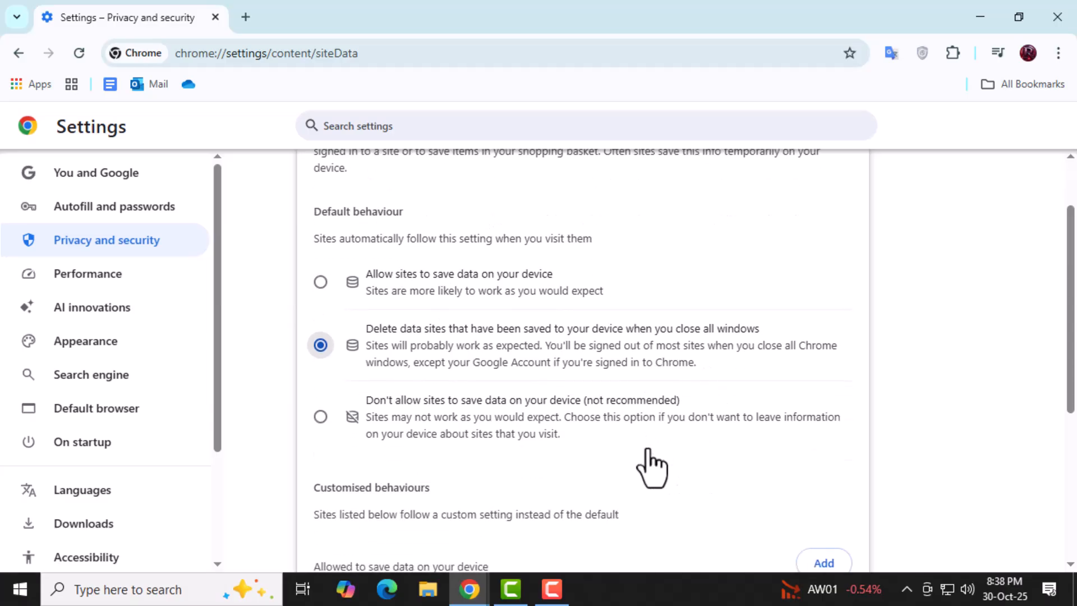
mouse_move(656, 470)
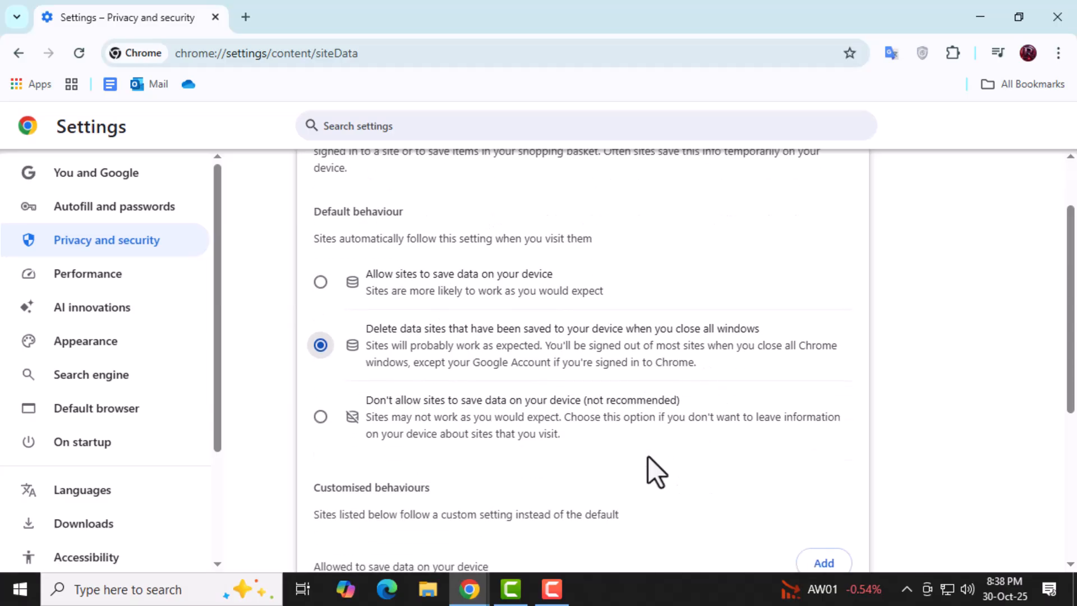
mouse_move(593, 480)
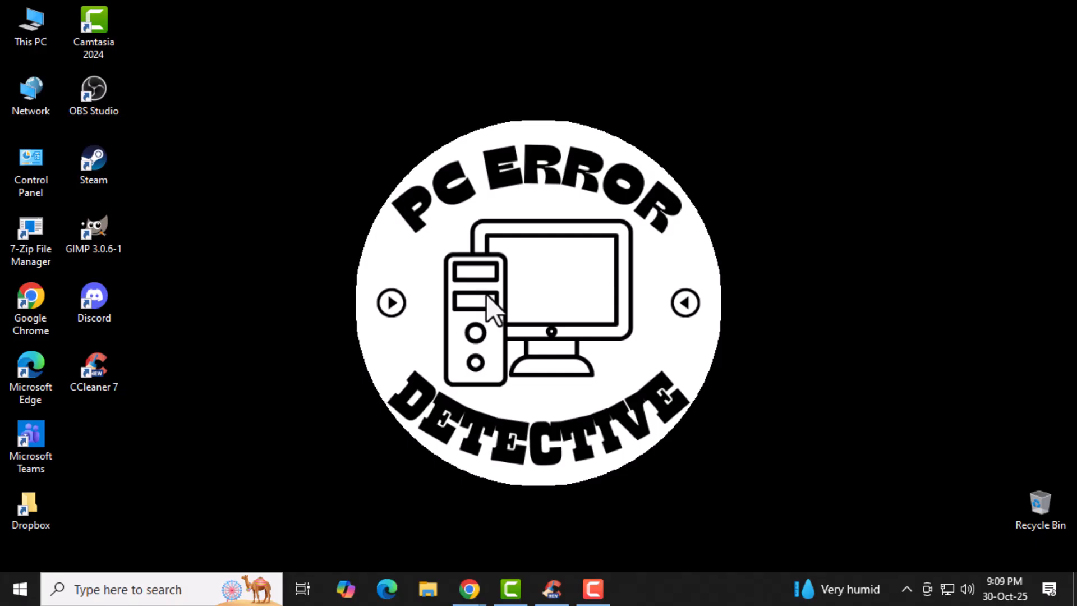
mouse_move(494, 295)
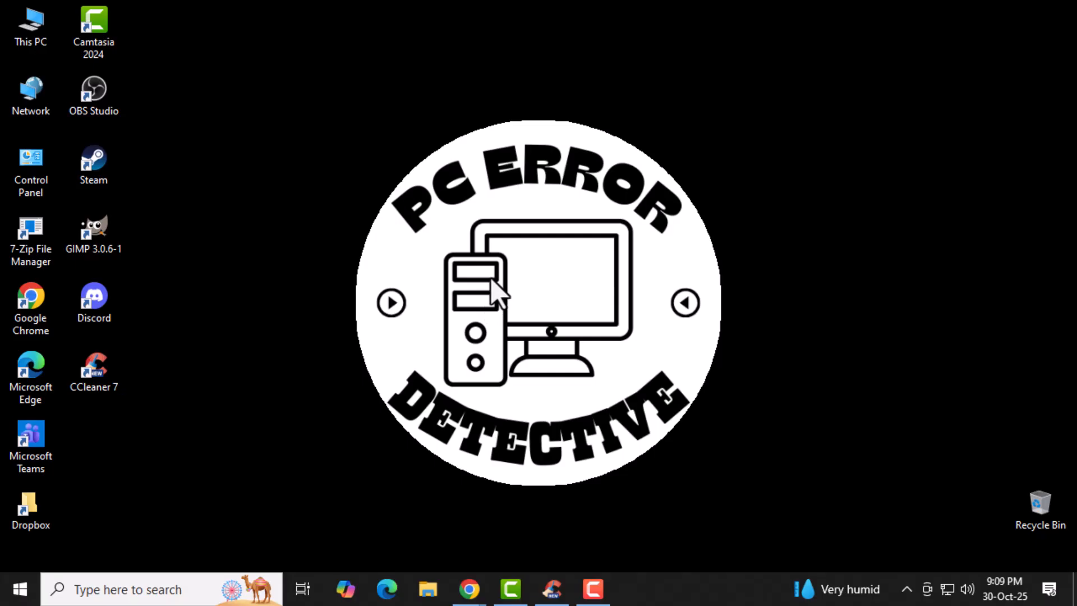
Step: Bring up the Windows Run box with Win+R to launch services.msc
key("Win+r")
type("services.msc")
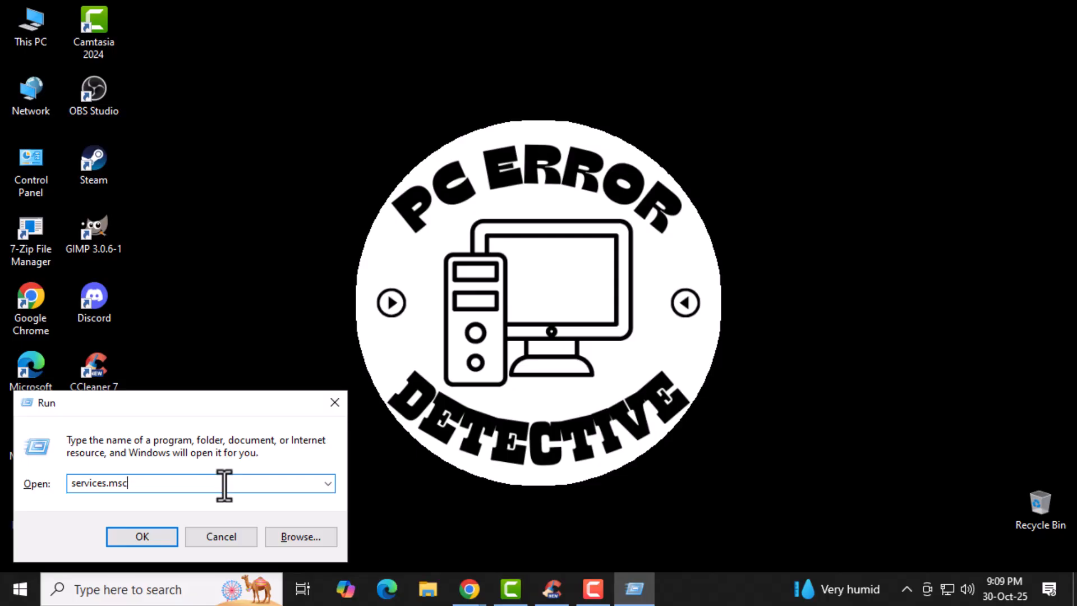
Step: Launch the Services console and open the Windows Update service's Properties
left_click(141, 536)
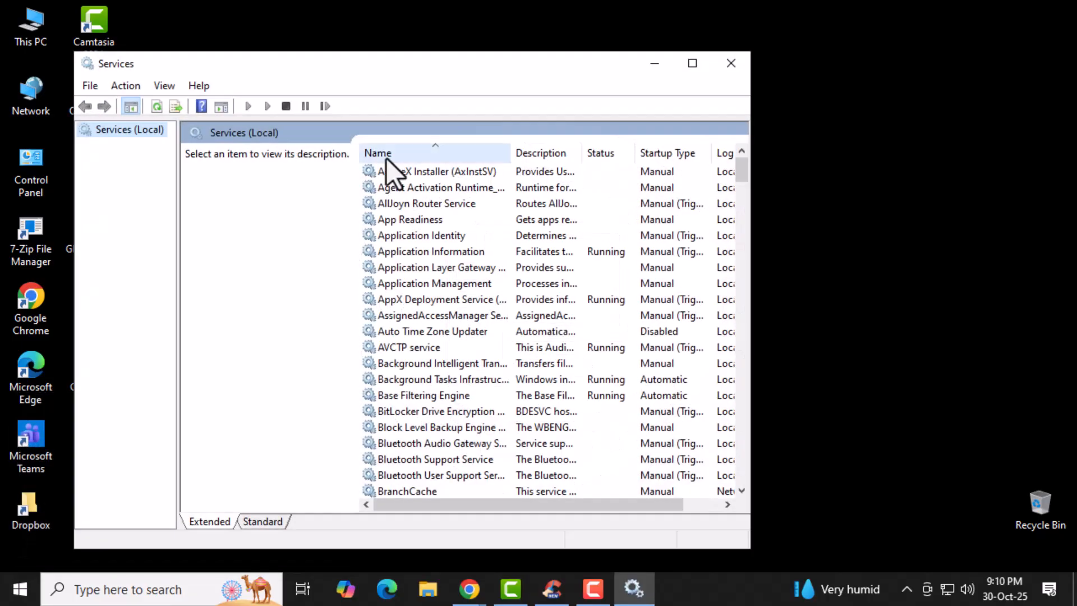
left_click(435, 171)
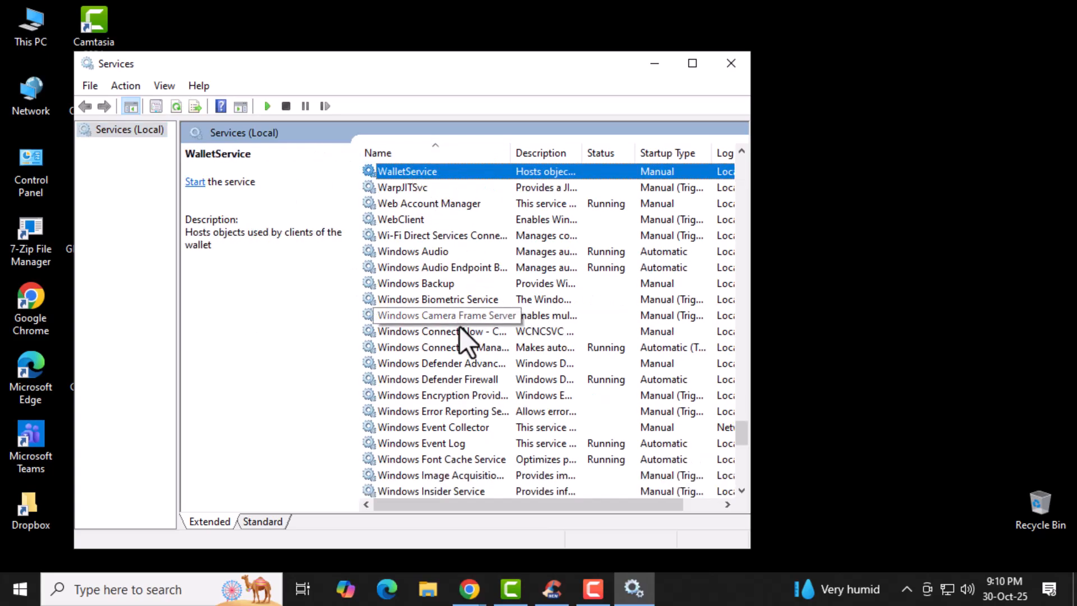
scroll("down", 3)
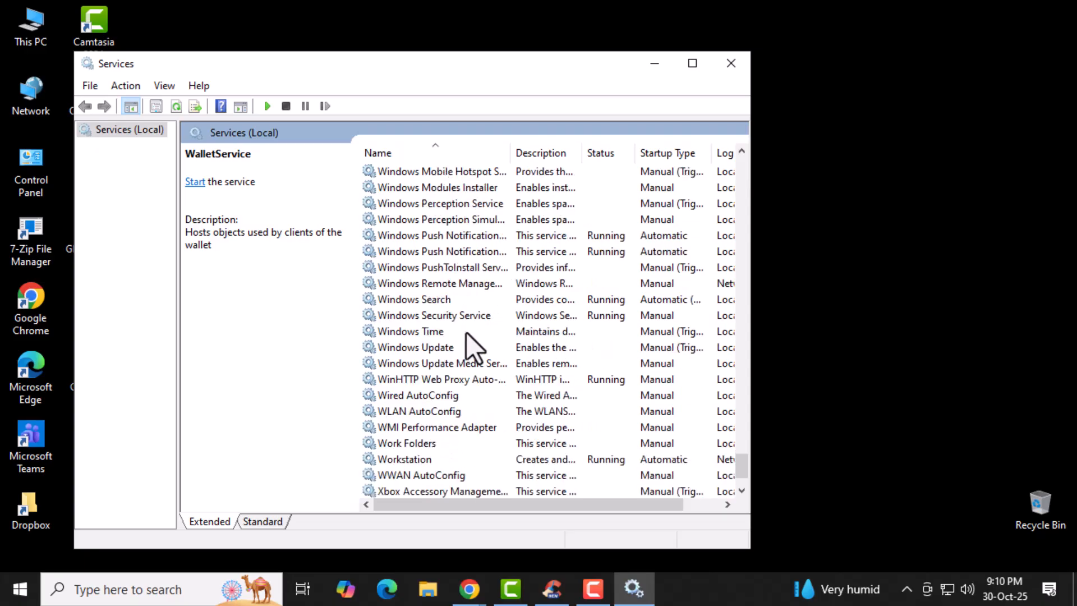
right_click(415, 347)
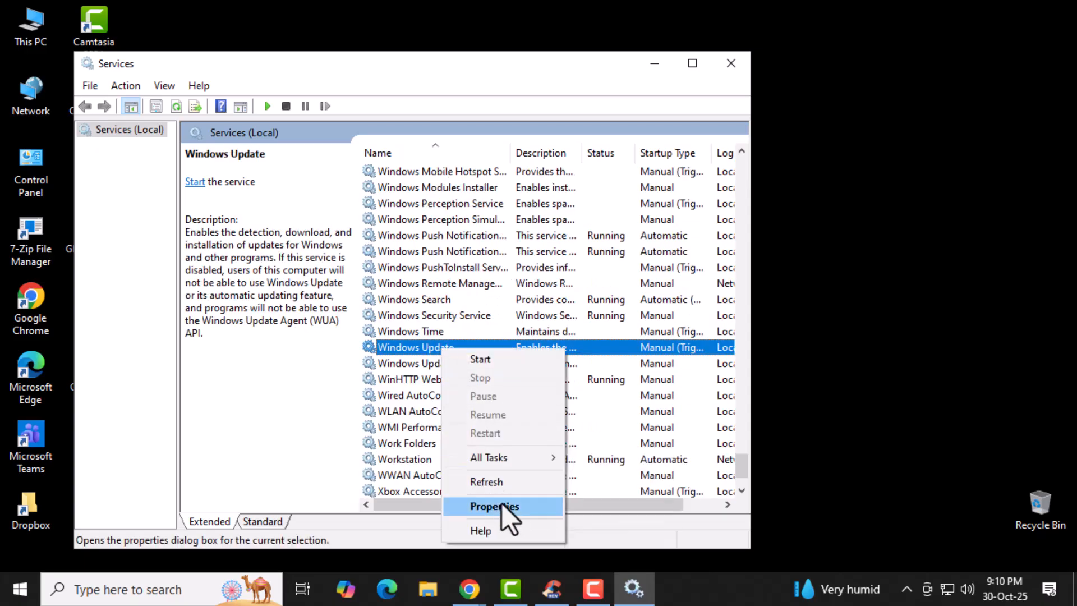
left_click(494, 506)
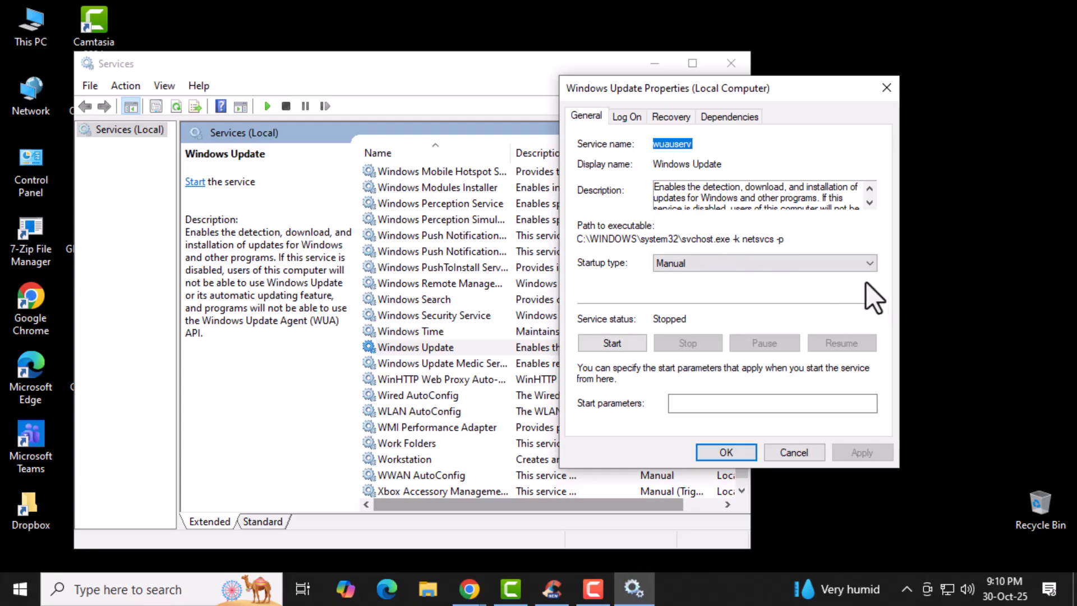
Step: Choose Disabled as the Windows Update startup type
left_click(869, 263)
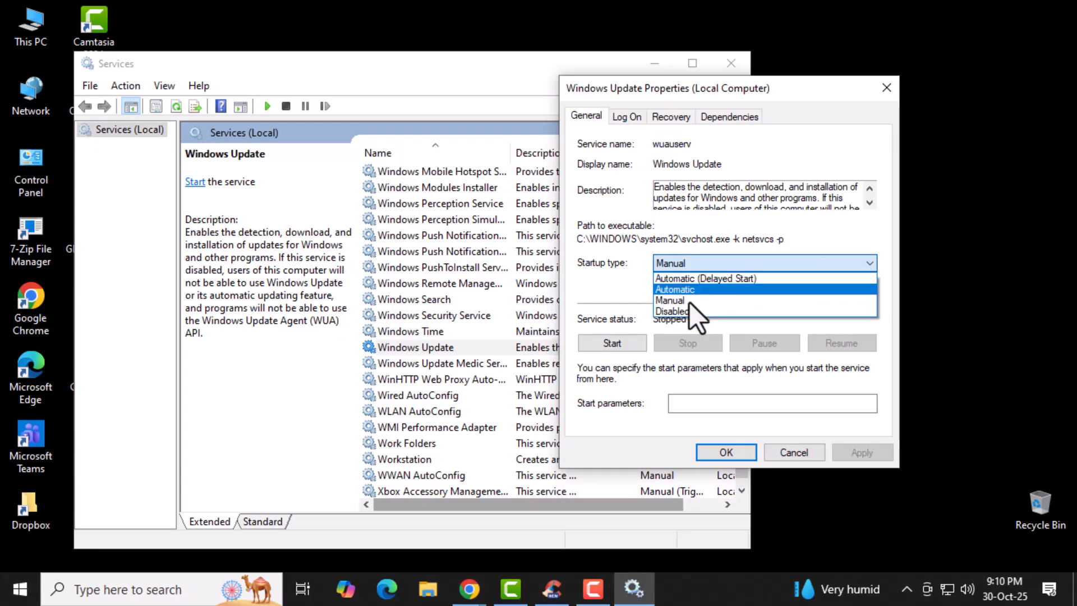
mouse_move(676, 311)
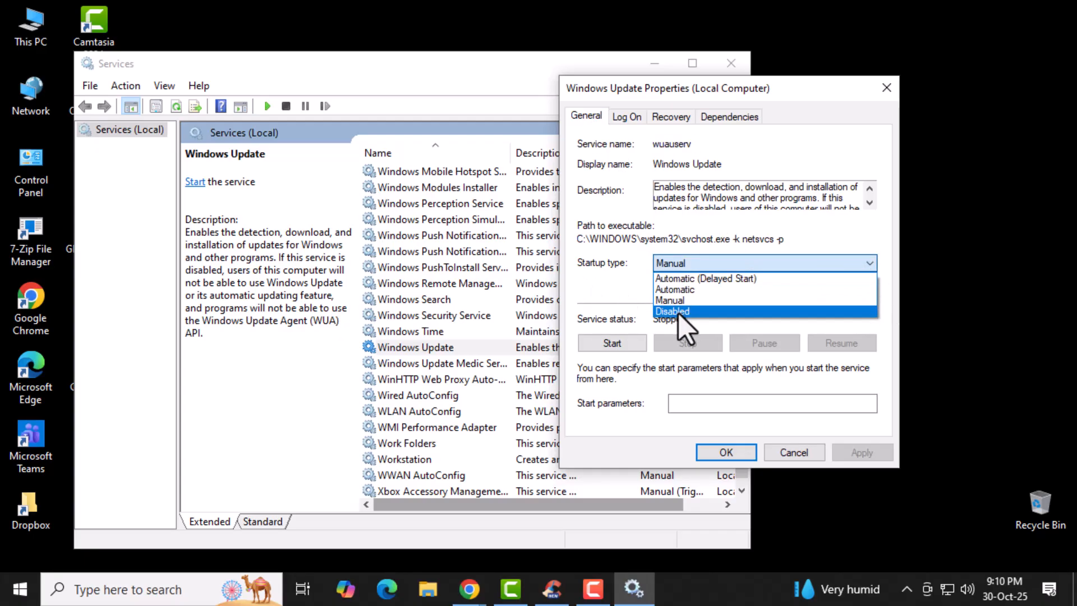
left_click(672, 312)
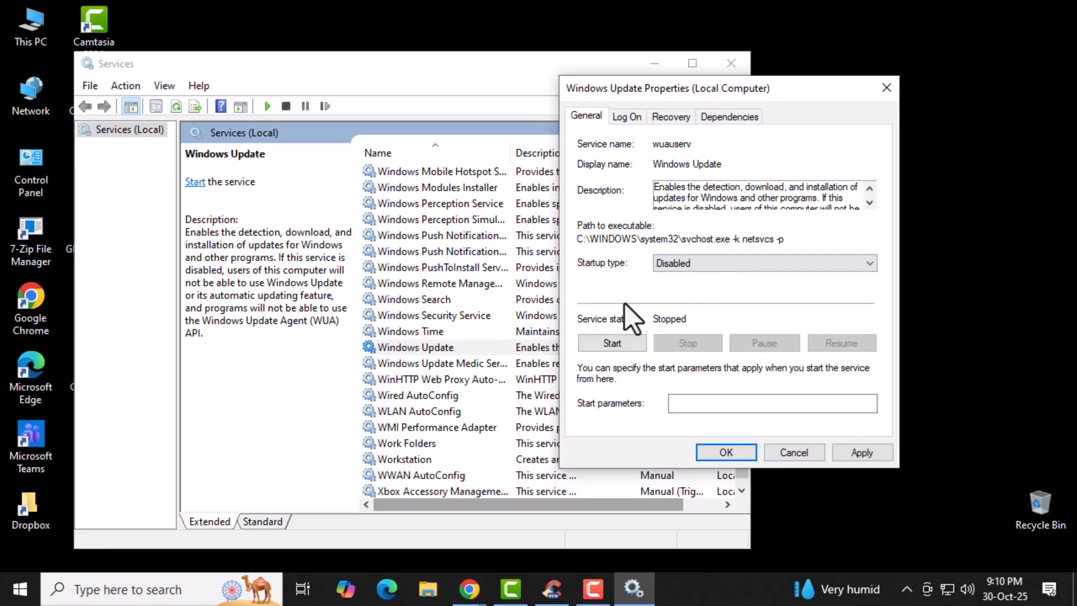
mouse_move(704, 354)
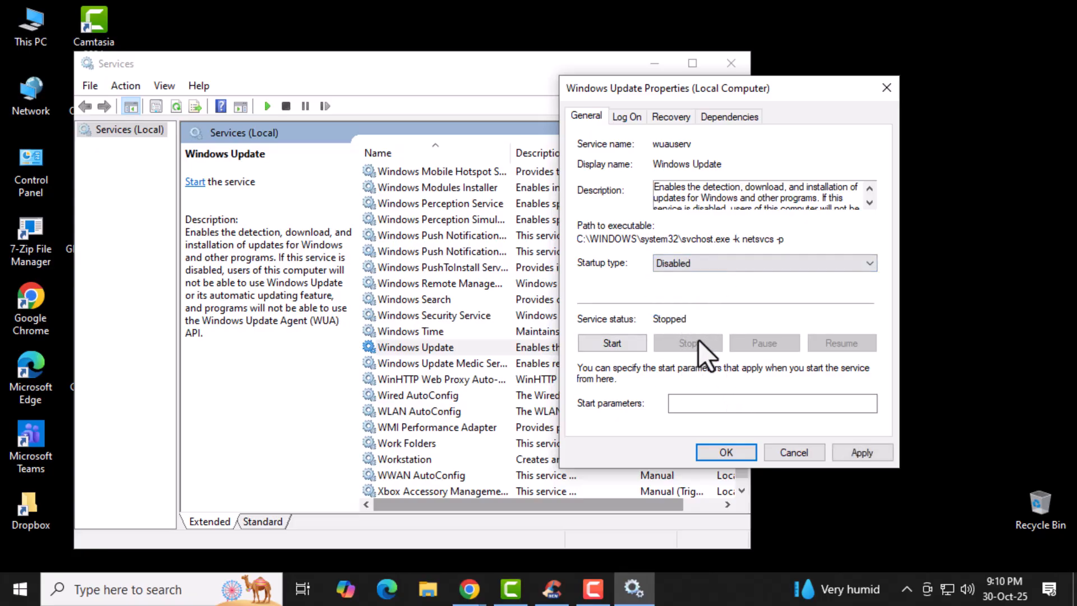
mouse_move(769, 385)
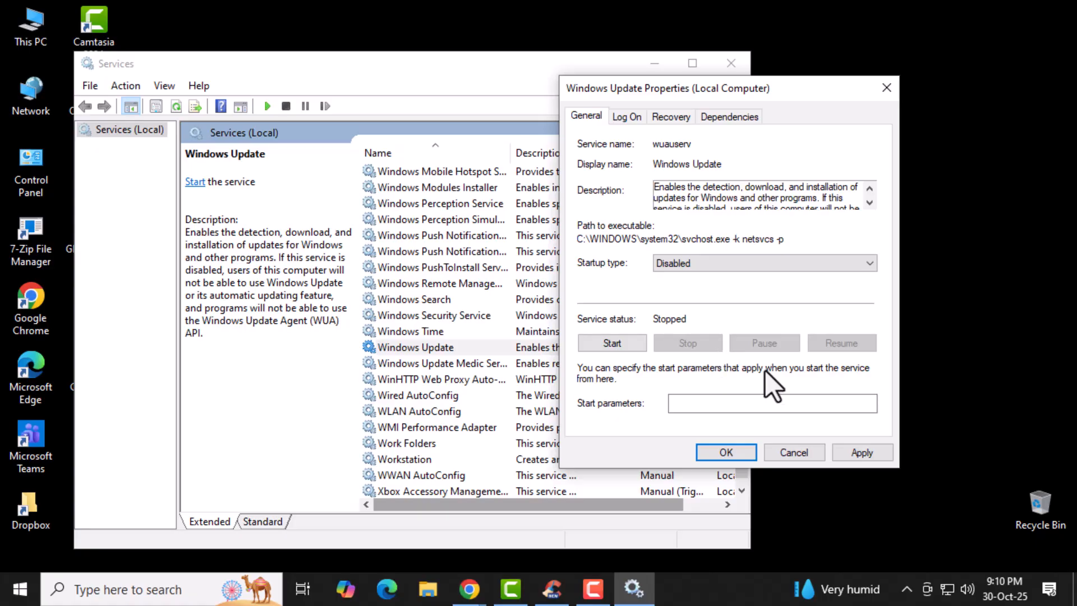
mouse_move(777, 454)
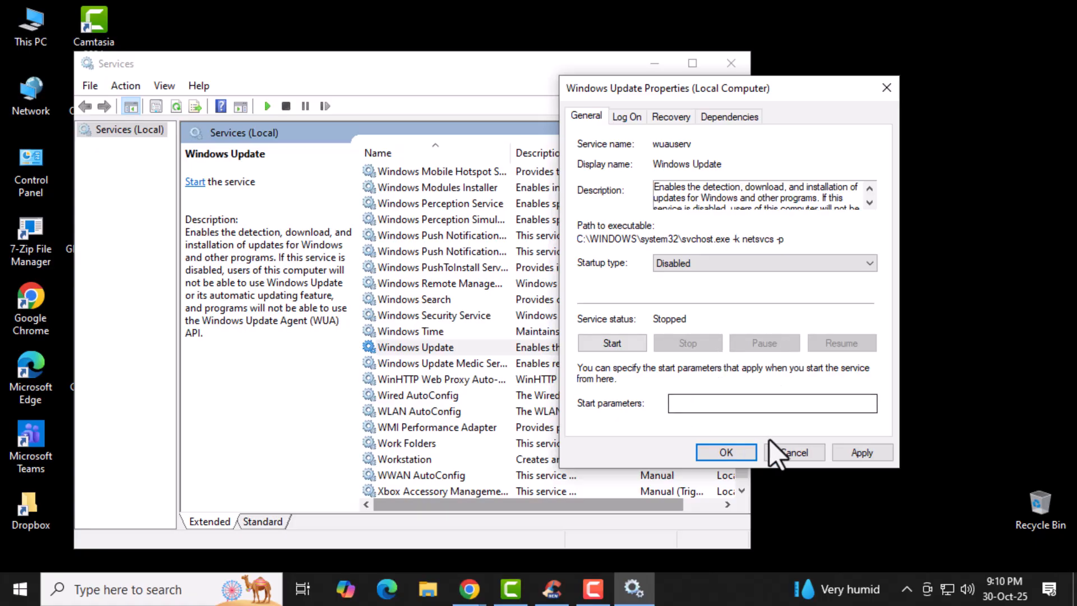
mouse_move(698, 368)
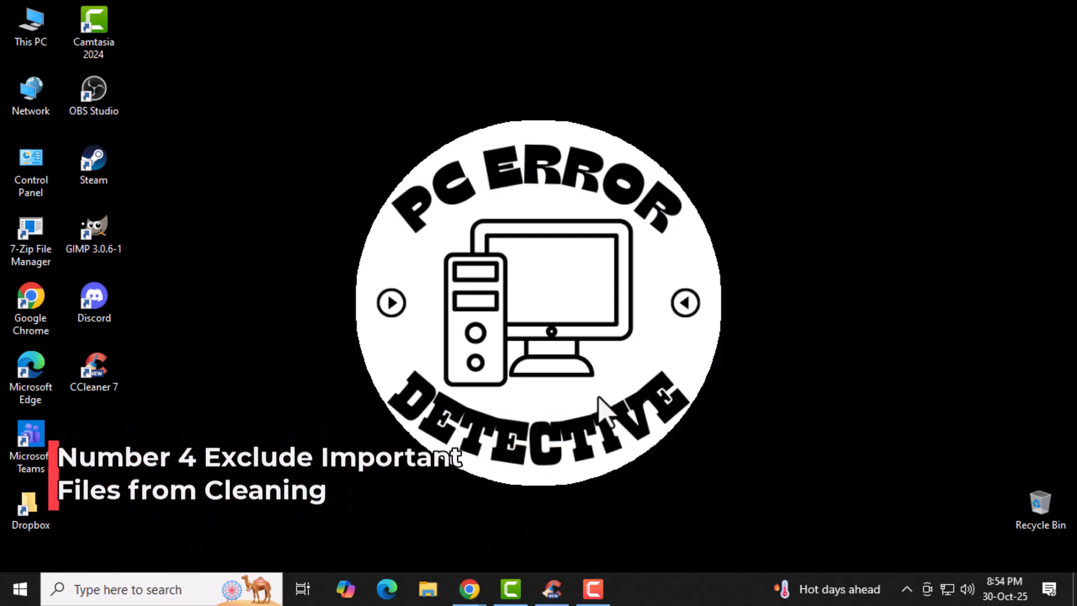
mouse_move(621, 102)
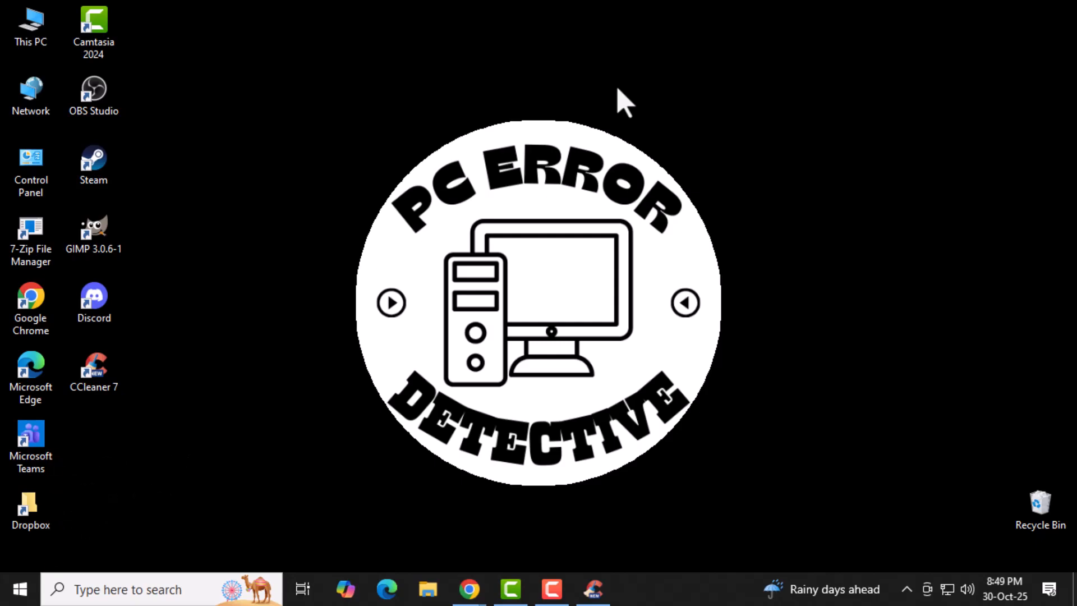
mouse_move(621, 587)
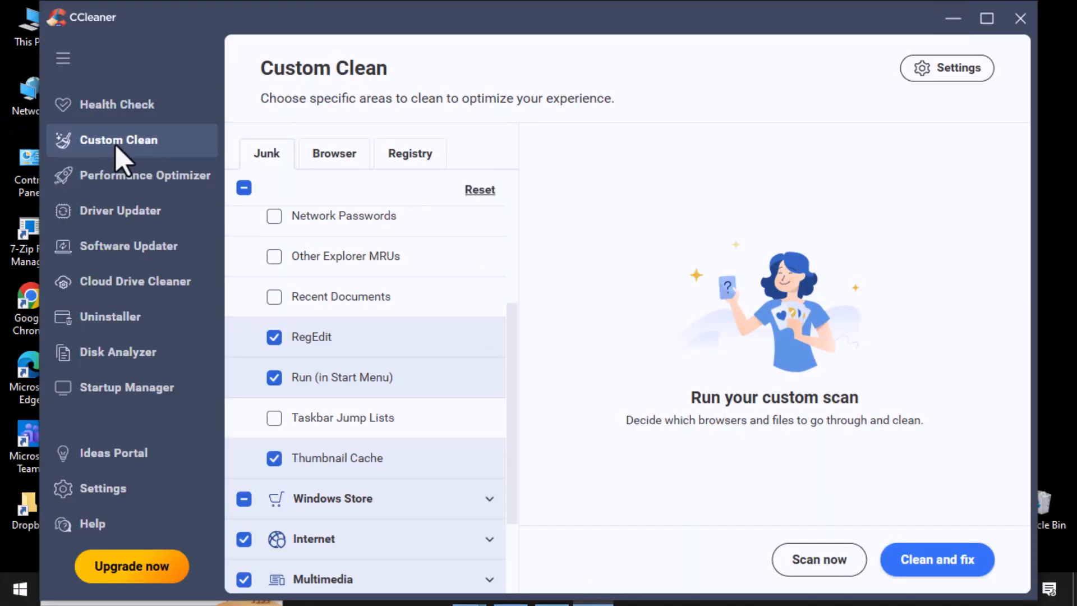
Step: Review CCleaner's Custom Clean items, then launch Disk Cleanup from Windows search
left_click(145, 175)
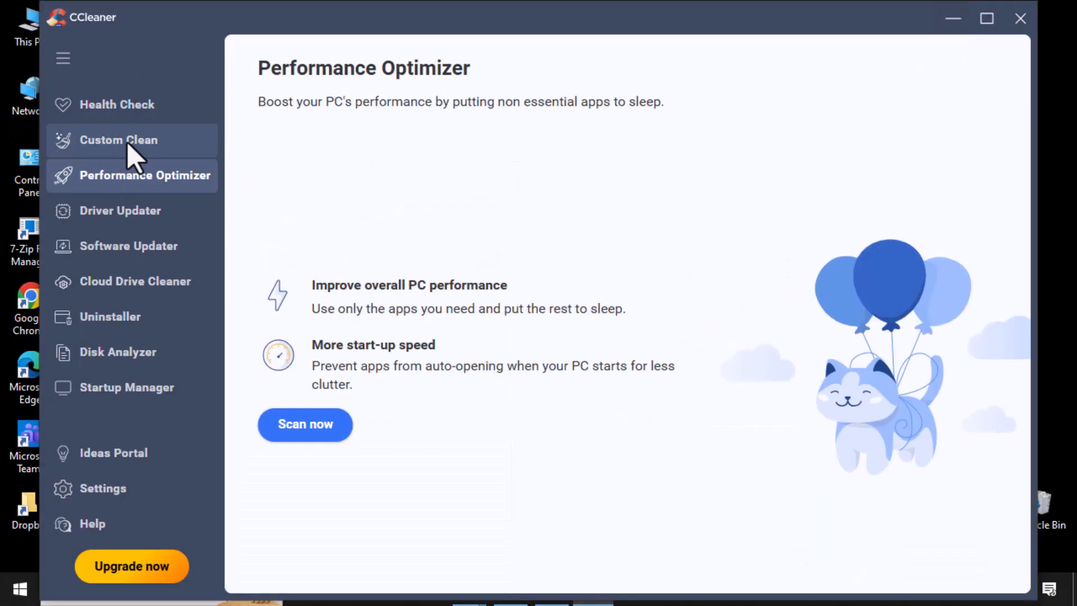
left_click(118, 140)
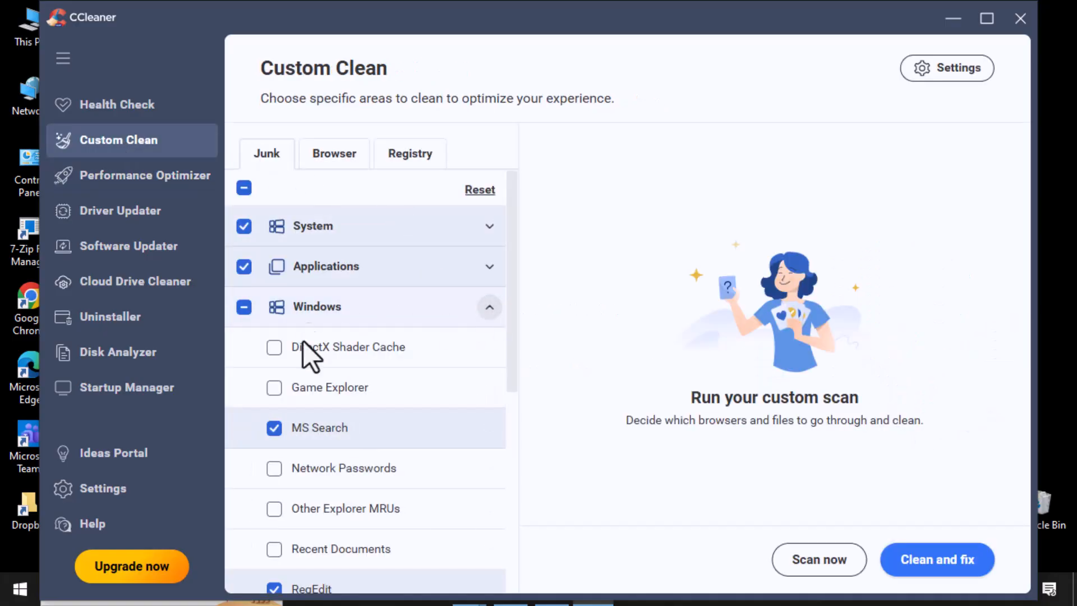
scroll("down", 3)
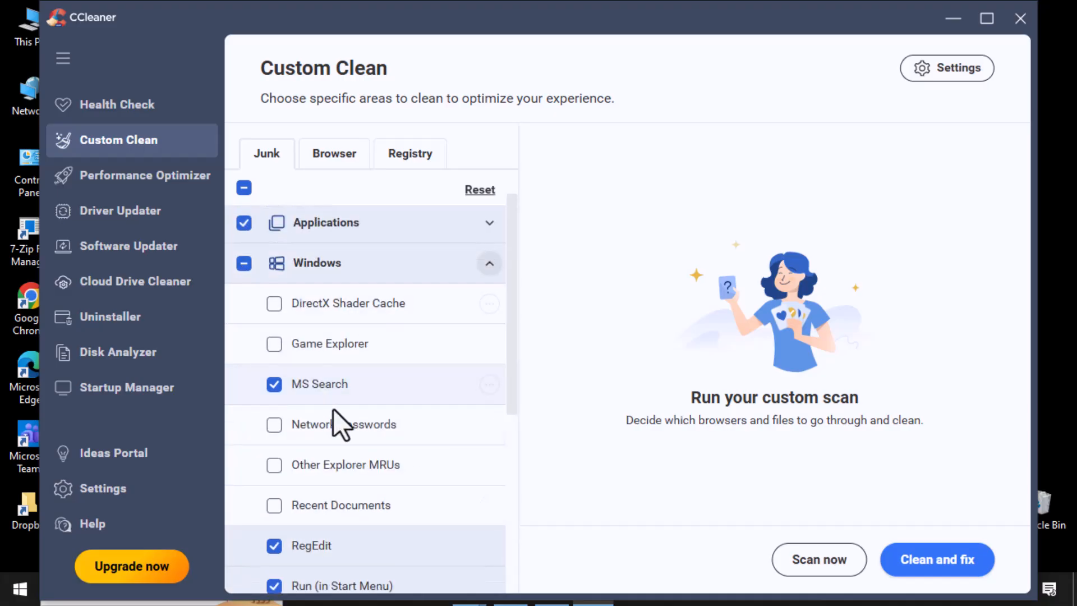
mouse_move(285, 323)
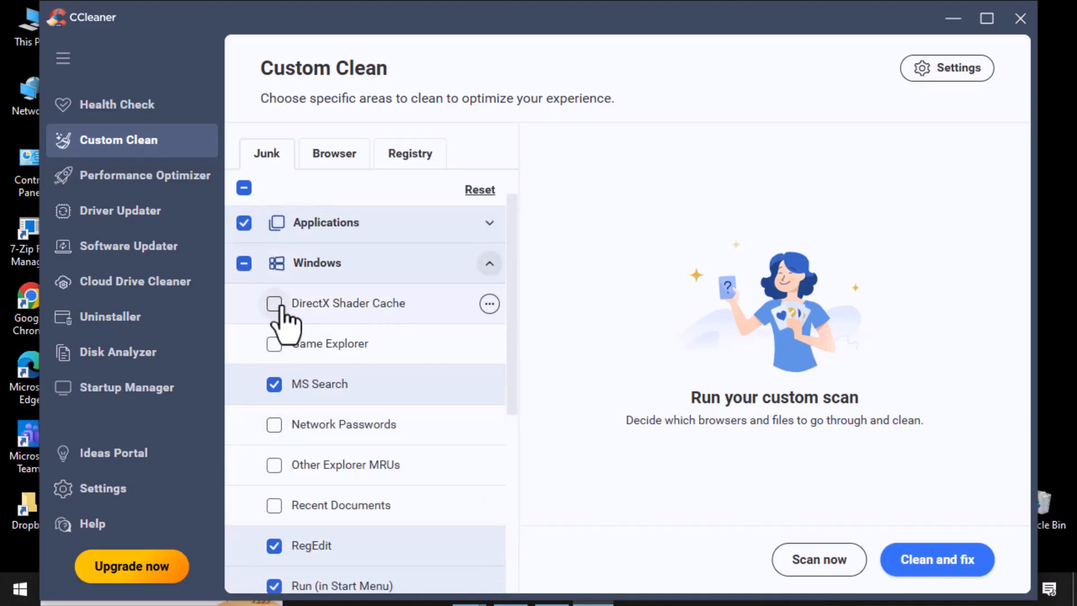
scroll("down", 3)
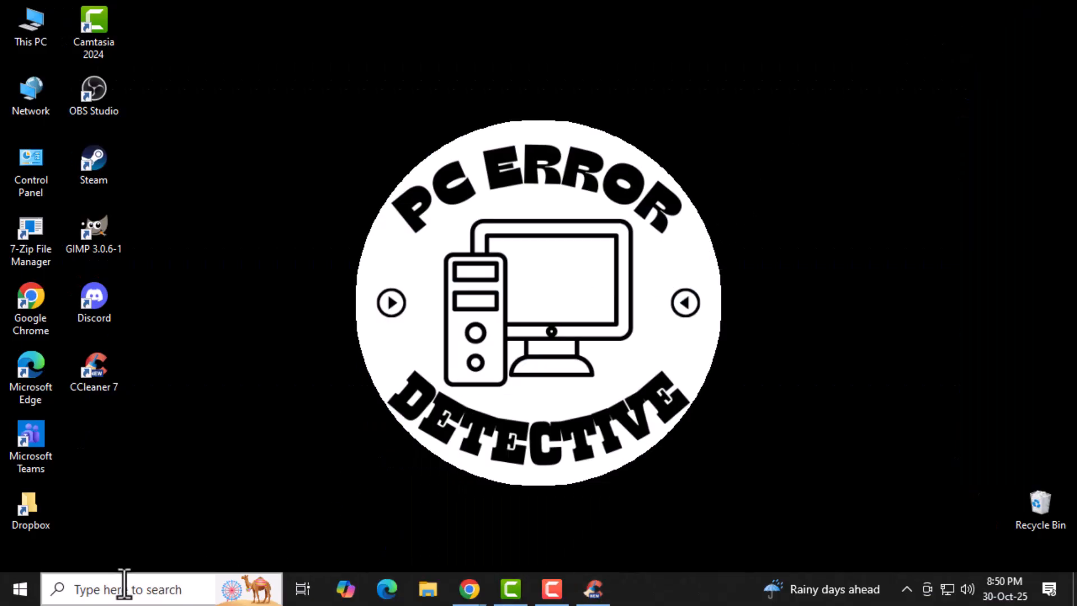
left_click(124, 590)
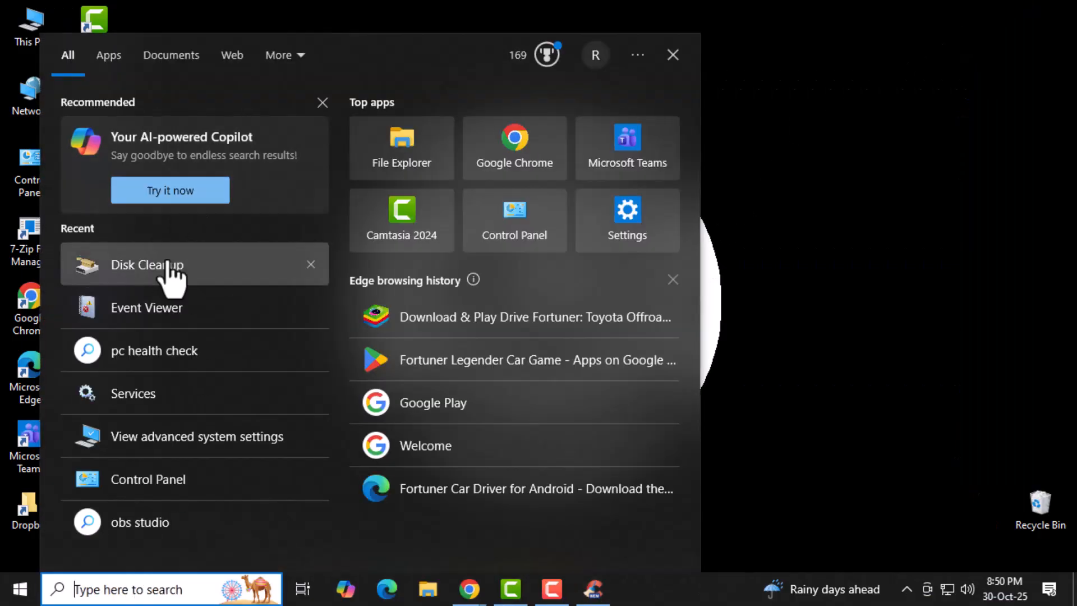
left_click(147, 265)
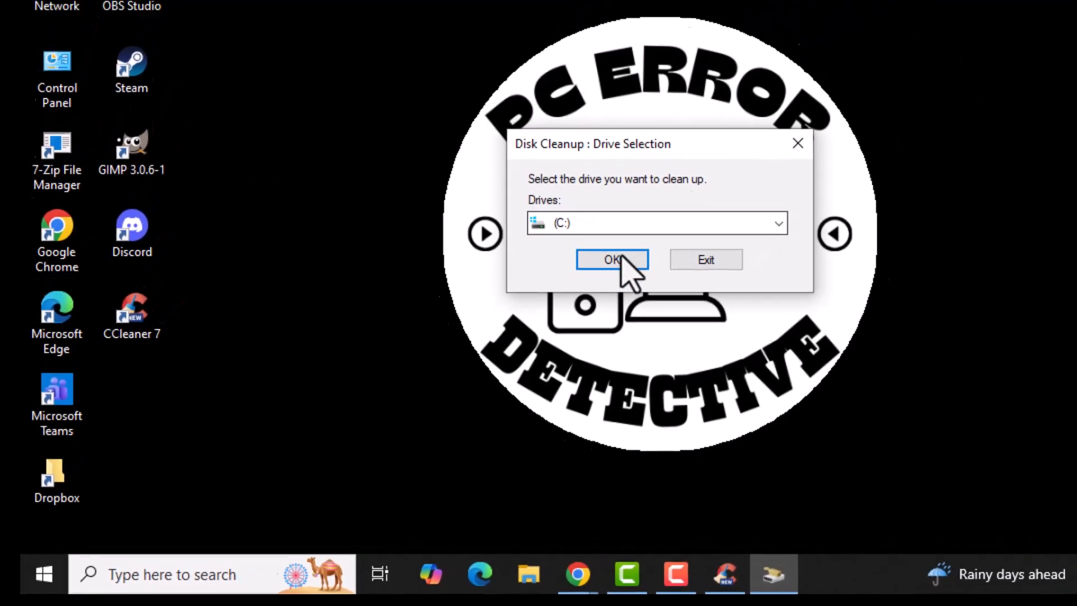
Step: Clean drive C:, marking Recycle Bin and confirming permanent deletion of the files
left_click(611, 260)
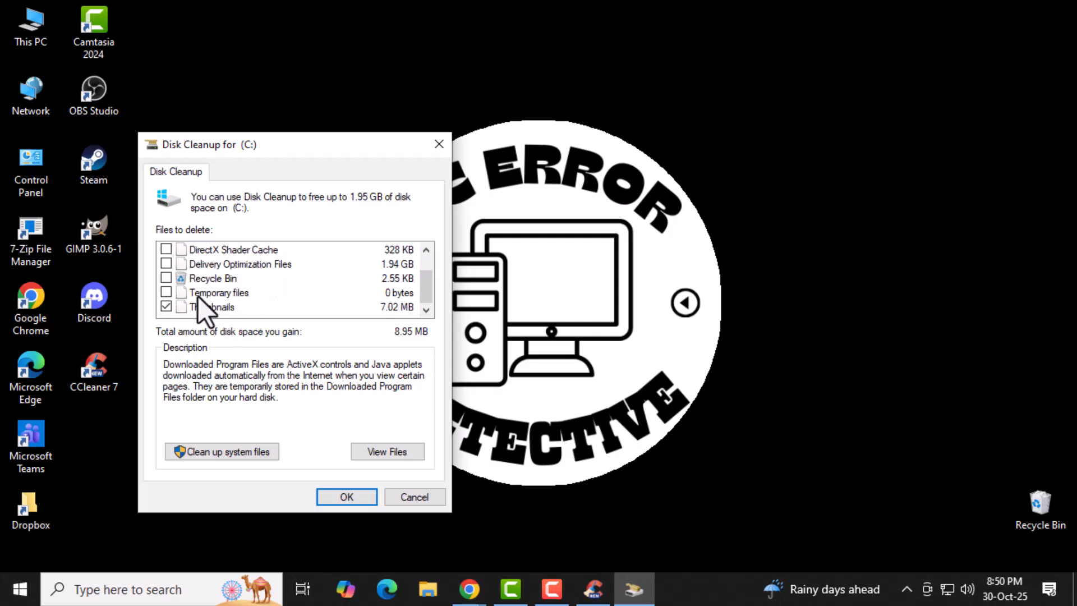
left_click(213, 278)
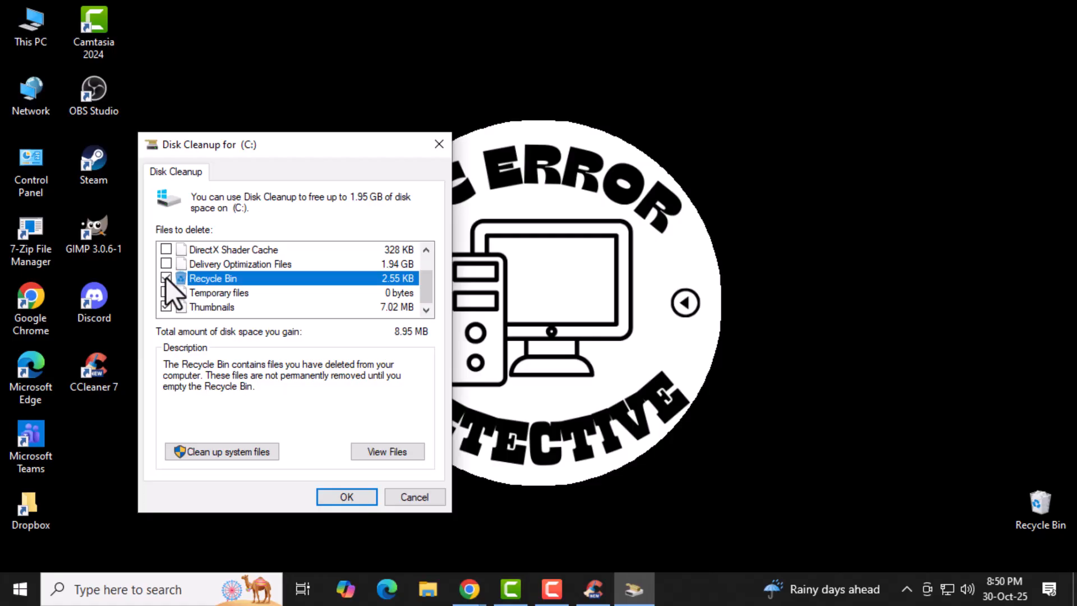
scroll("up", 3)
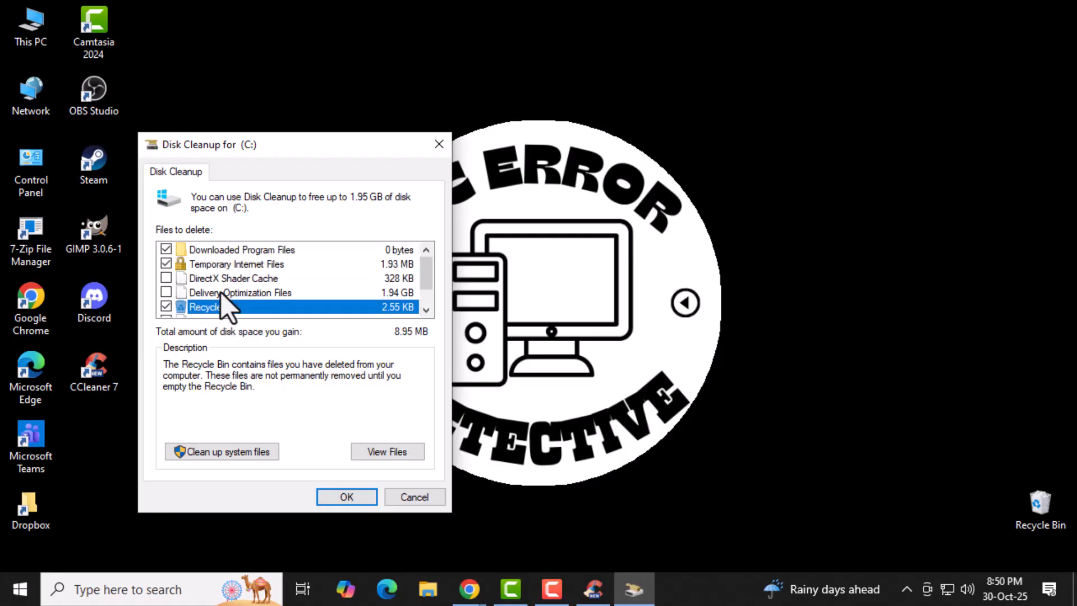
scroll("down", 3)
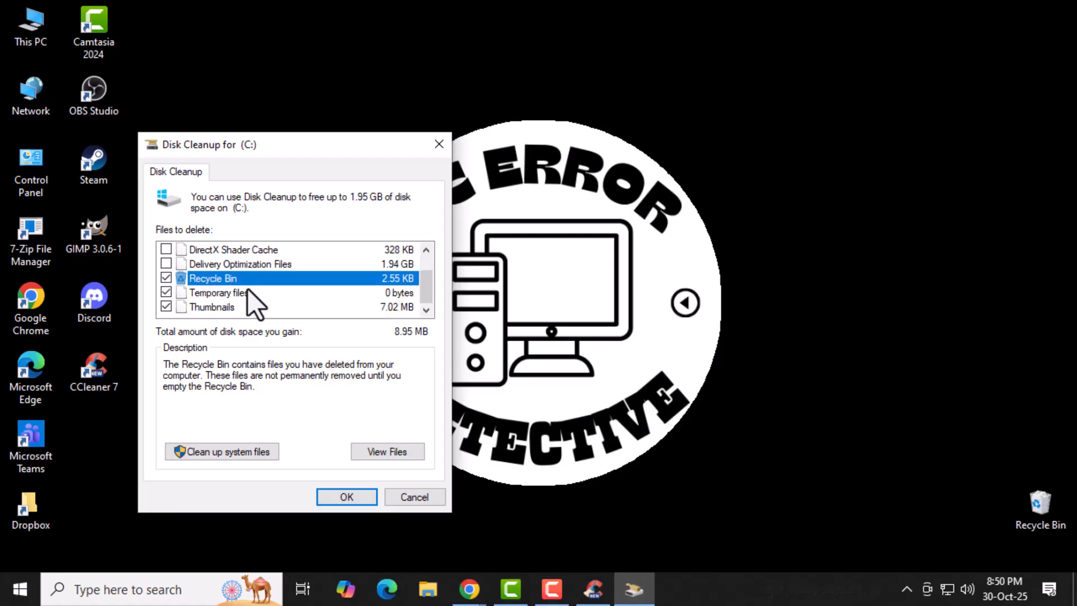
mouse_move(349, 306)
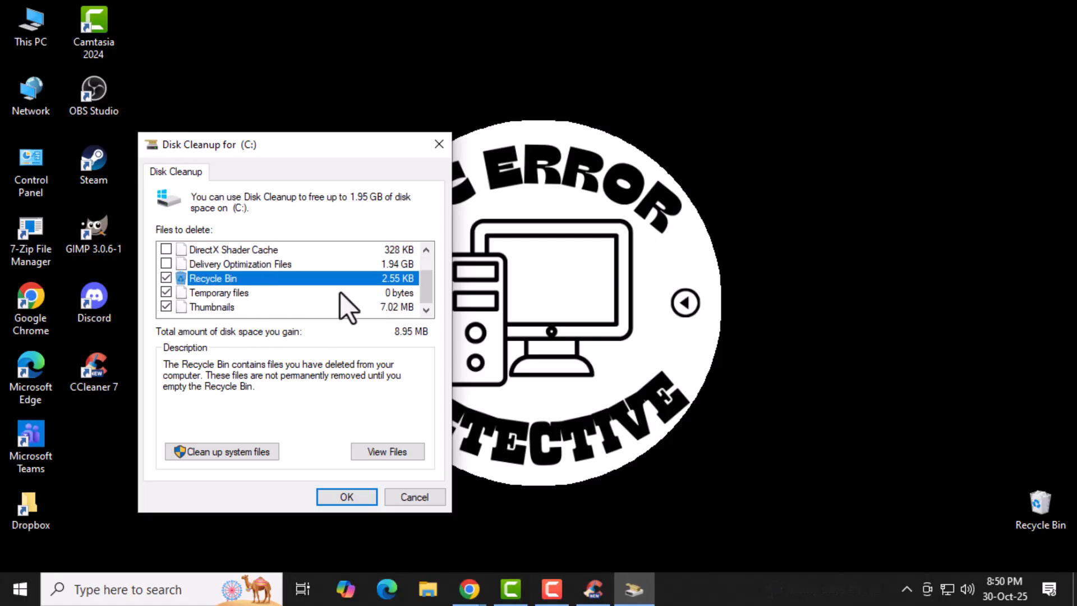
mouse_move(371, 516)
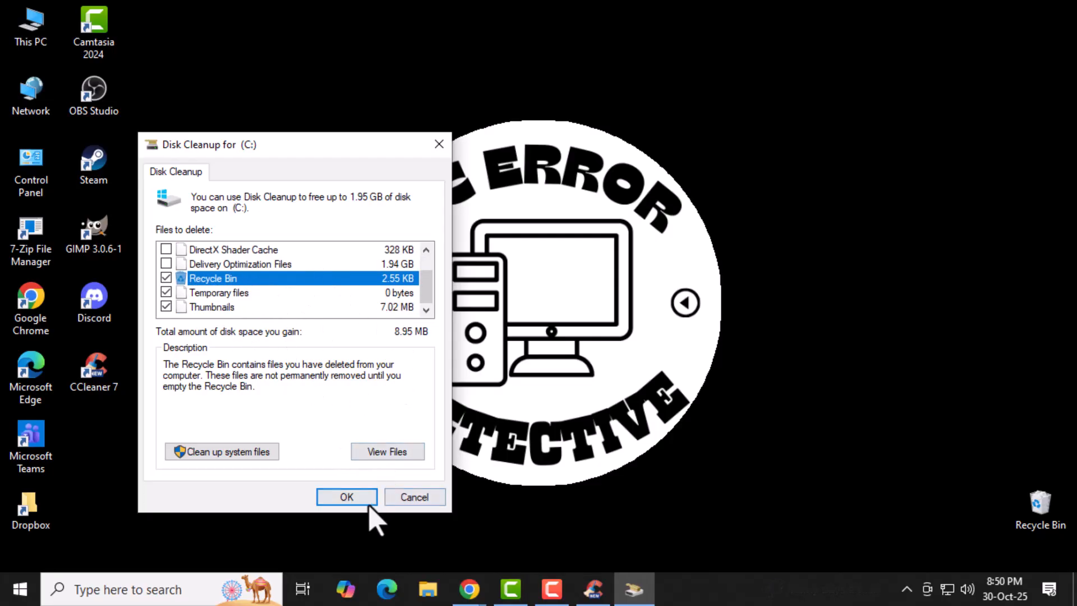
left_click(346, 497)
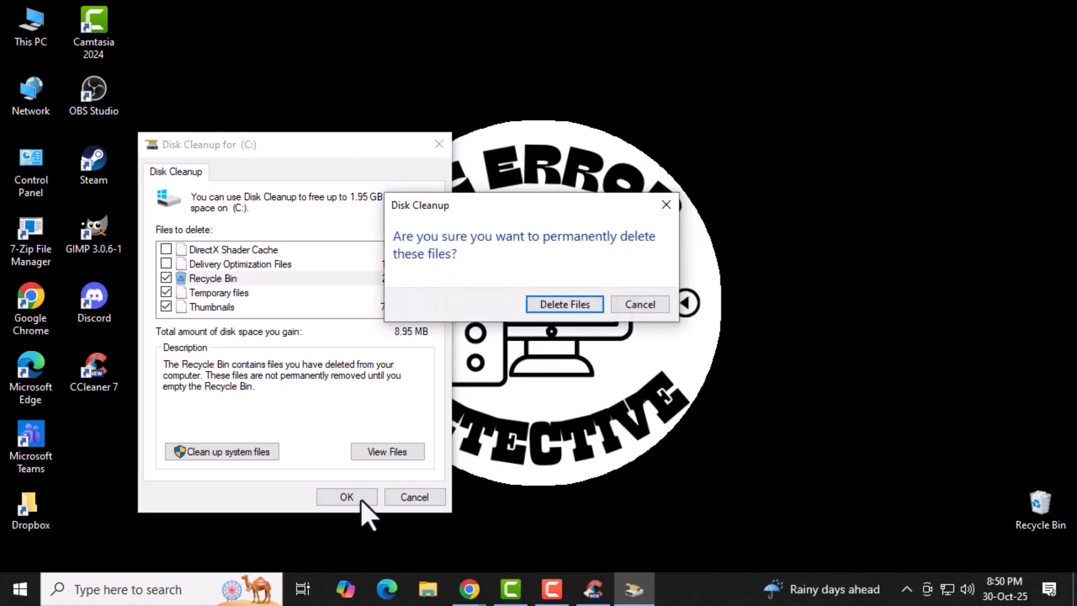
mouse_move(564, 304)
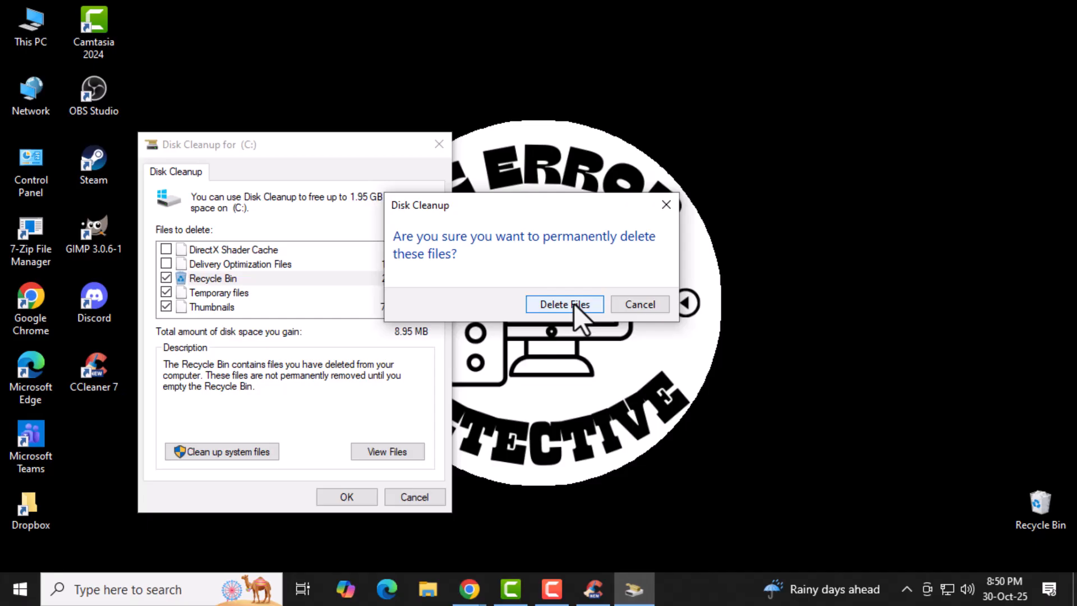
left_click(564, 303)
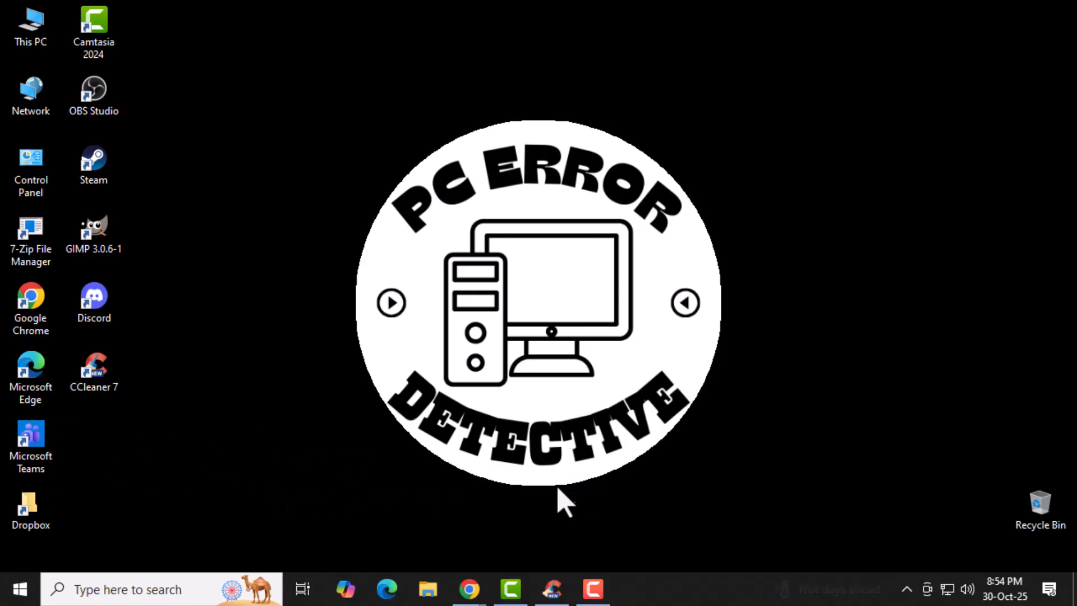
mouse_move(550, 515)
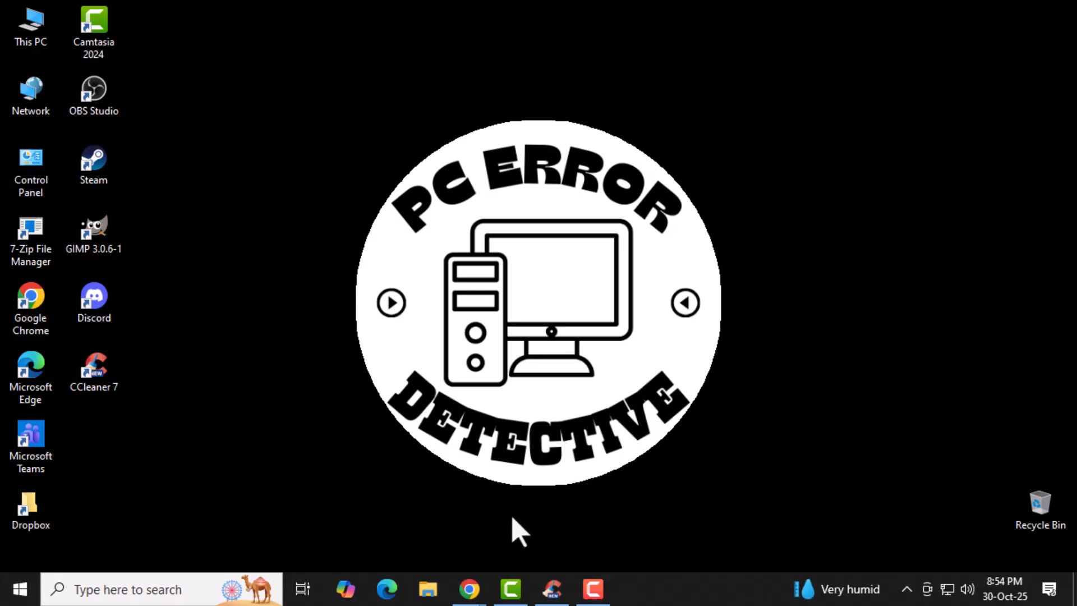
Step: Launch Chrome and go to Settings, showing the You and Google section with the synced account
left_click(469, 589)
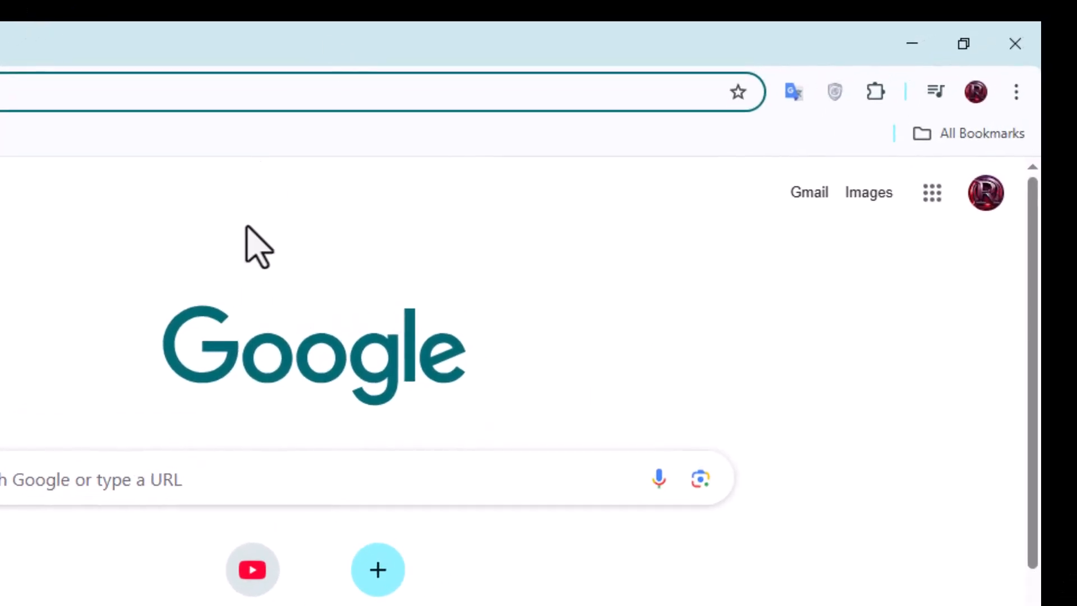
left_click(1016, 91)
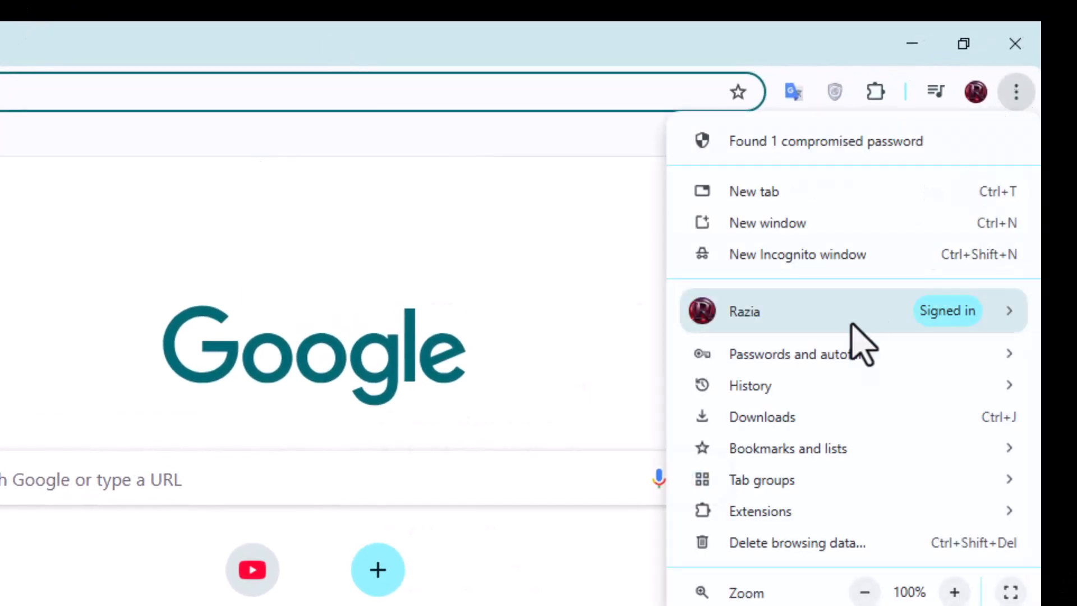
scroll("down", 3)
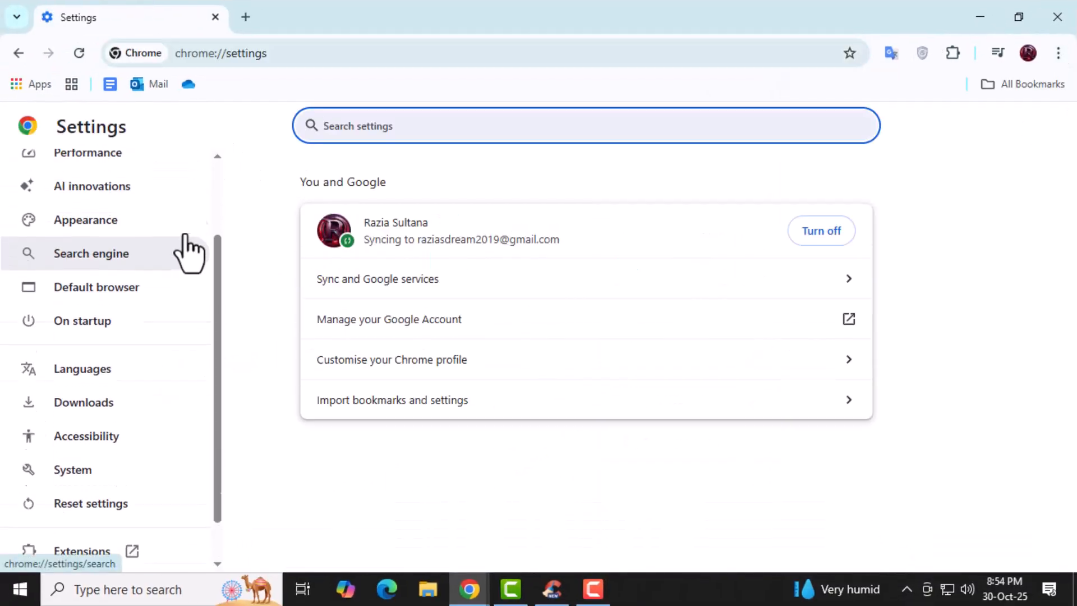
scroll("up", 3)
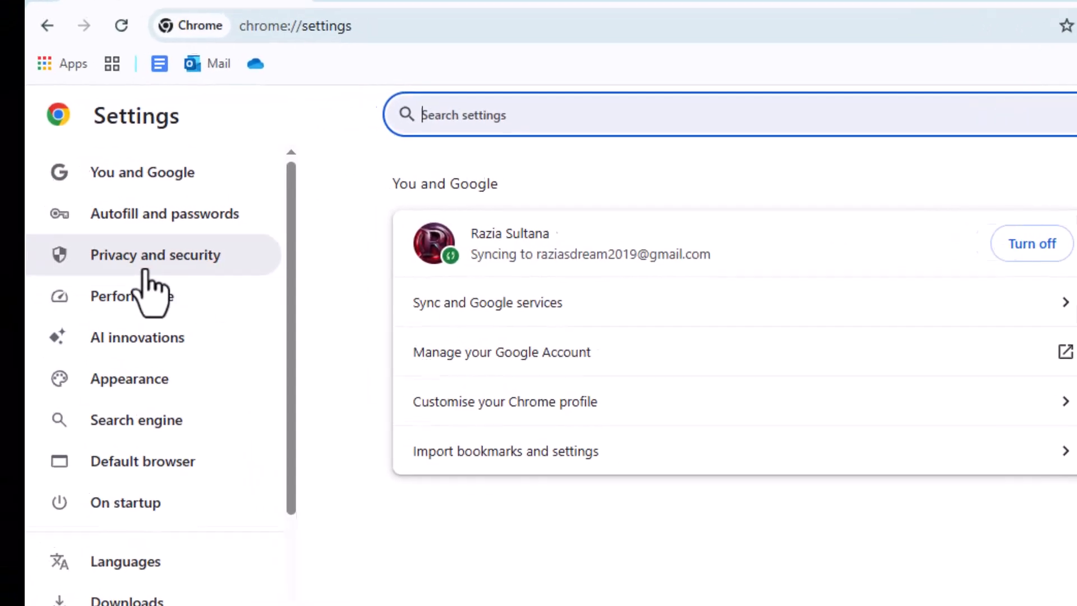
Step: Under Privacy and security, select 'Allow third-party cookies' and review the empty site exceptions
left_click(155, 254)
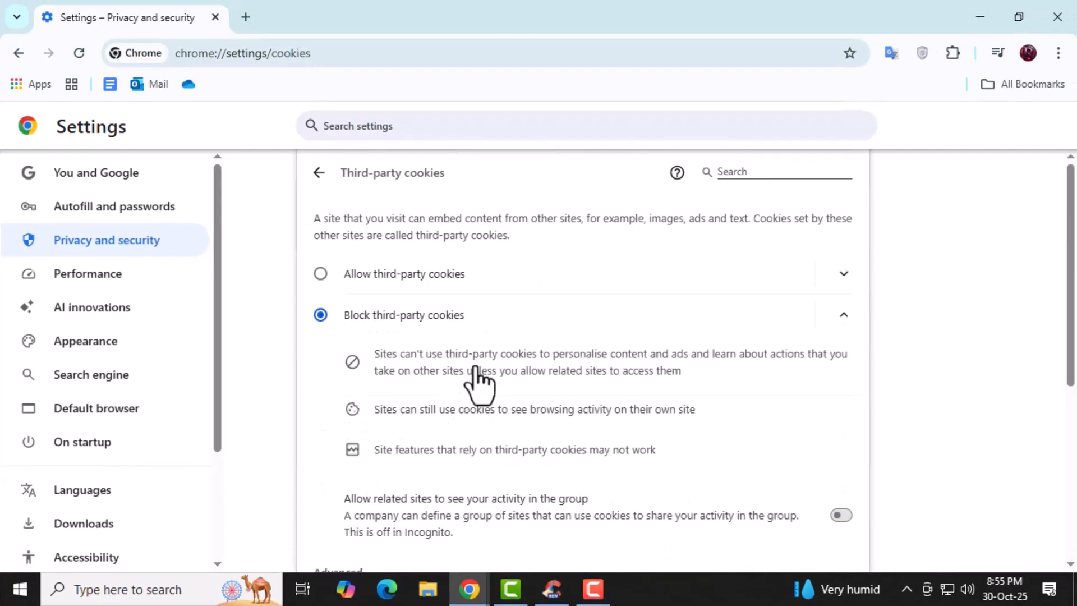
mouse_move(532, 328)
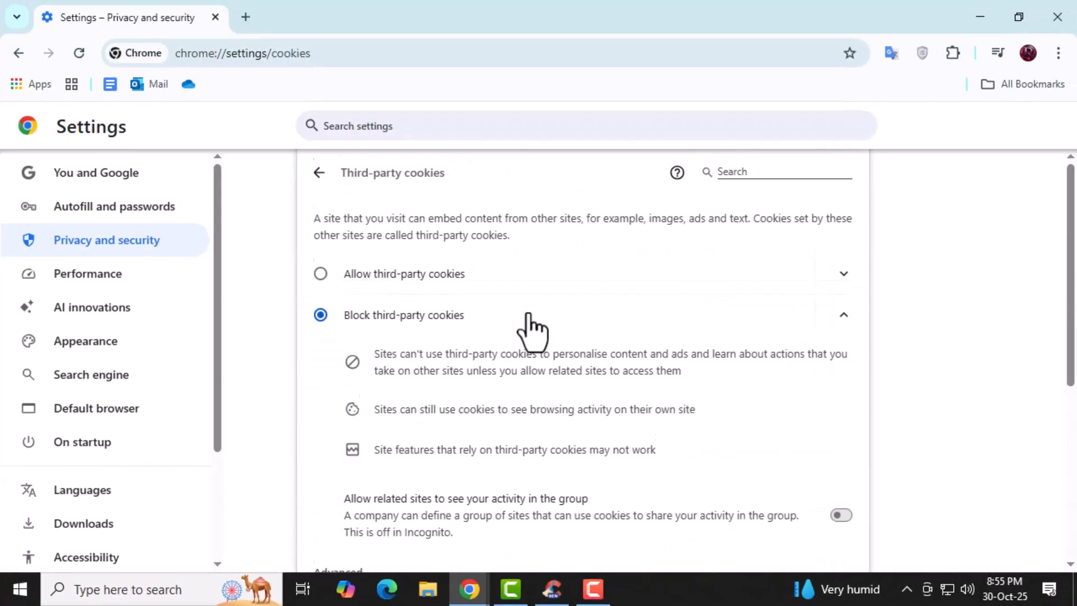
mouse_move(495, 378)
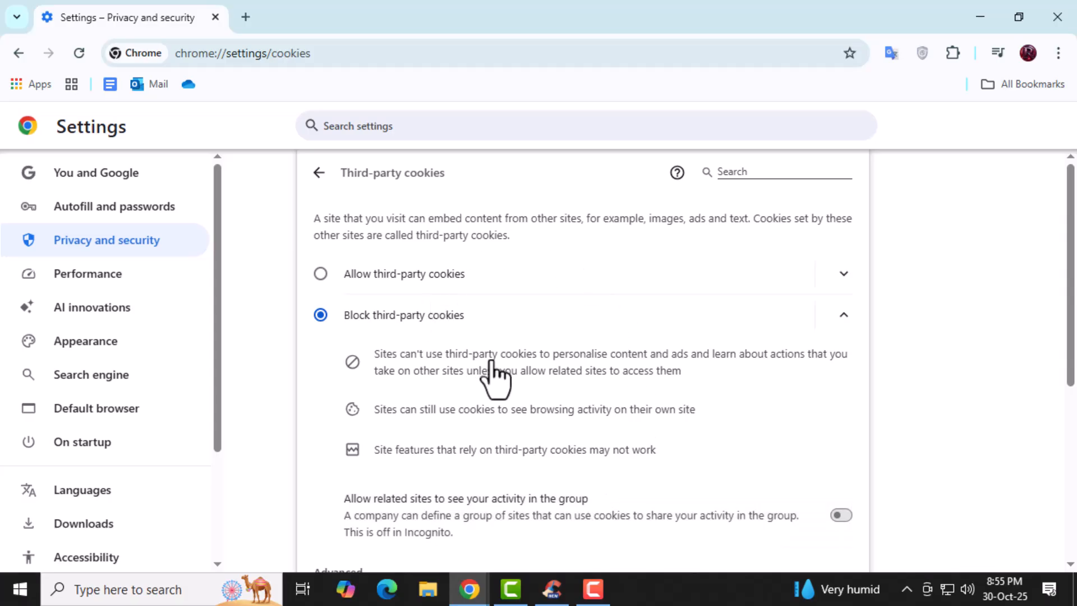
scroll("down", 3)
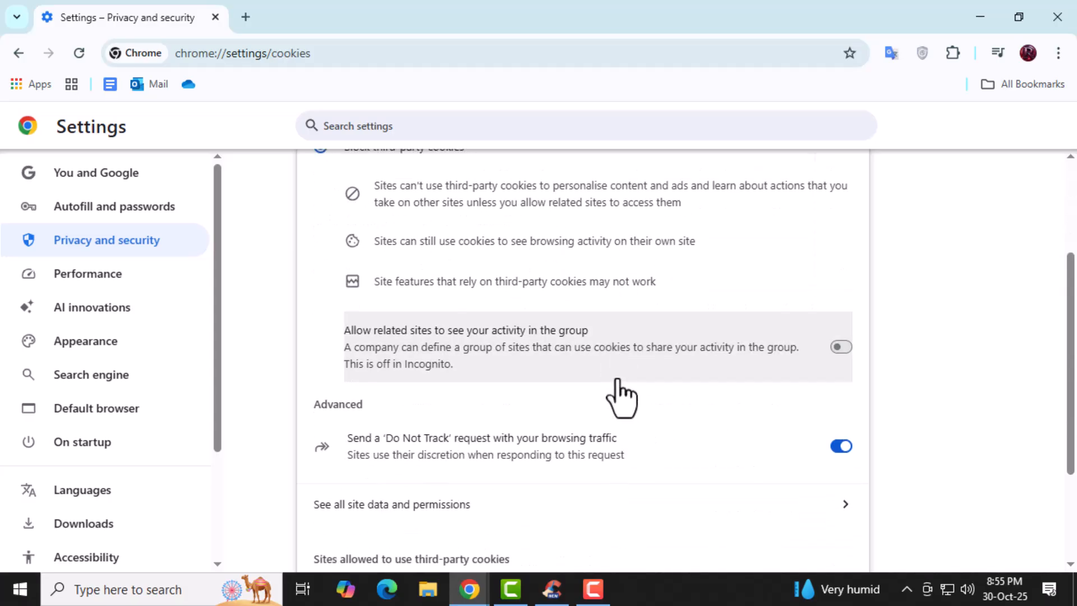
mouse_move(567, 371)
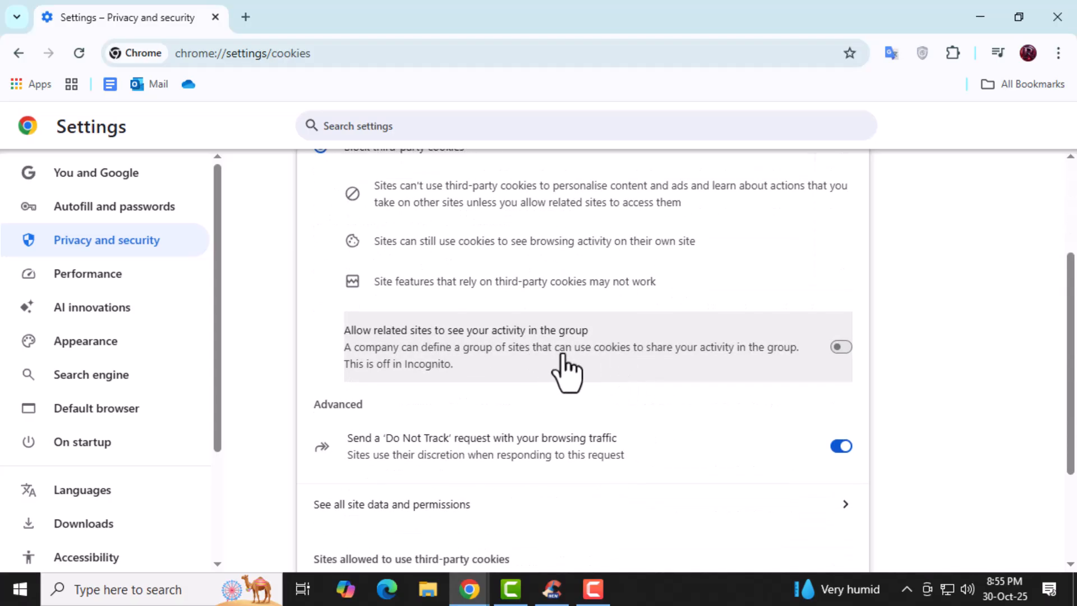
scroll("up", 3)
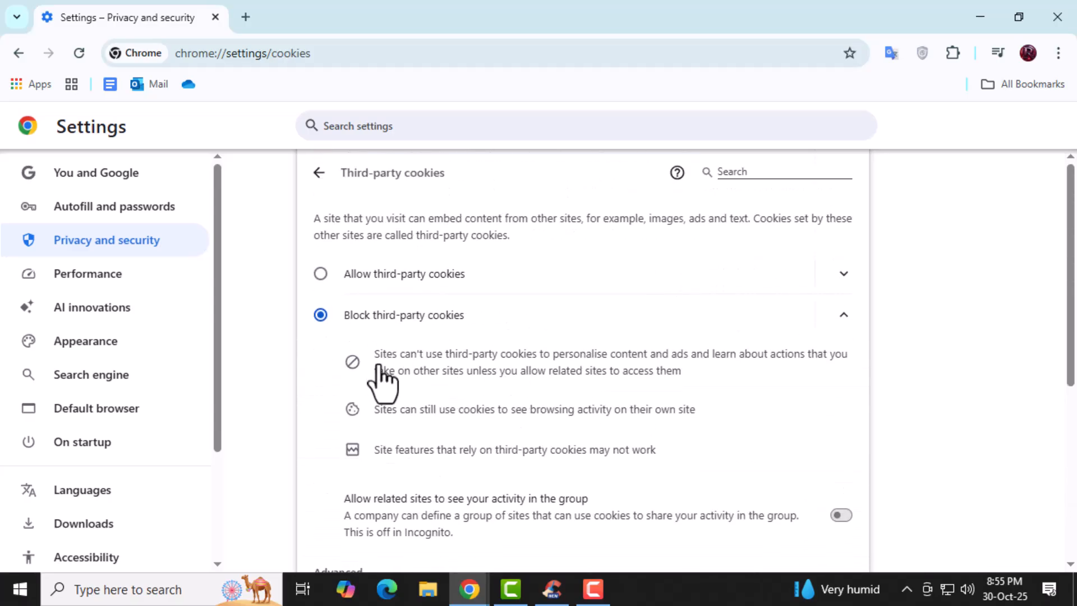
left_click(320, 273)
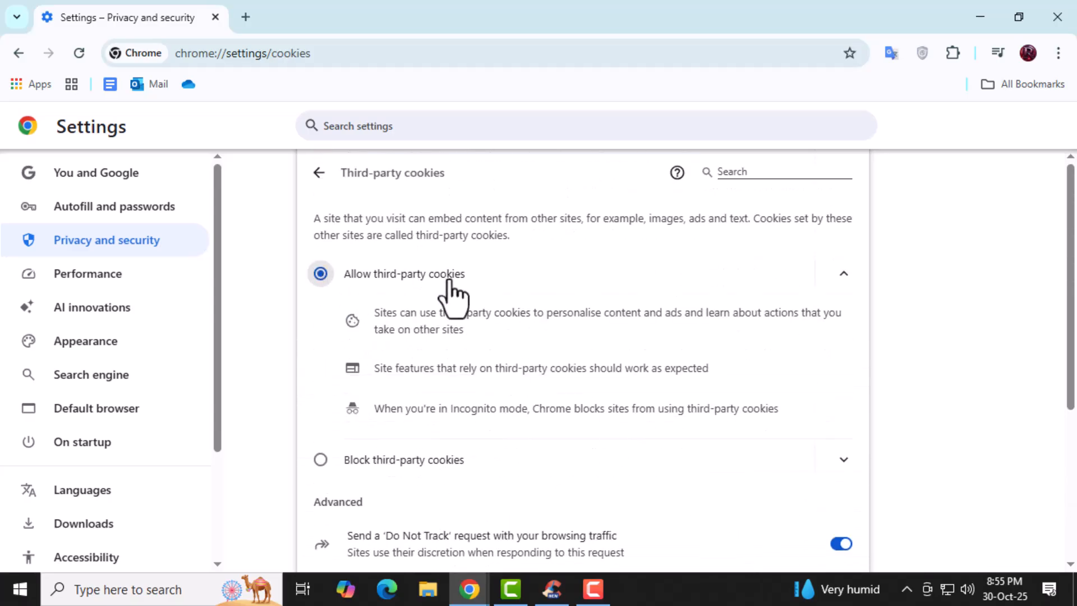
mouse_move(550, 334)
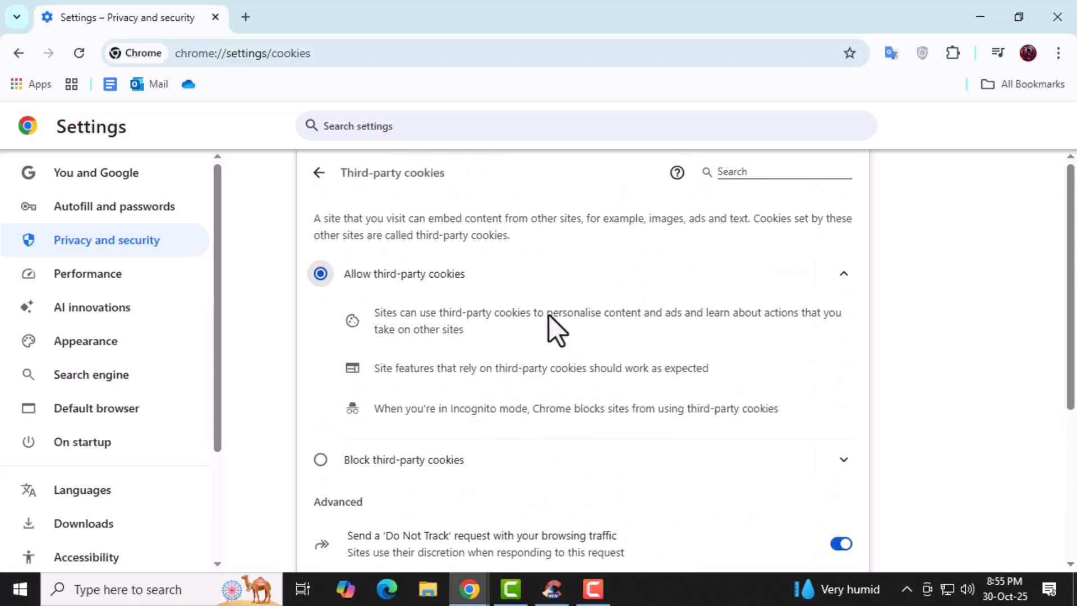
mouse_move(554, 333)
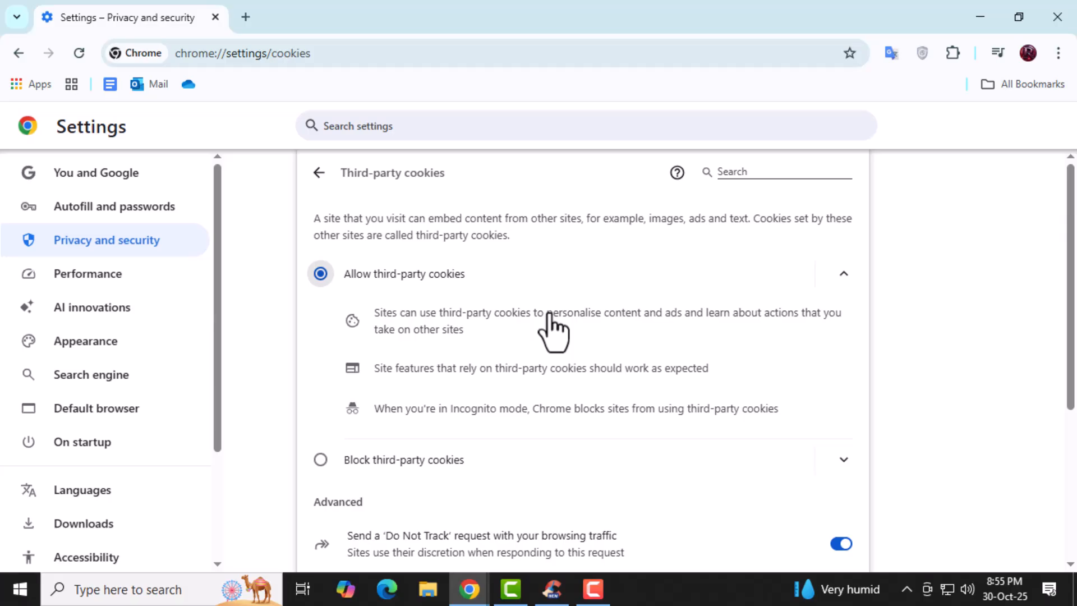
scroll("down", 3)
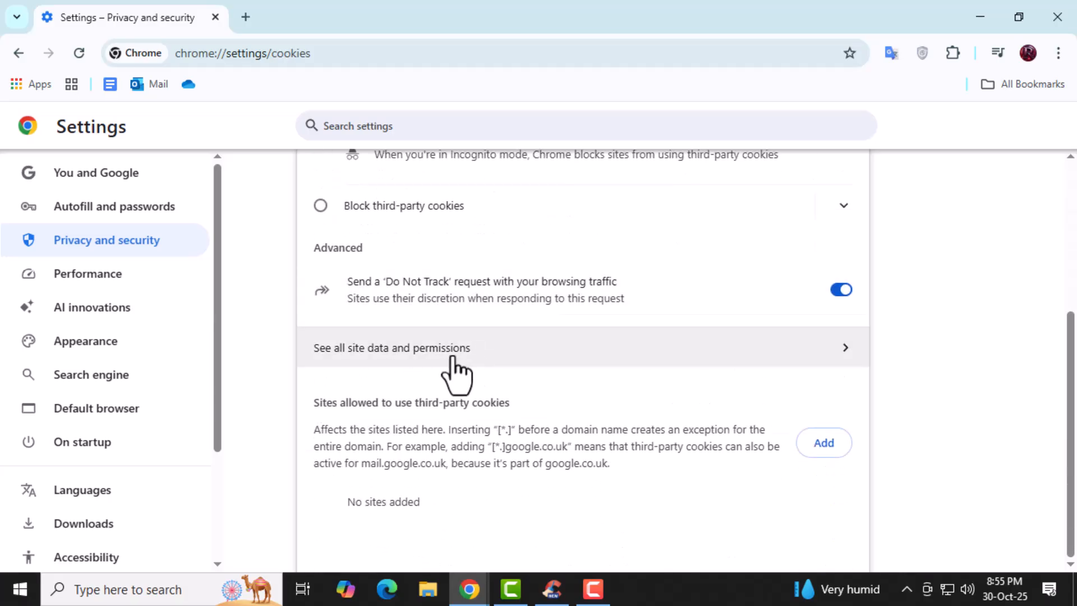
mouse_move(479, 359)
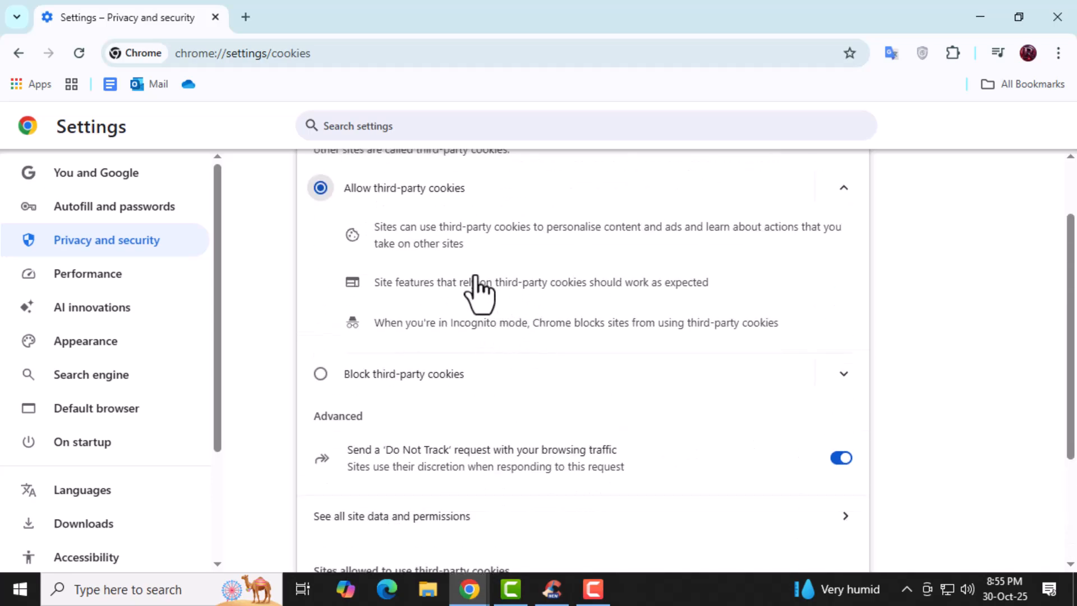
scroll("down", 3)
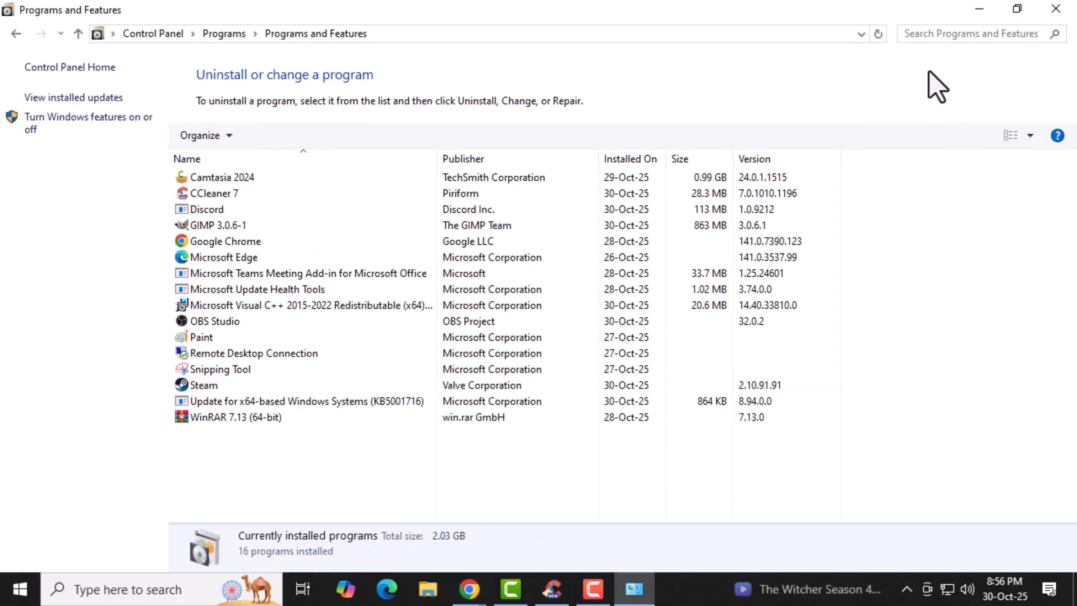
Step: Open Windows Settings from the Start menu
left_click(469, 590)
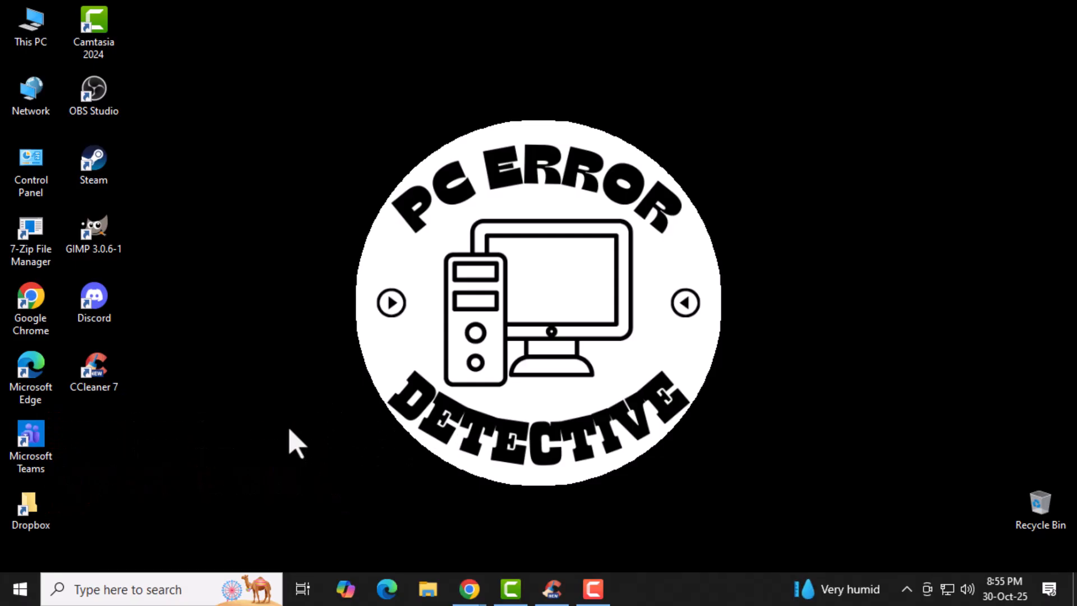
mouse_move(244, 481)
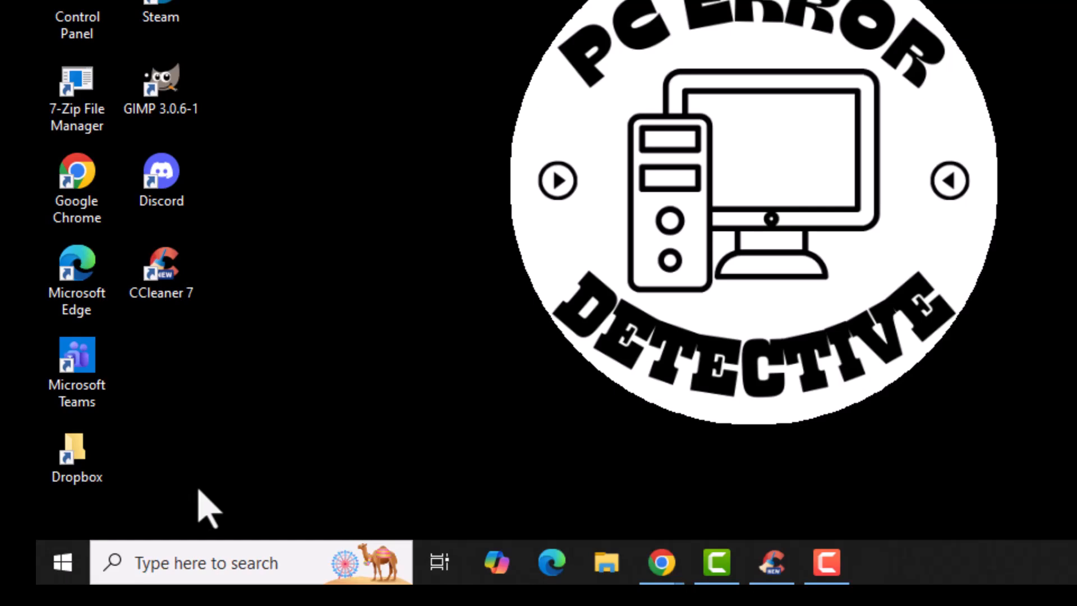
mouse_move(209, 495)
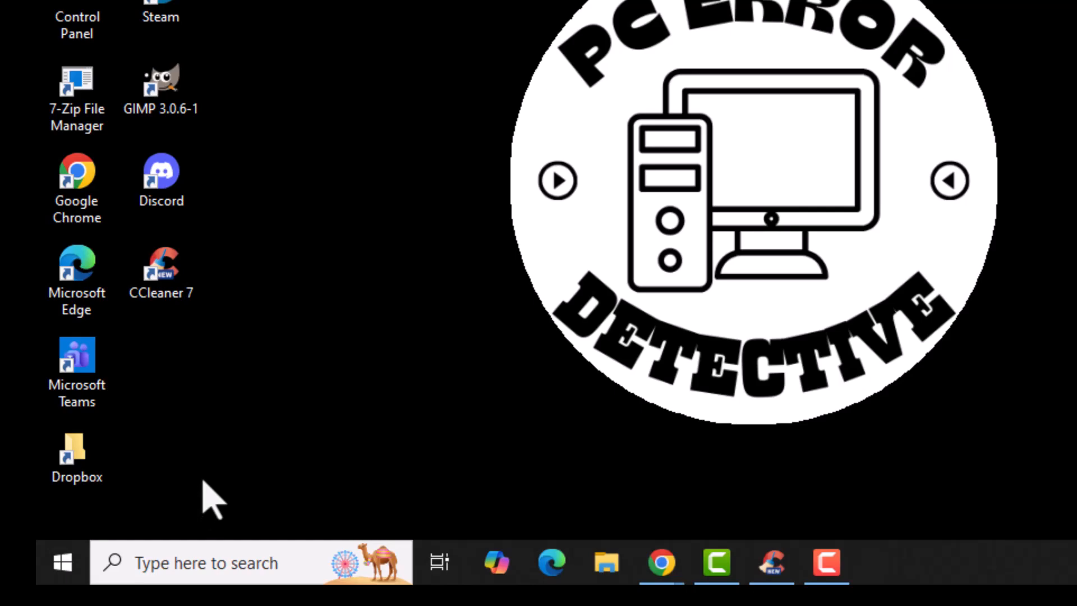
mouse_move(62, 563)
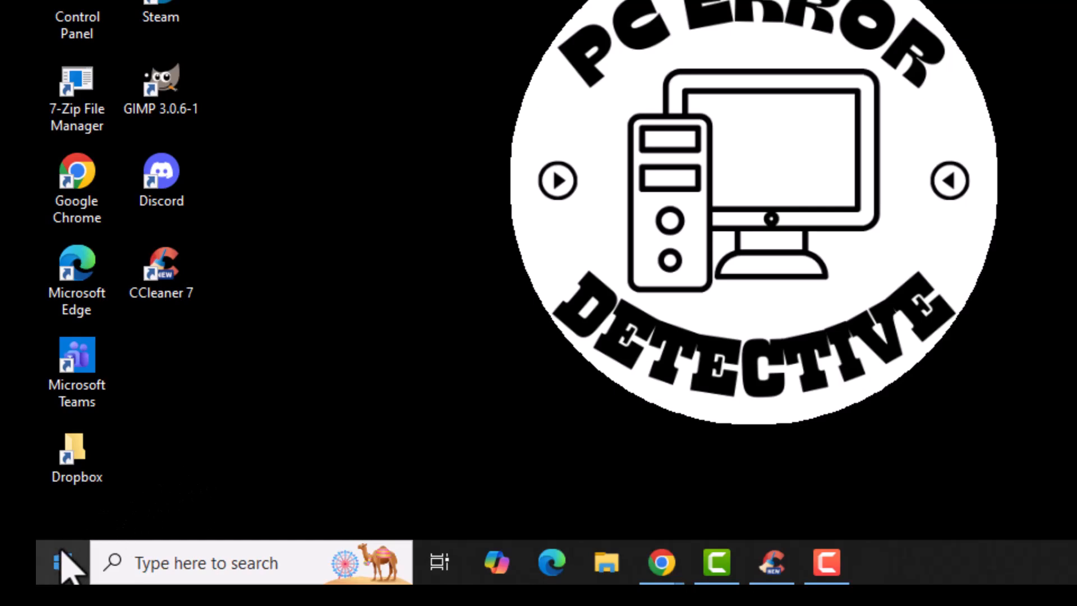
mouse_move(65, 563)
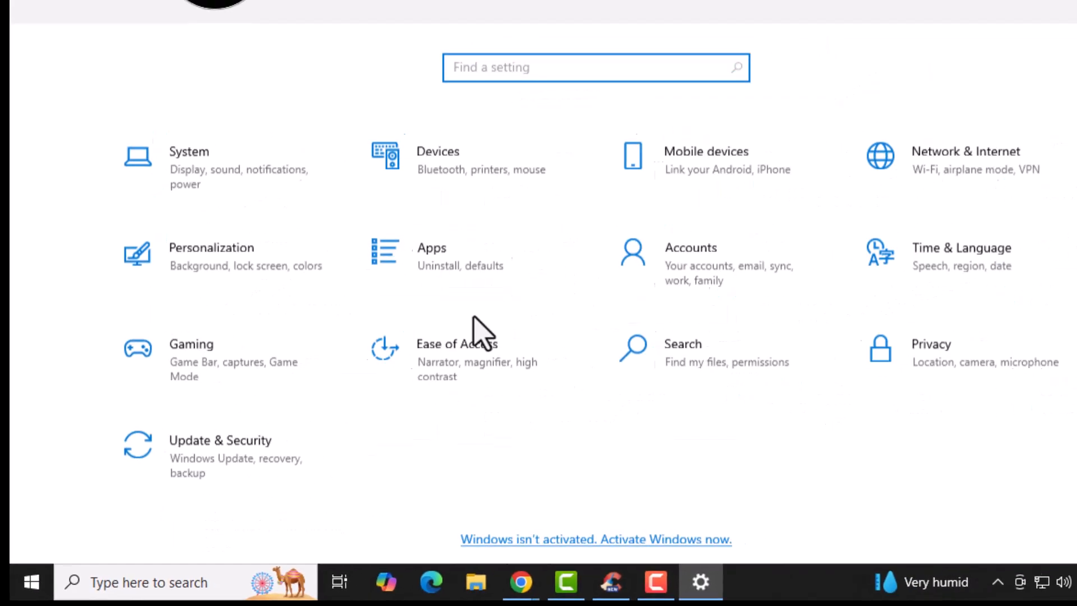
Step: Browse the Apps & features list, then close Settings to return to the desktop
left_click(432, 248)
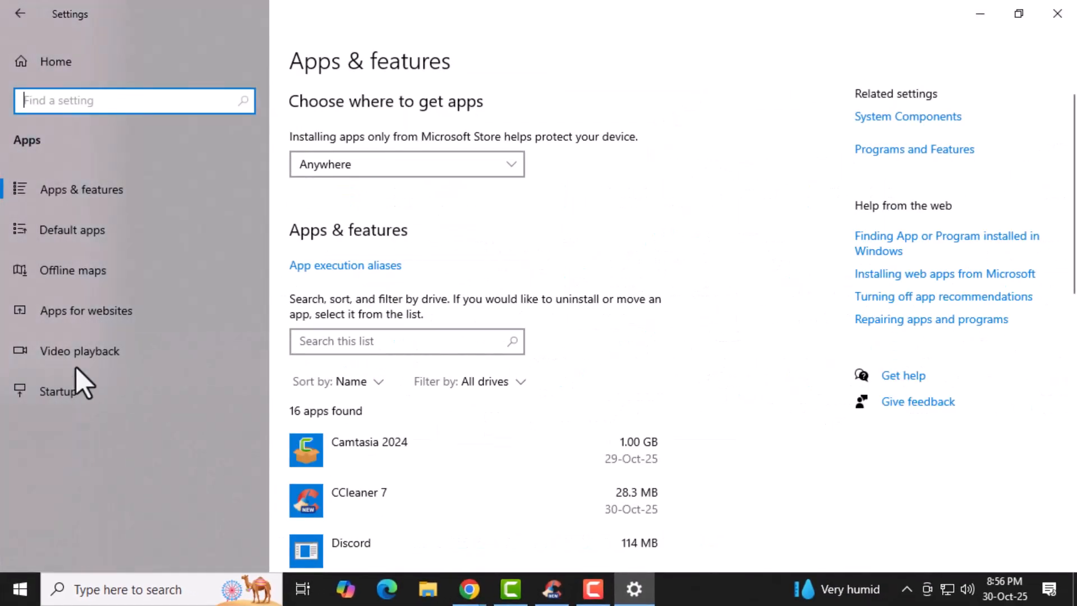
scroll("up", 3)
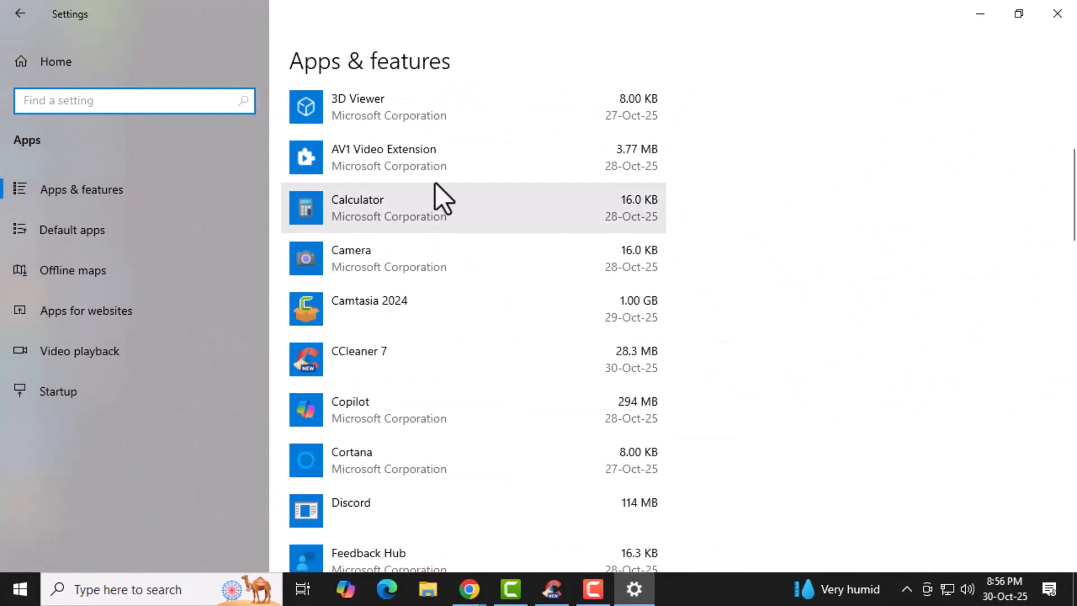
left_click(382, 156)
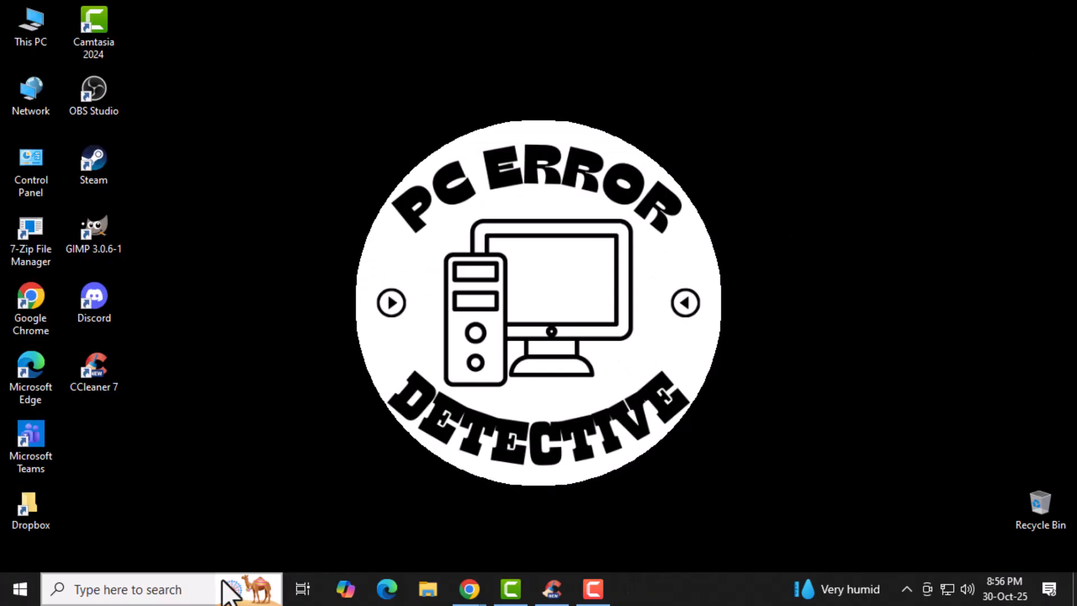
Step: Search 'control panel' and open Programs and Features listing 16 installed programs
type("con")
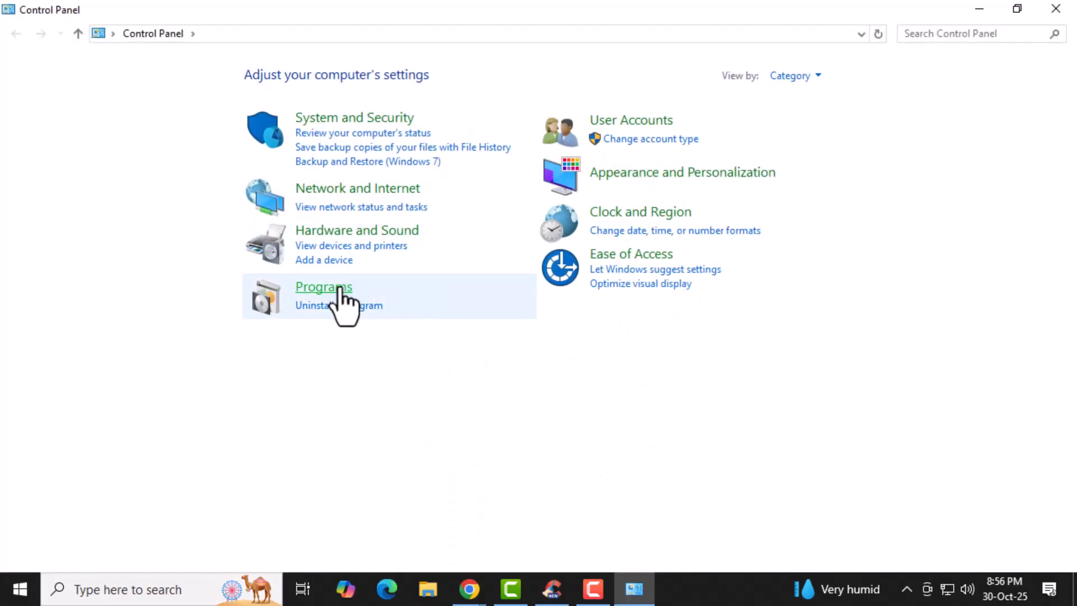
left_click(324, 288)
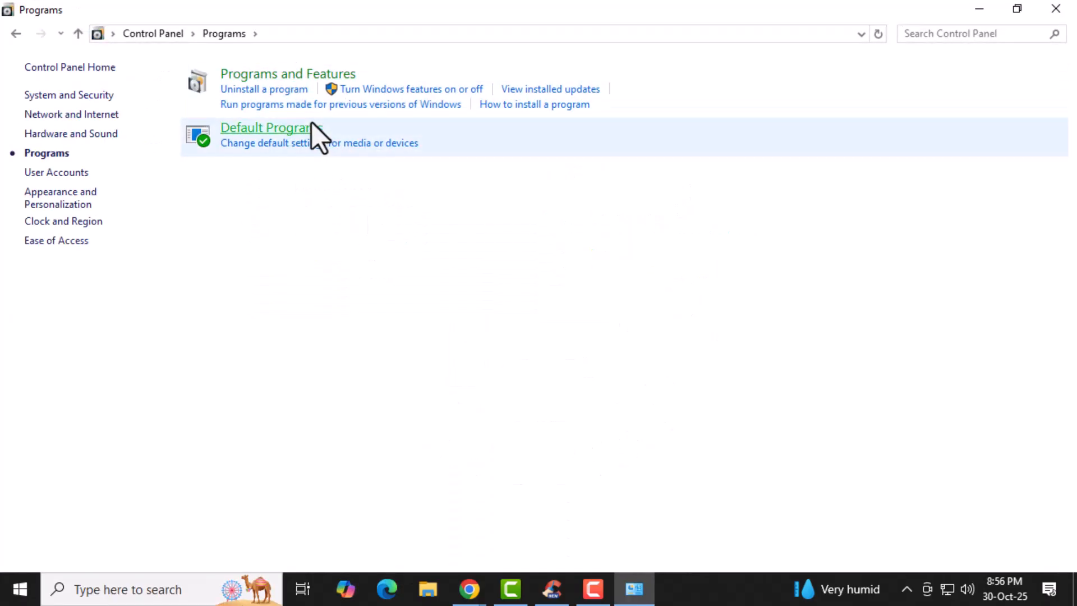
left_click(263, 88)
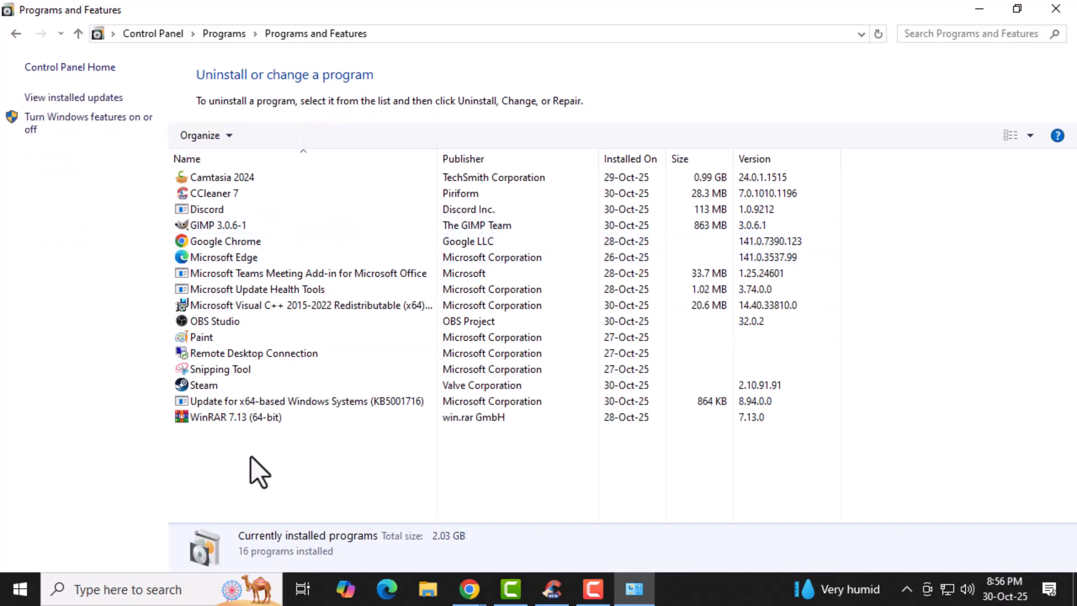
left_click(206, 209)
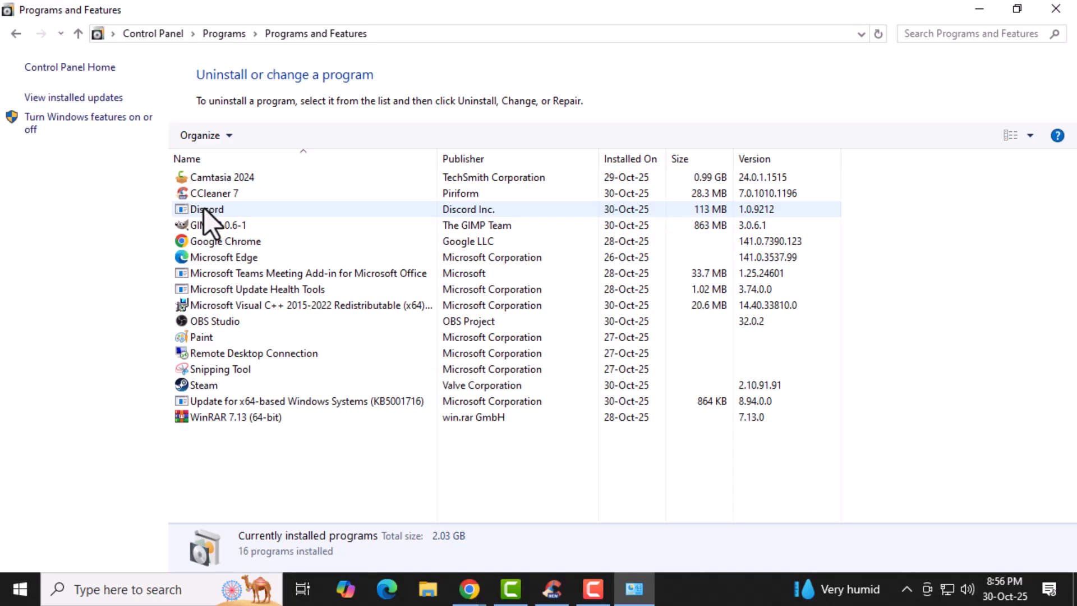
mouse_move(263, 230)
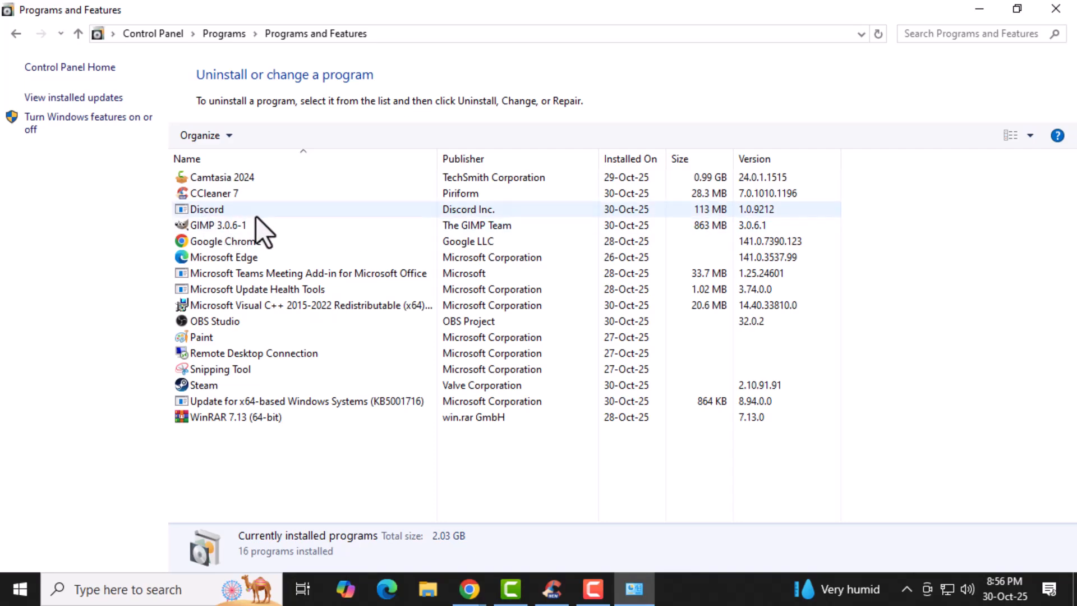
Step: Bring up the Uninstall option for Steam from its context menu
right_click(220, 230)
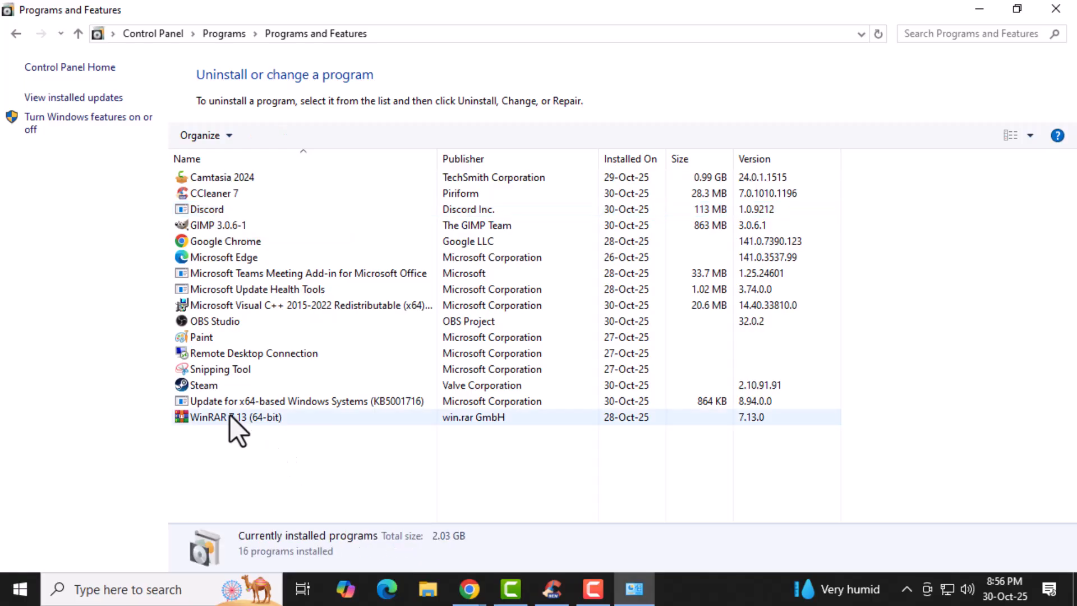
right_click(234, 419)
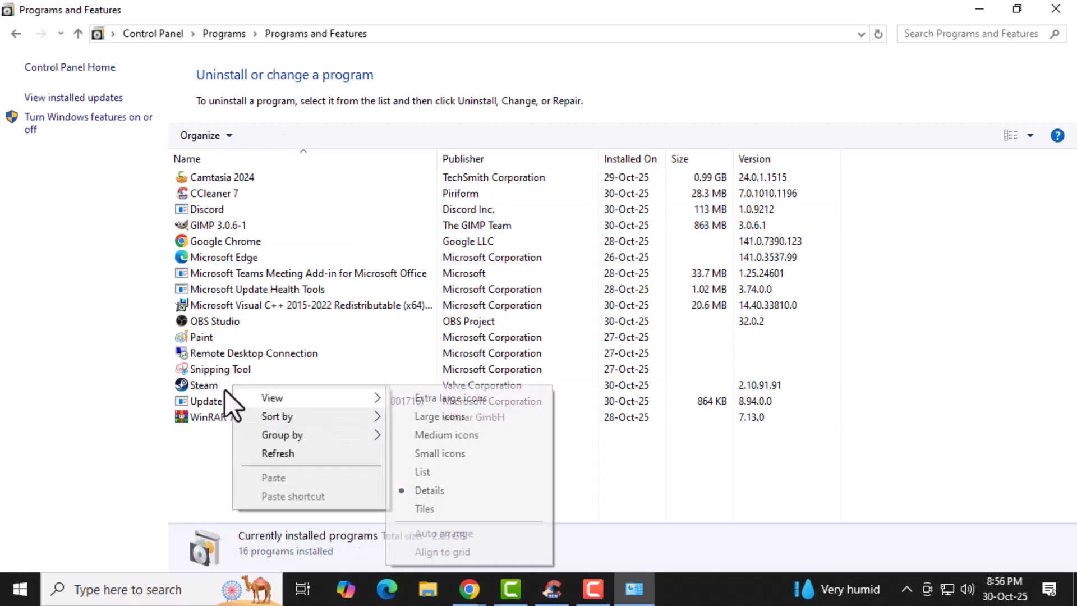
right_click(203, 385)
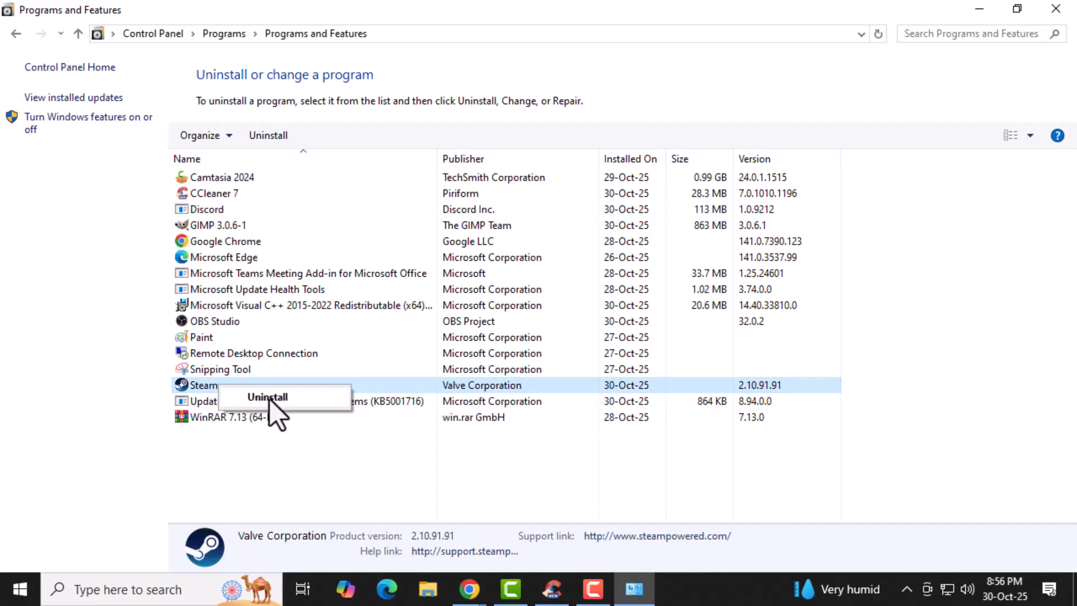
mouse_move(496, 481)
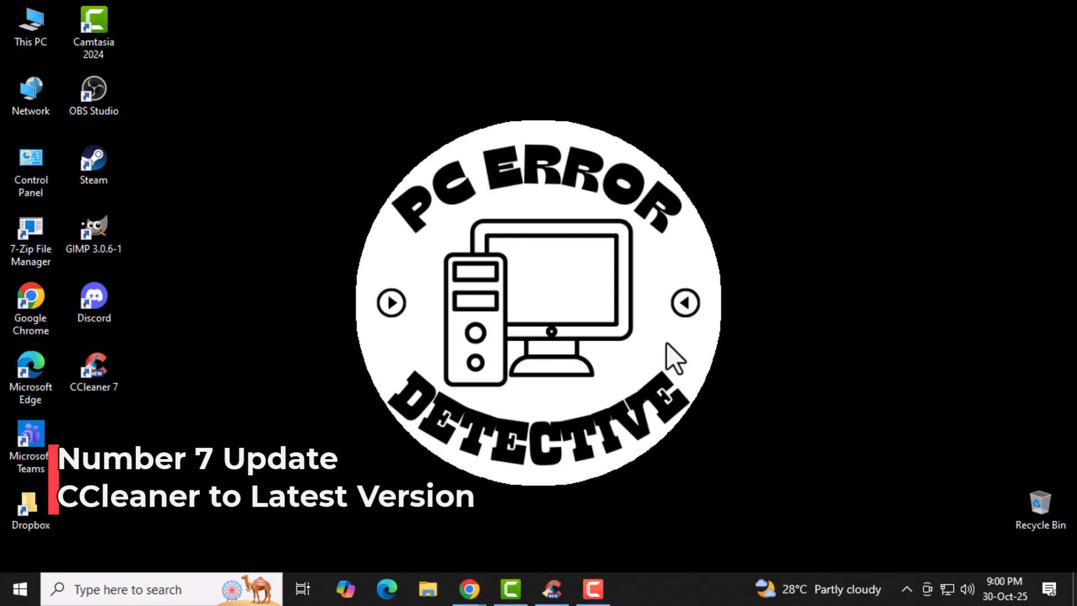
mouse_move(476, 309)
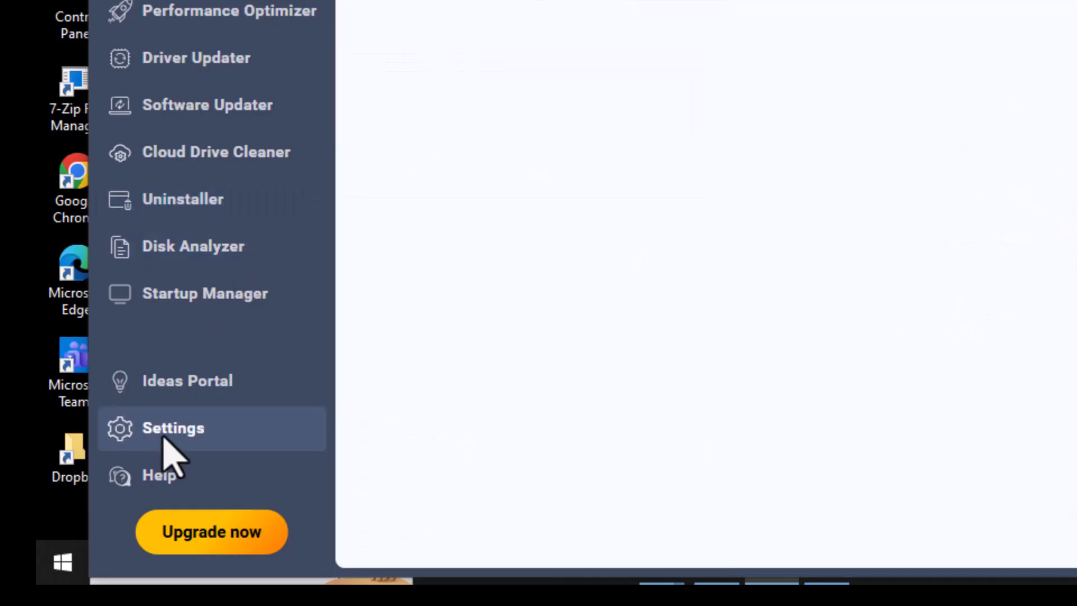
Step: Open CCleaner's Updates settings showing version 7.0.1010.0 with automatic updating selected
left_click(174, 428)
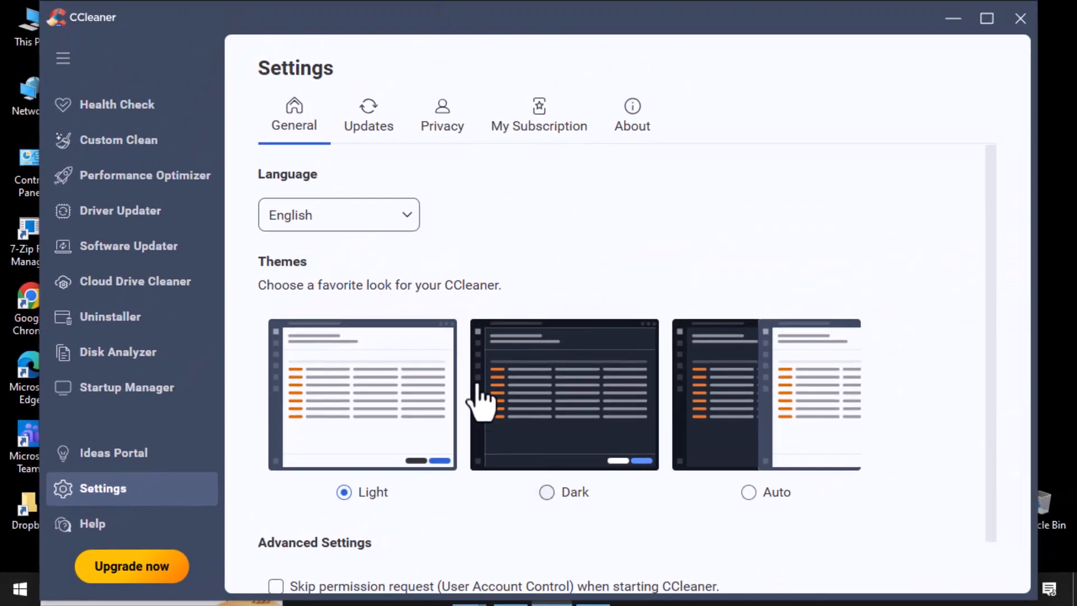
mouse_move(510, 190)
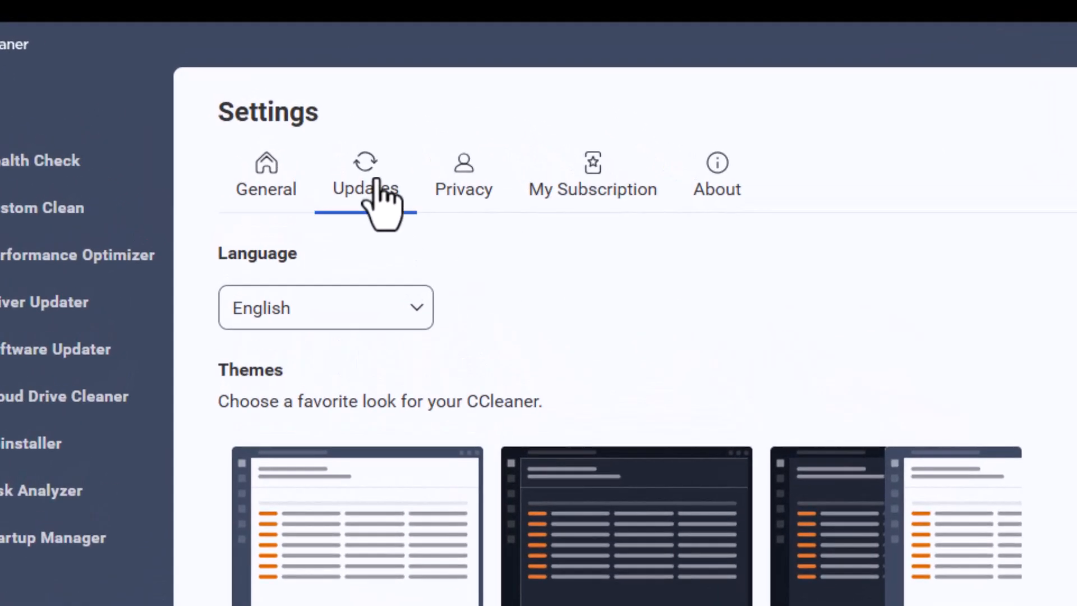
left_click(366, 175)
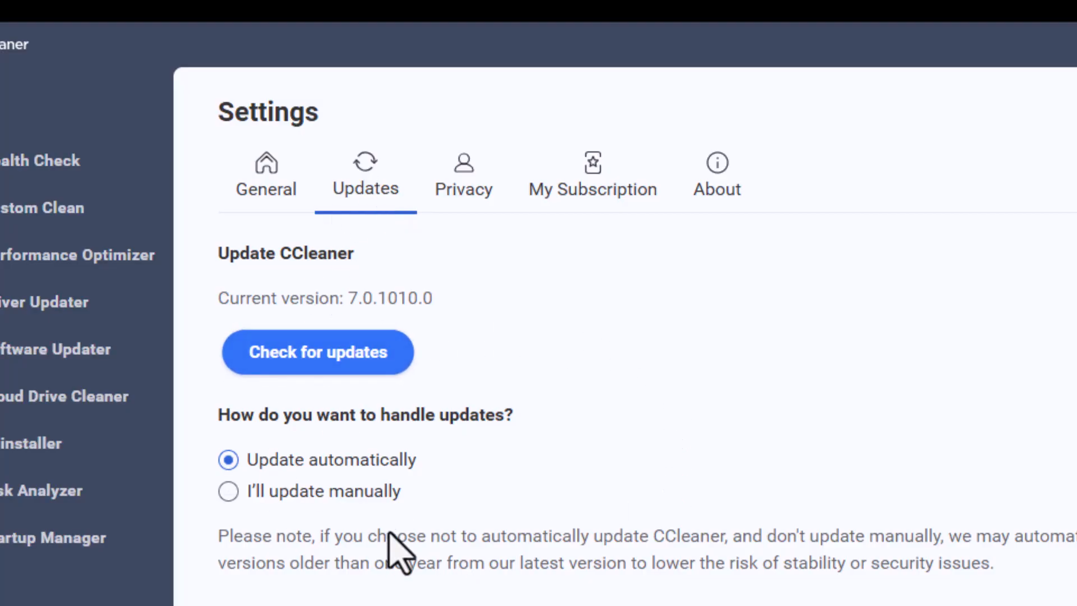
mouse_move(405, 532)
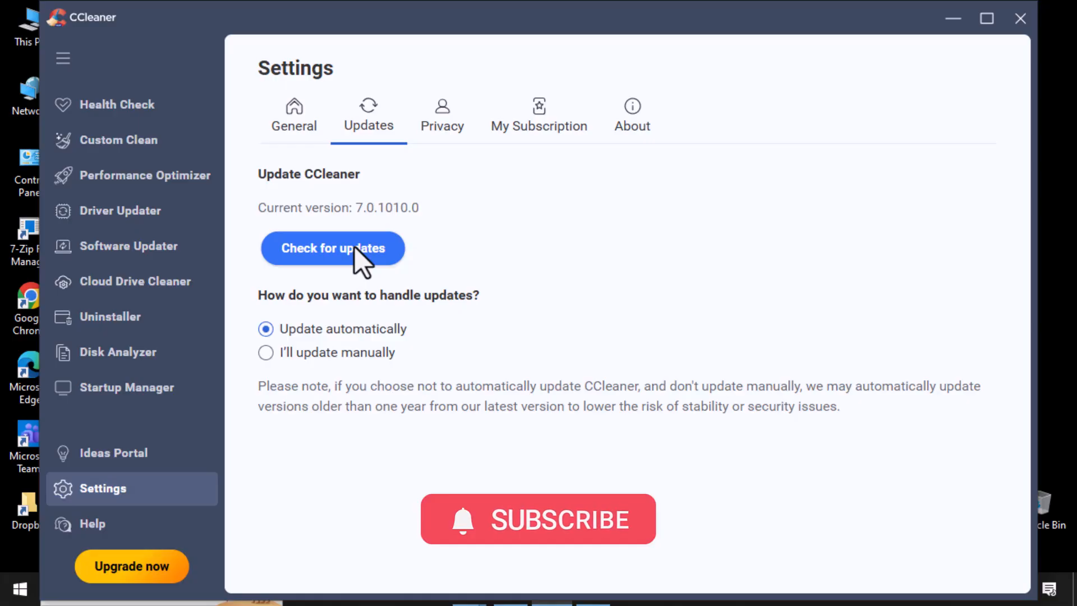
mouse_move(597, 472)
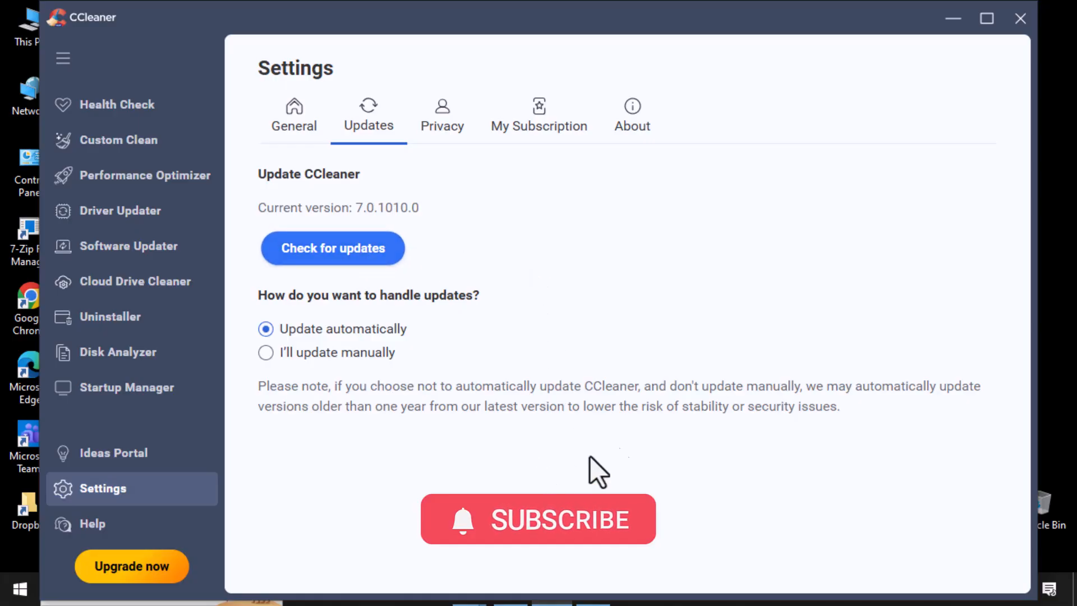
mouse_move(633, 334)
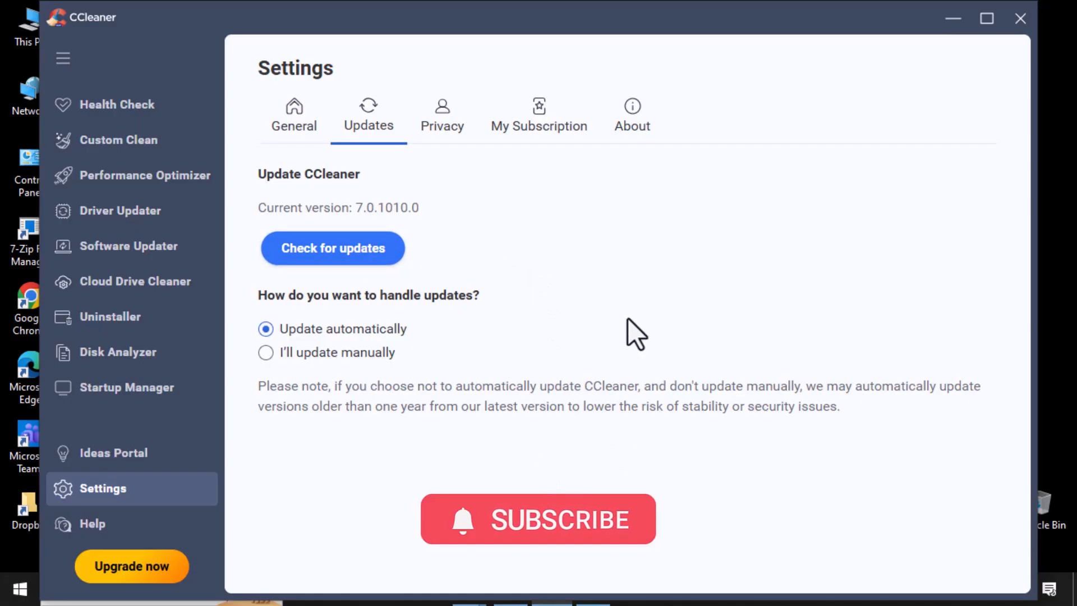